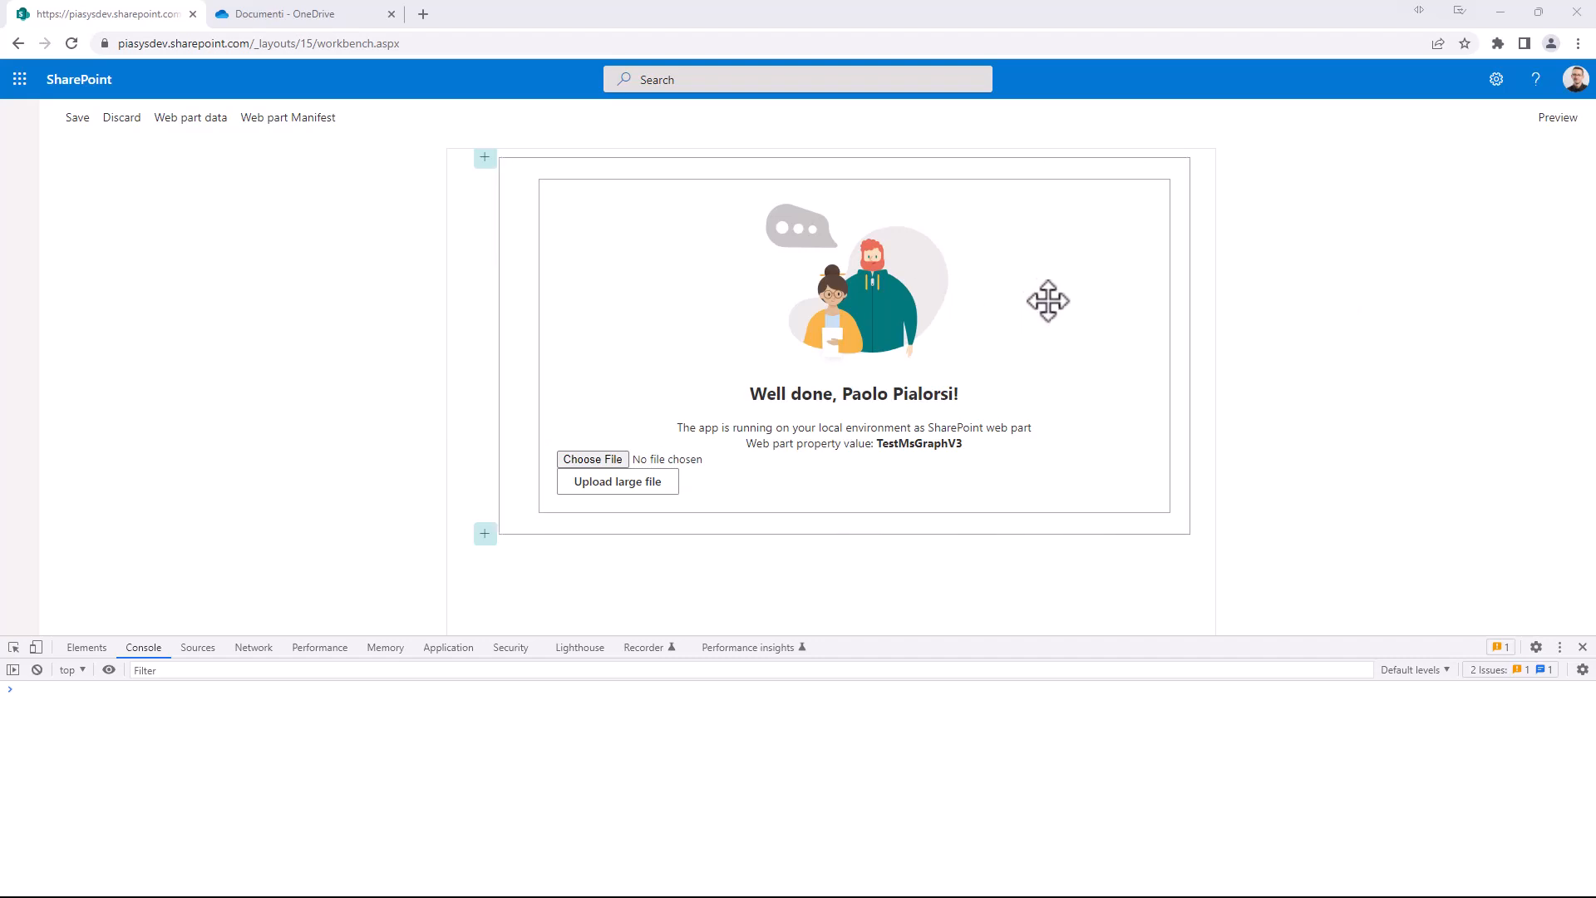
pyautogui.moveTo(506, 244)
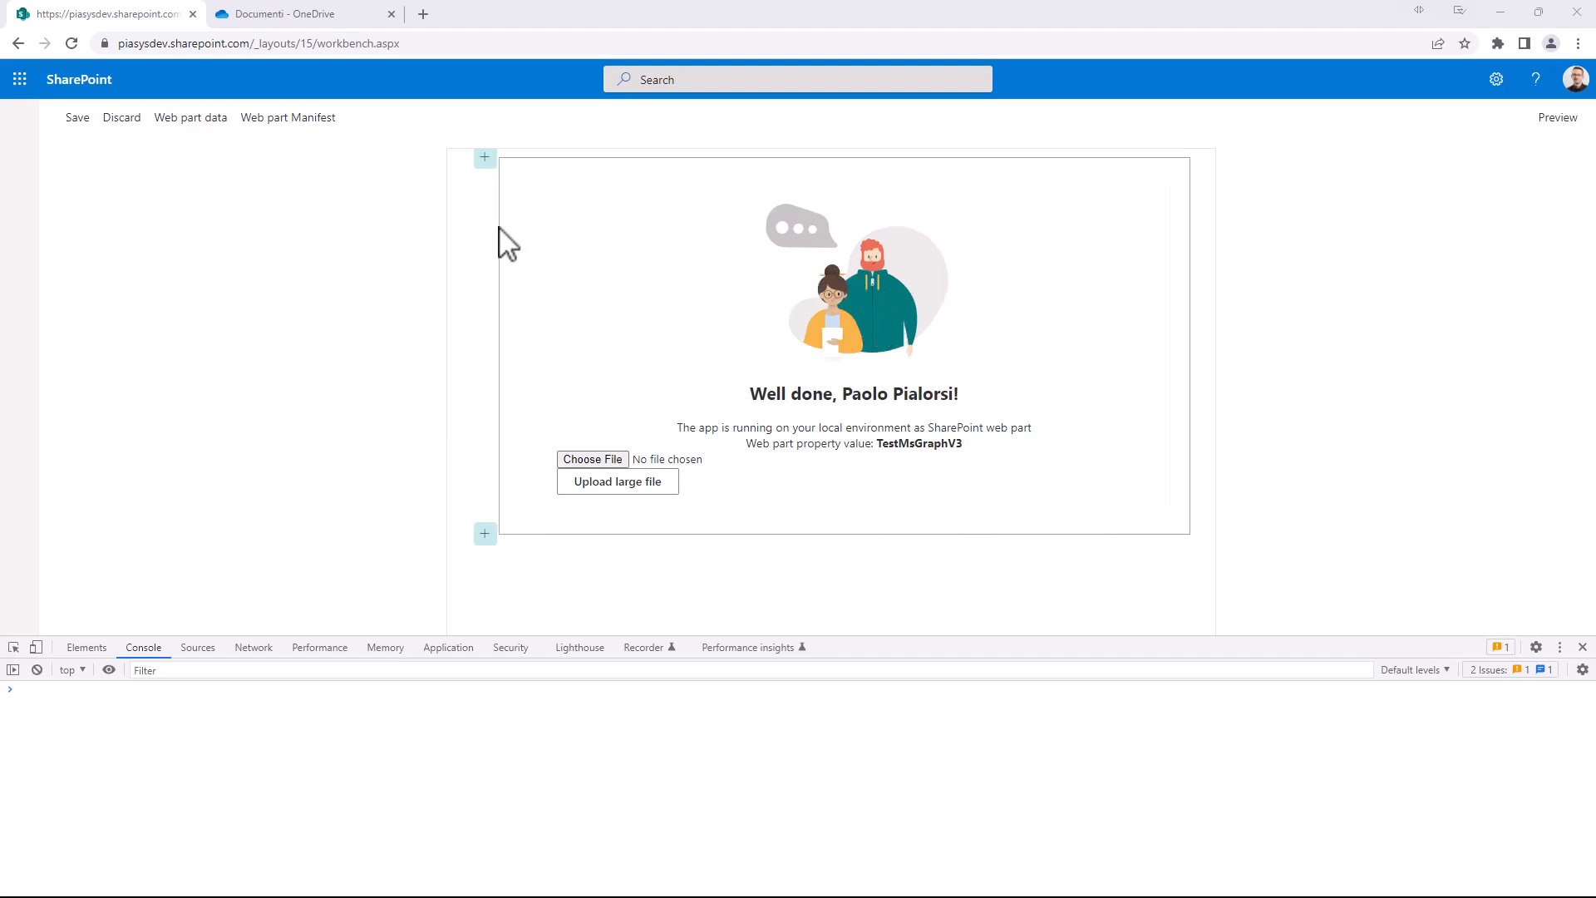
# Confirm OneDrive's Documenti folder is empty, then upload DemoLargeFile.zip through the web part.
pyautogui.click(303, 13)
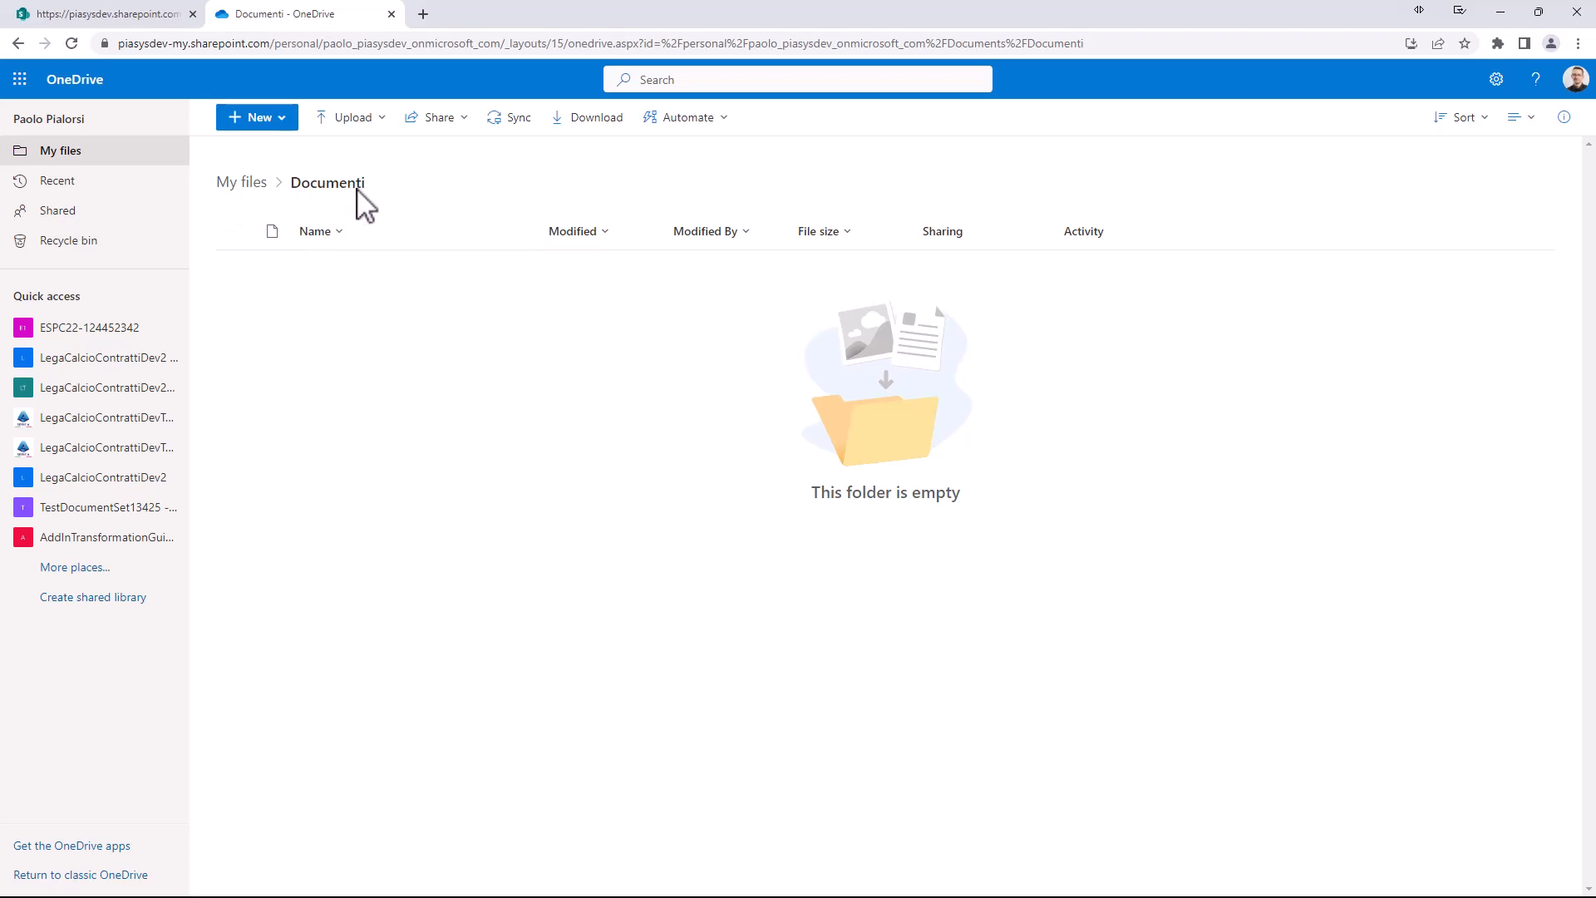
pyautogui.click(101, 13)
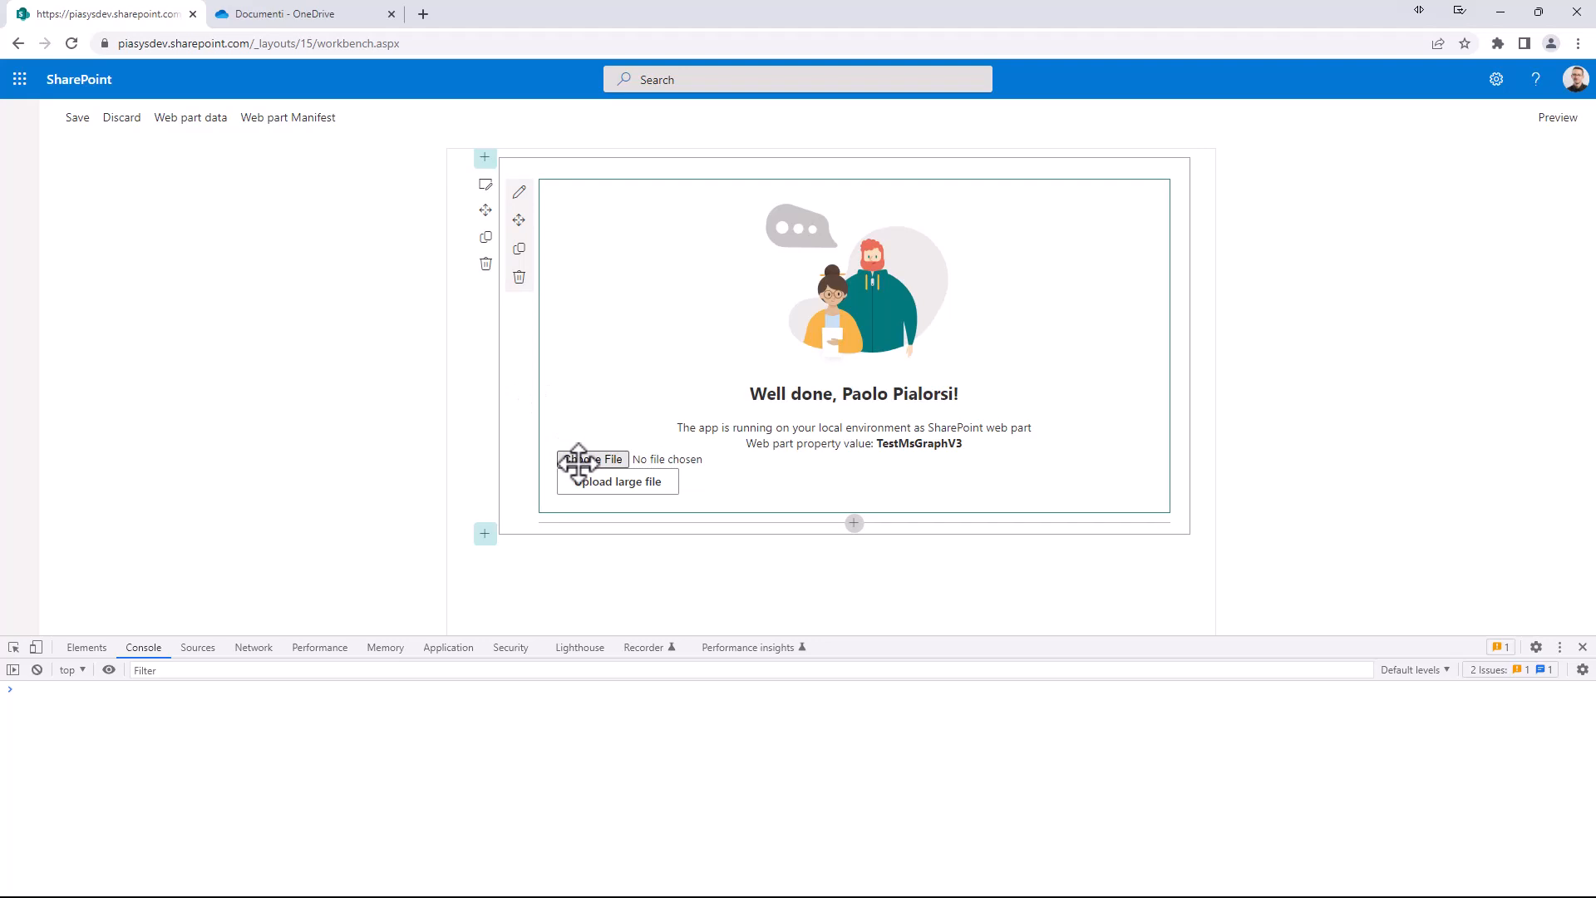
pyautogui.click(593, 459)
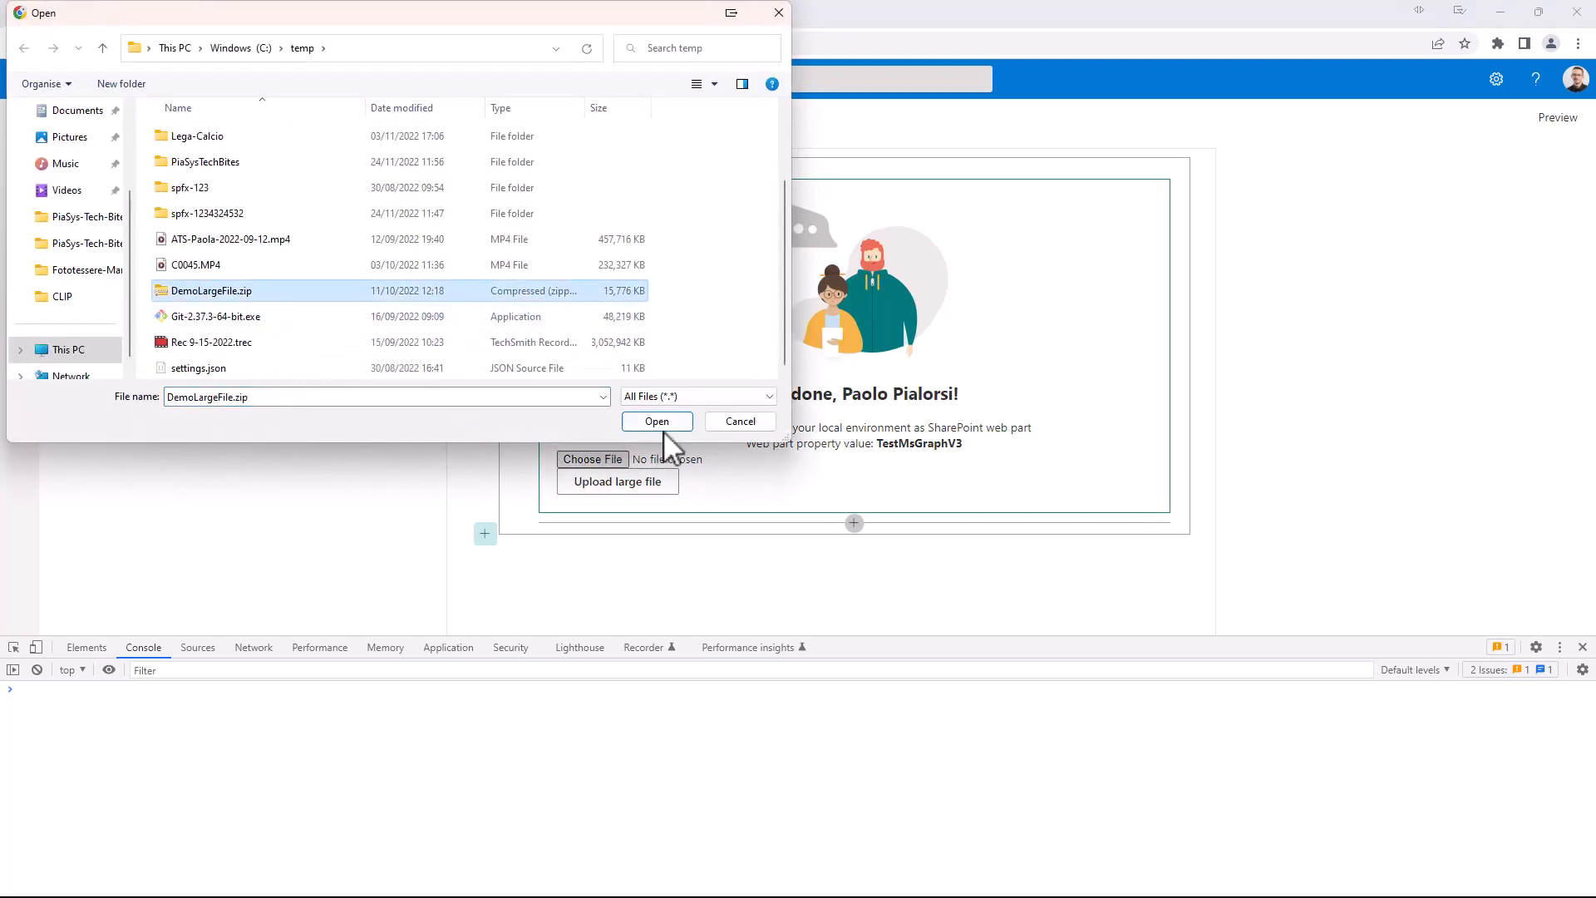
pyautogui.click(657, 422)
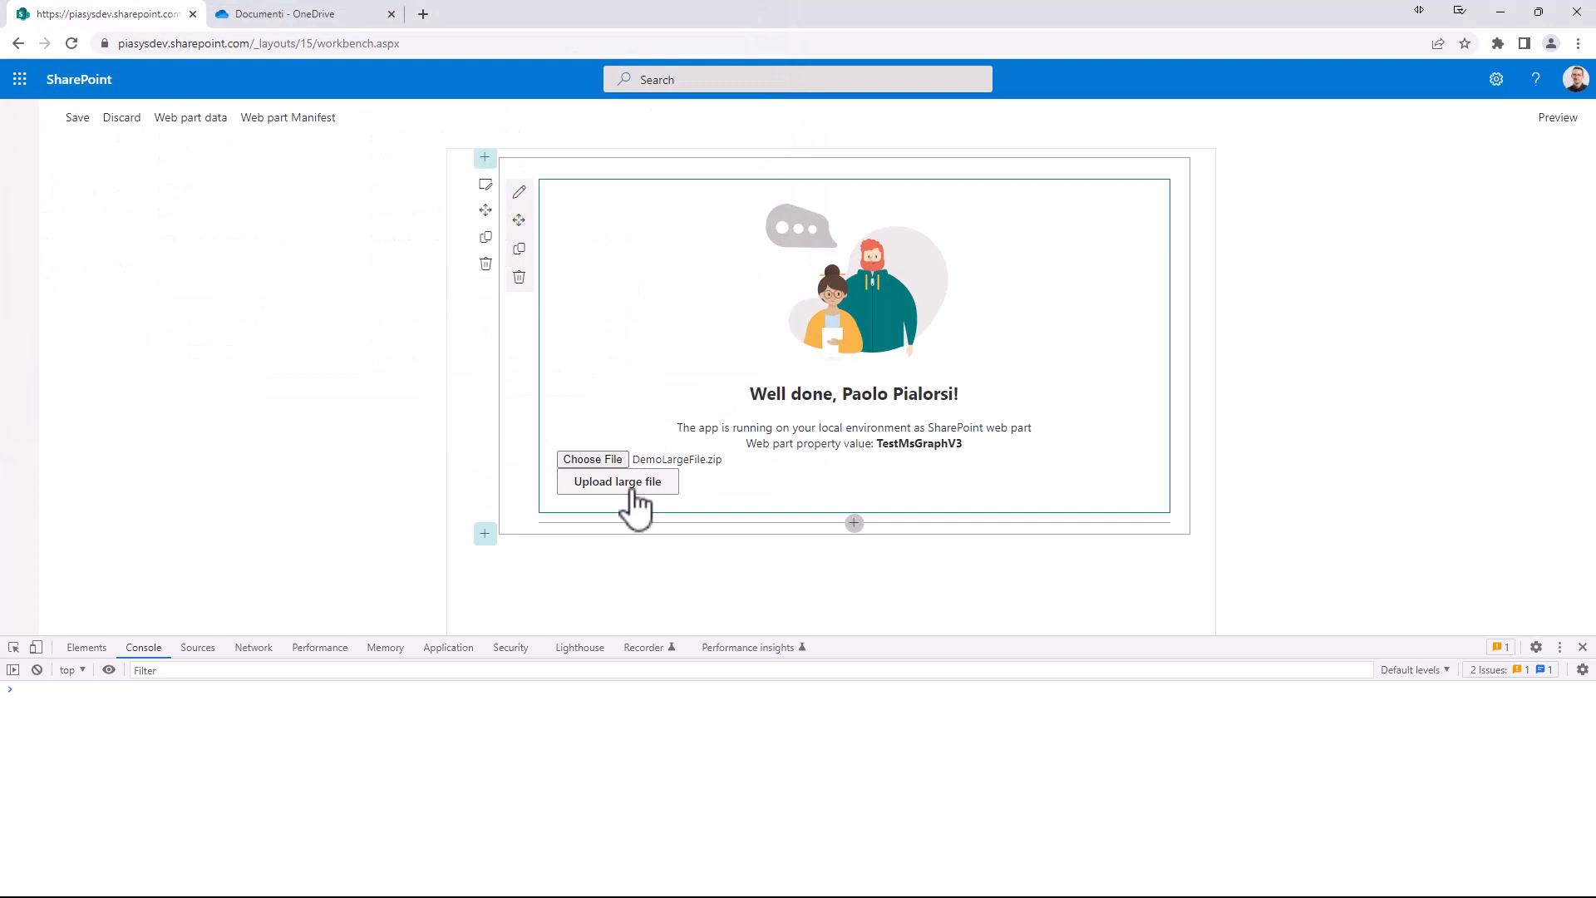
pyautogui.click(616, 481)
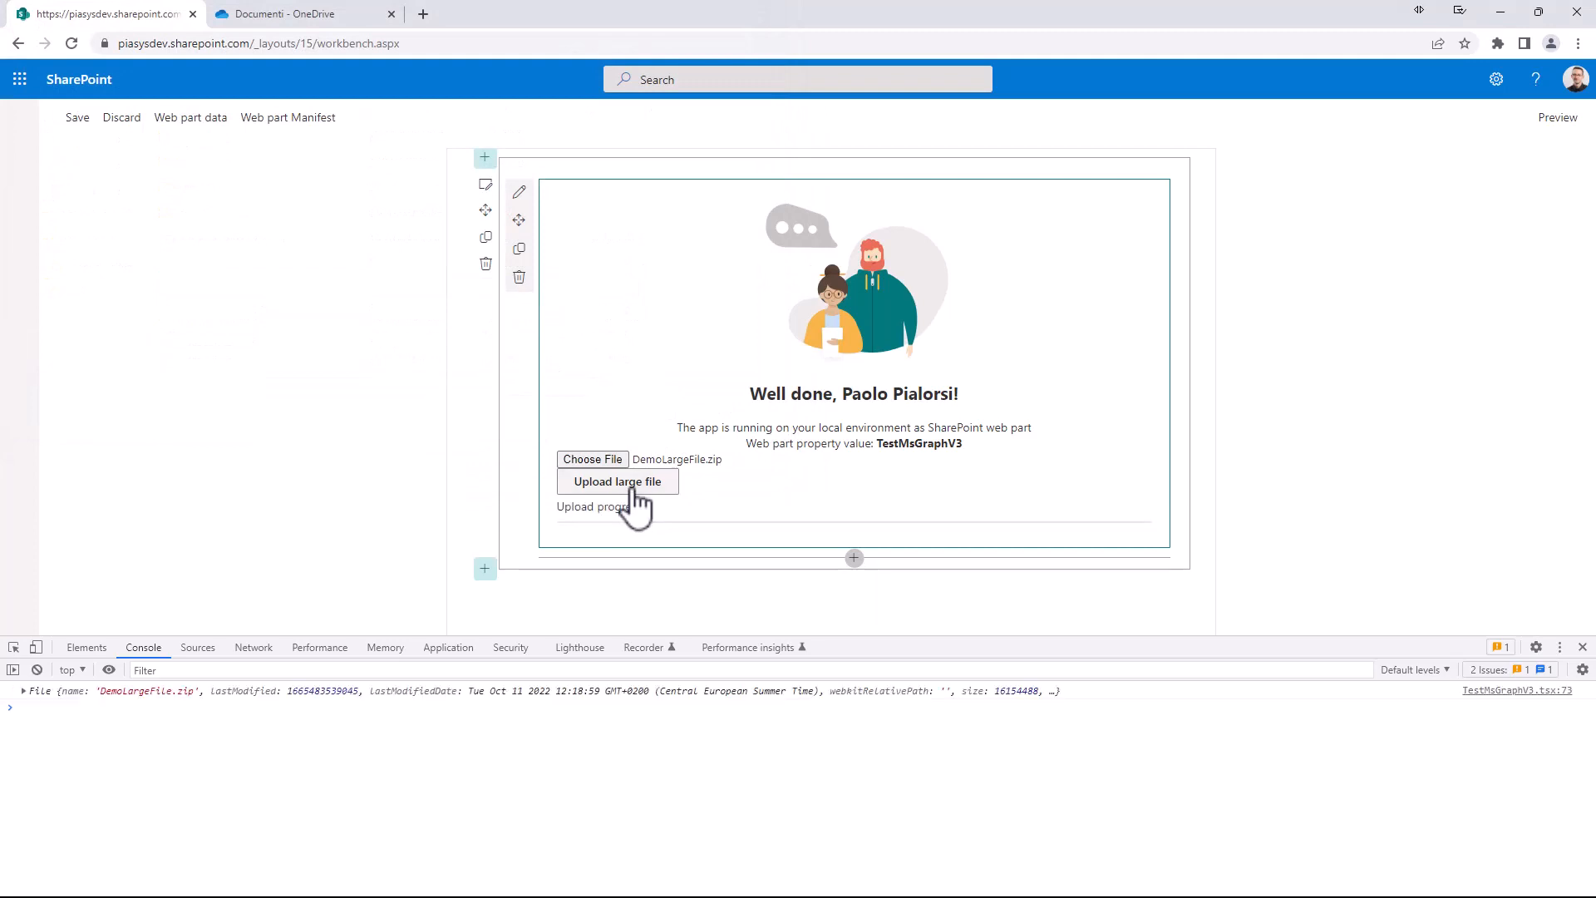
pyautogui.click(617, 481)
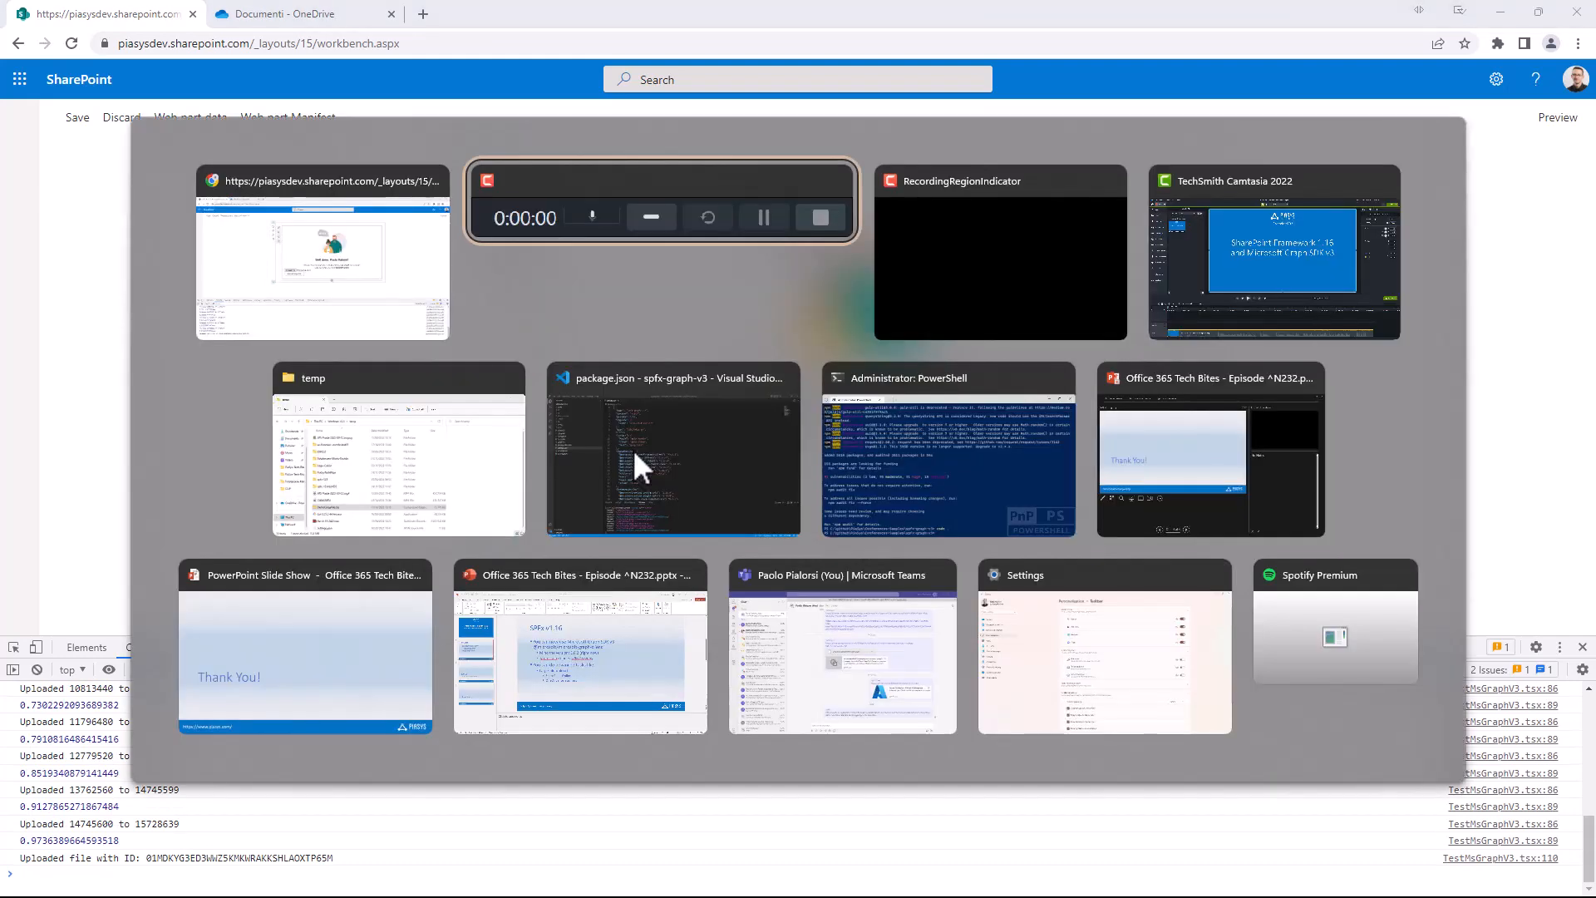
# Switch to package.json and highlight the sp-core-library version 1.16.0.
pyautogui.click(671, 448)
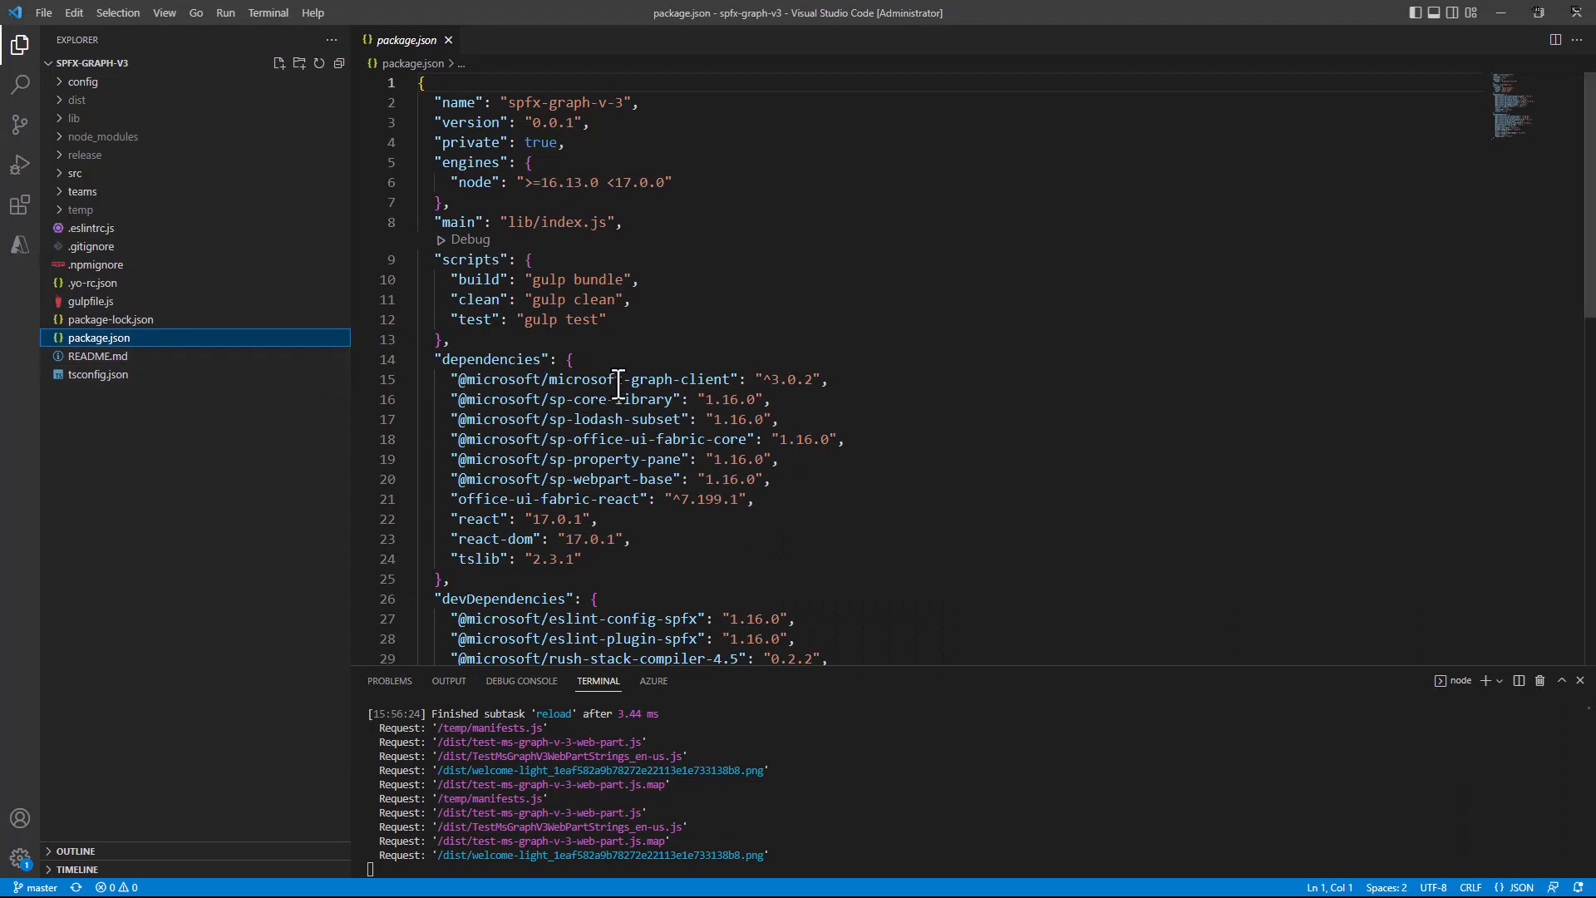
pyautogui.moveTo(705, 399)
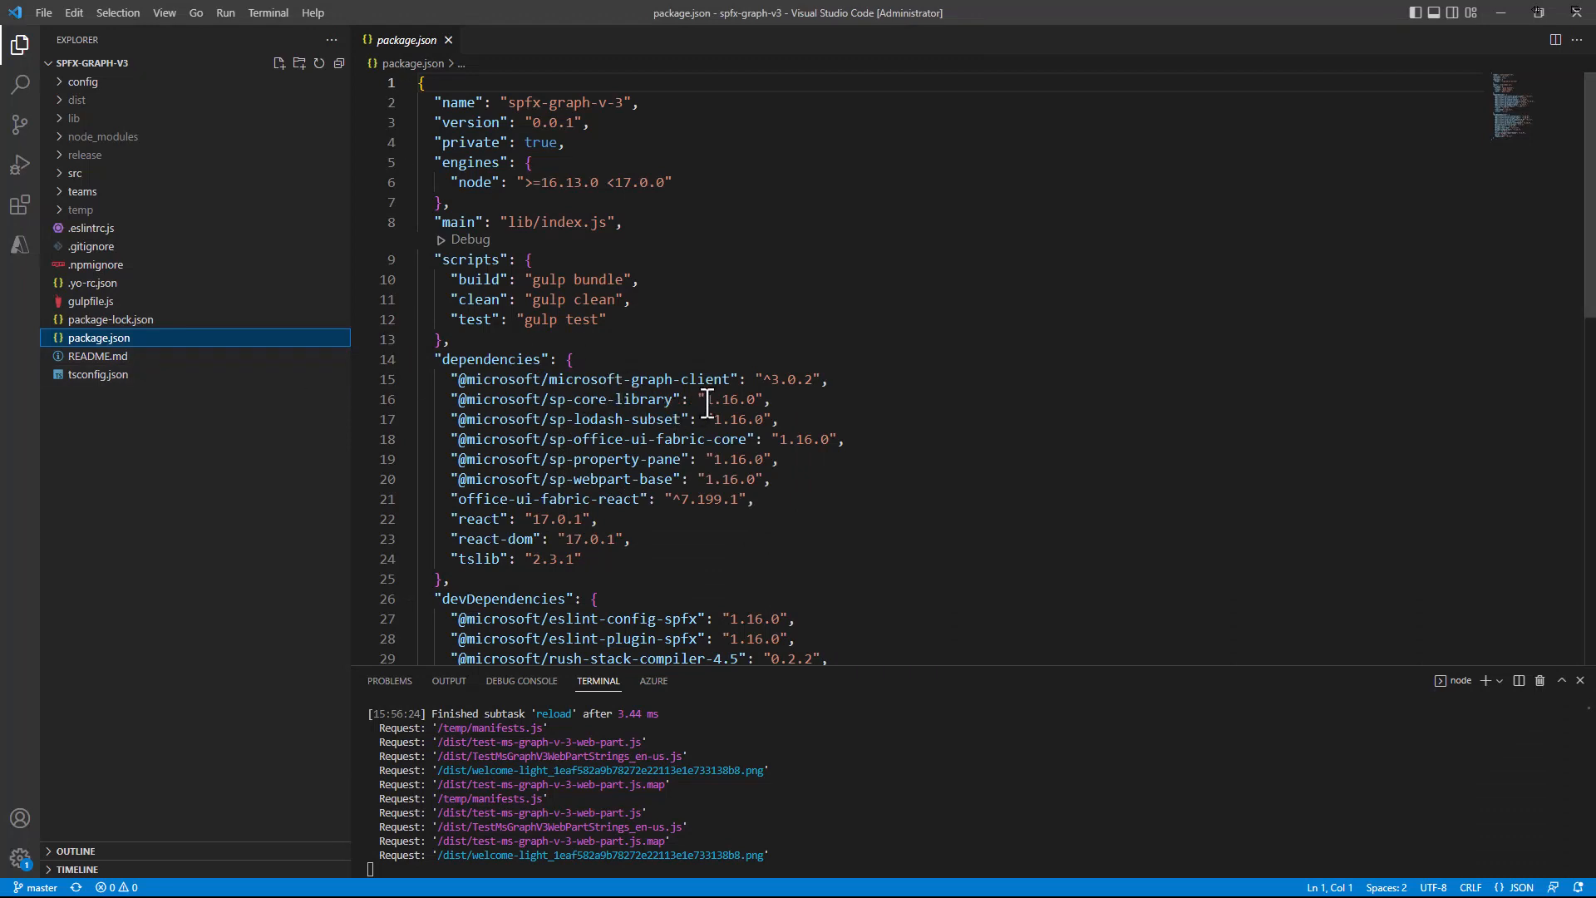
pyautogui.doubleClick(725, 398)
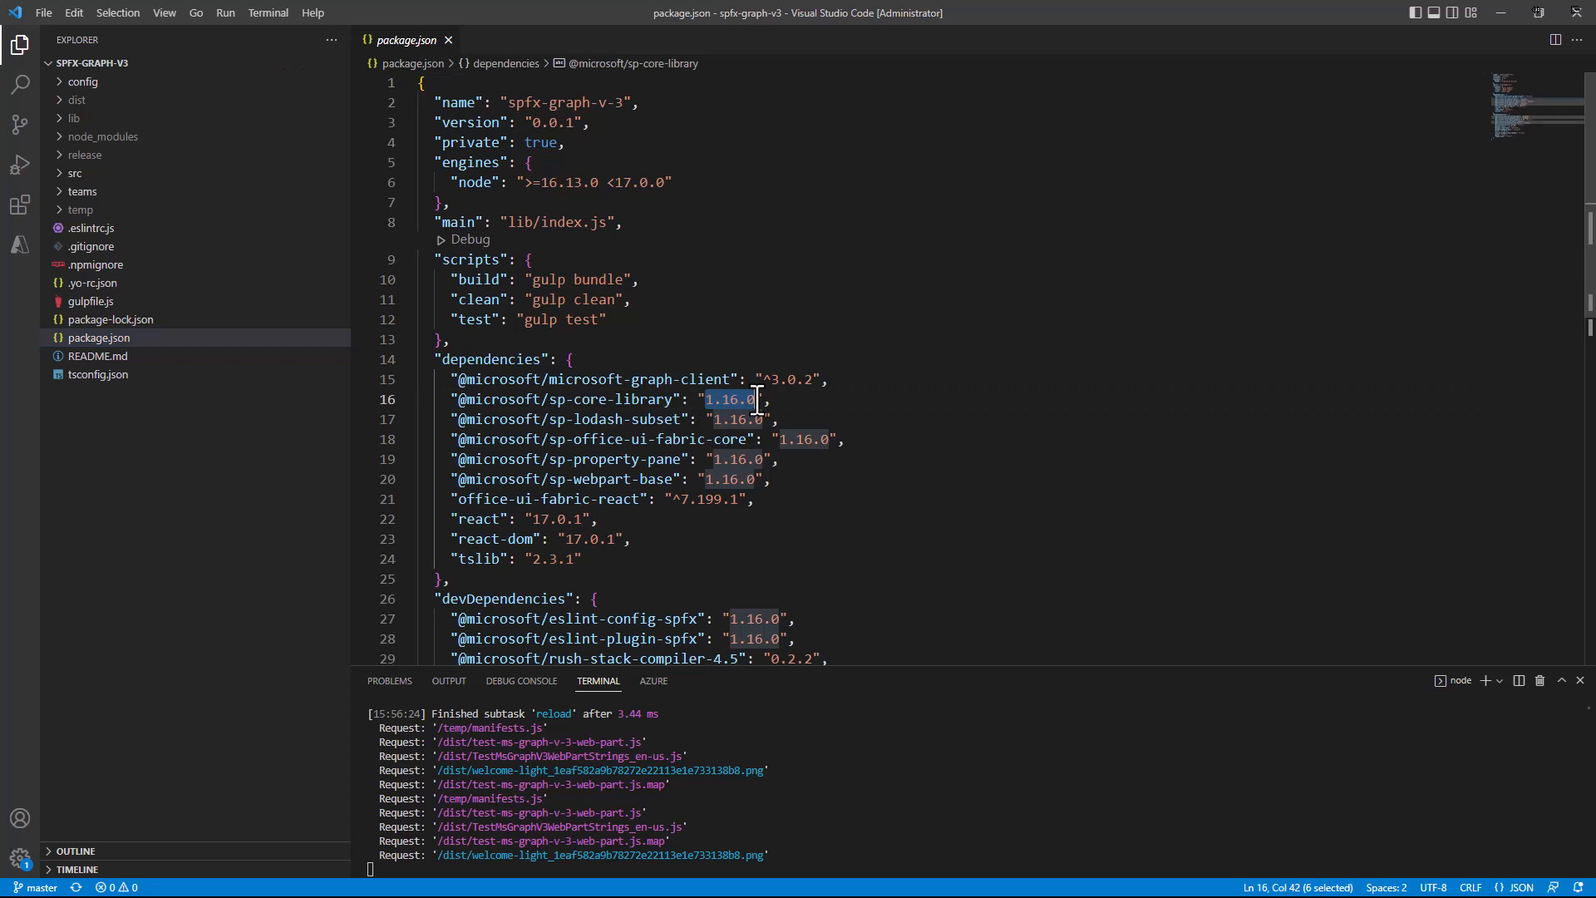
pyautogui.moveTo(493, 379)
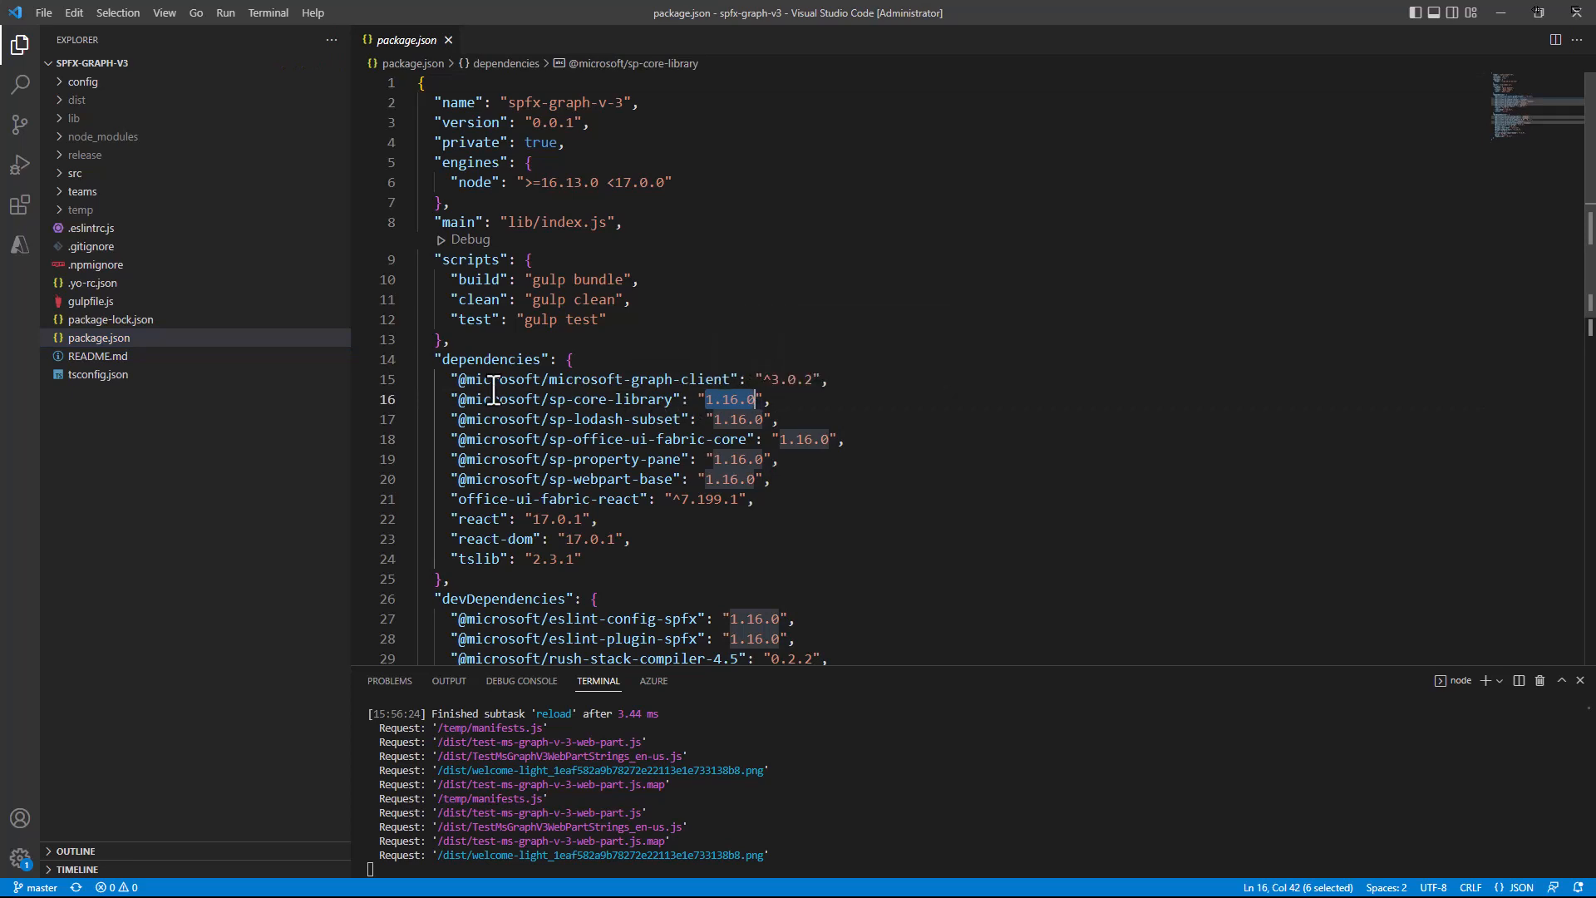
pyautogui.moveTo(499, 379)
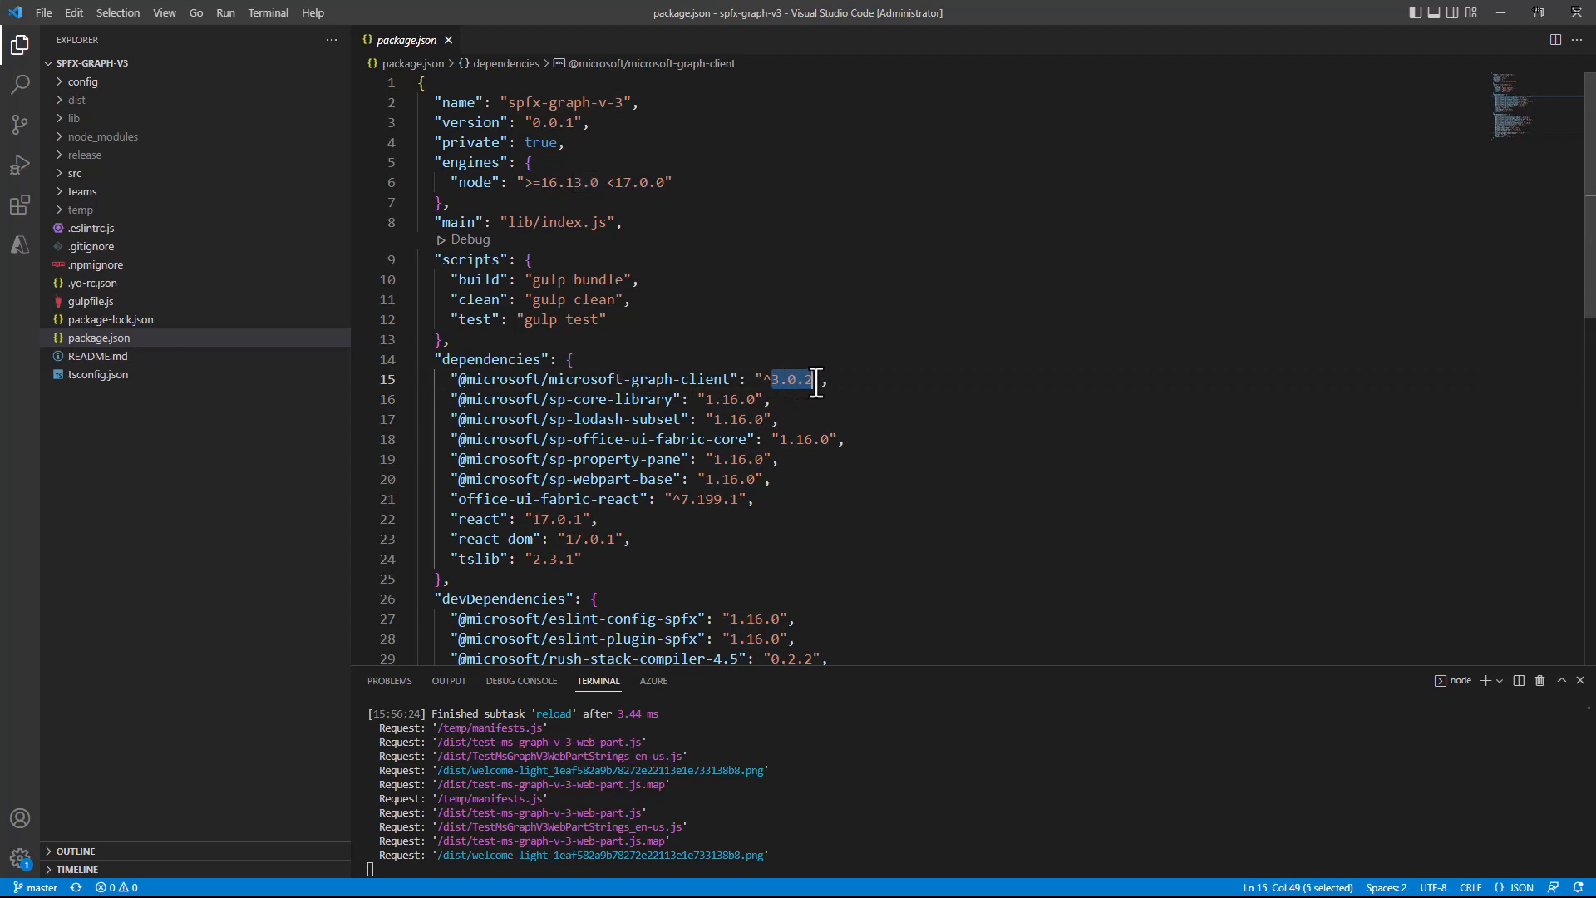
pyautogui.moveTo(120, 295)
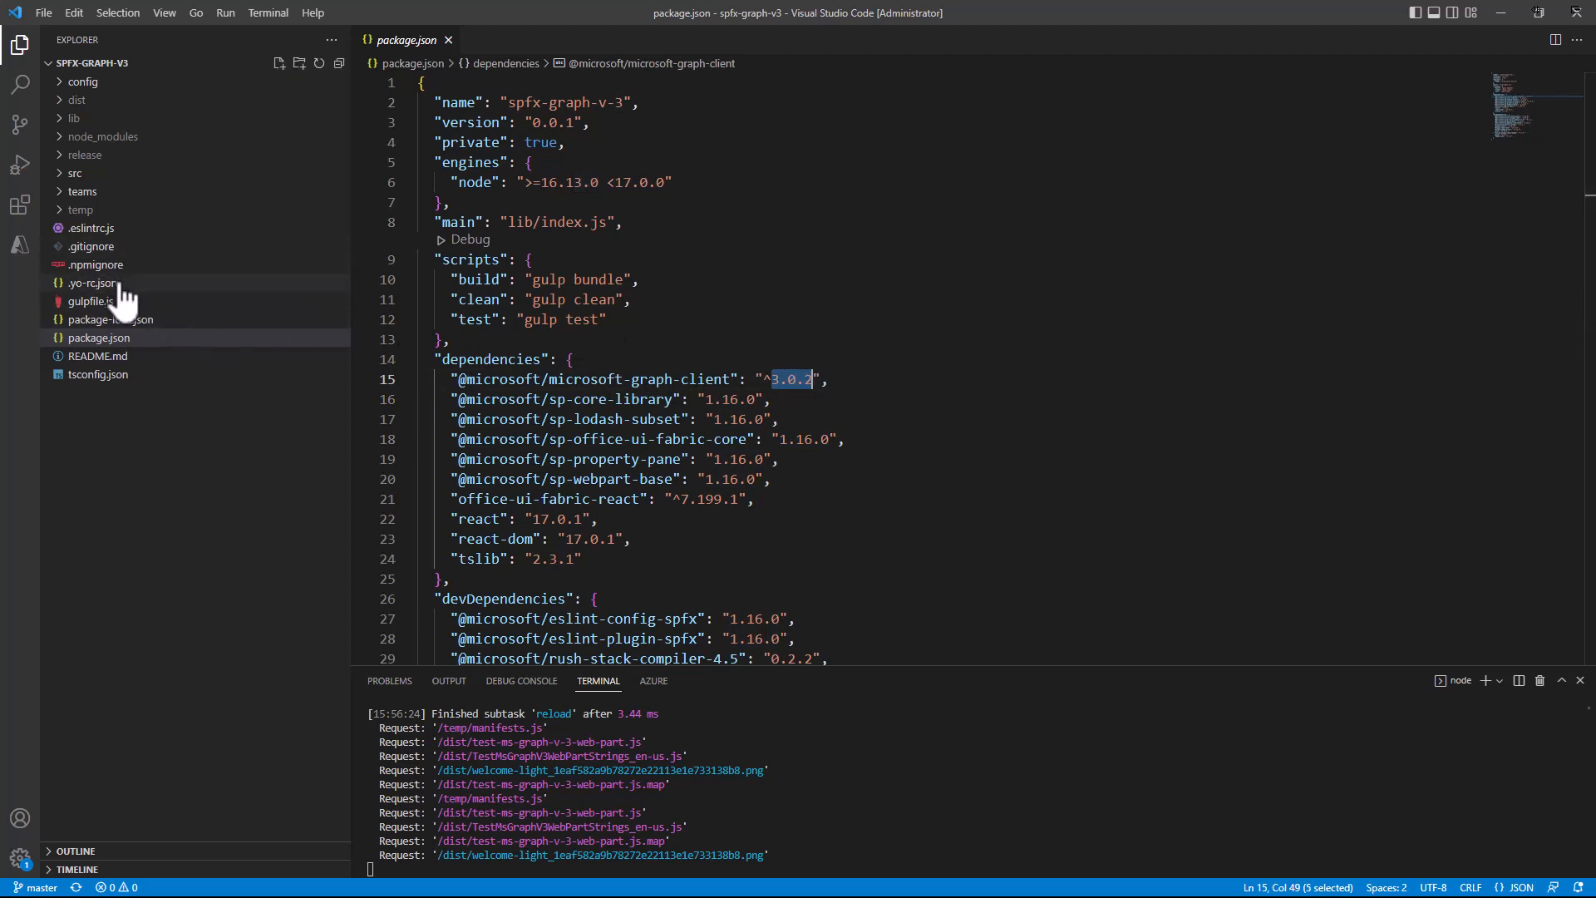
# Open .yo-rc.json, highlight Graph client version 3.0.2, and expand the src folder.
pyautogui.click(92, 283)
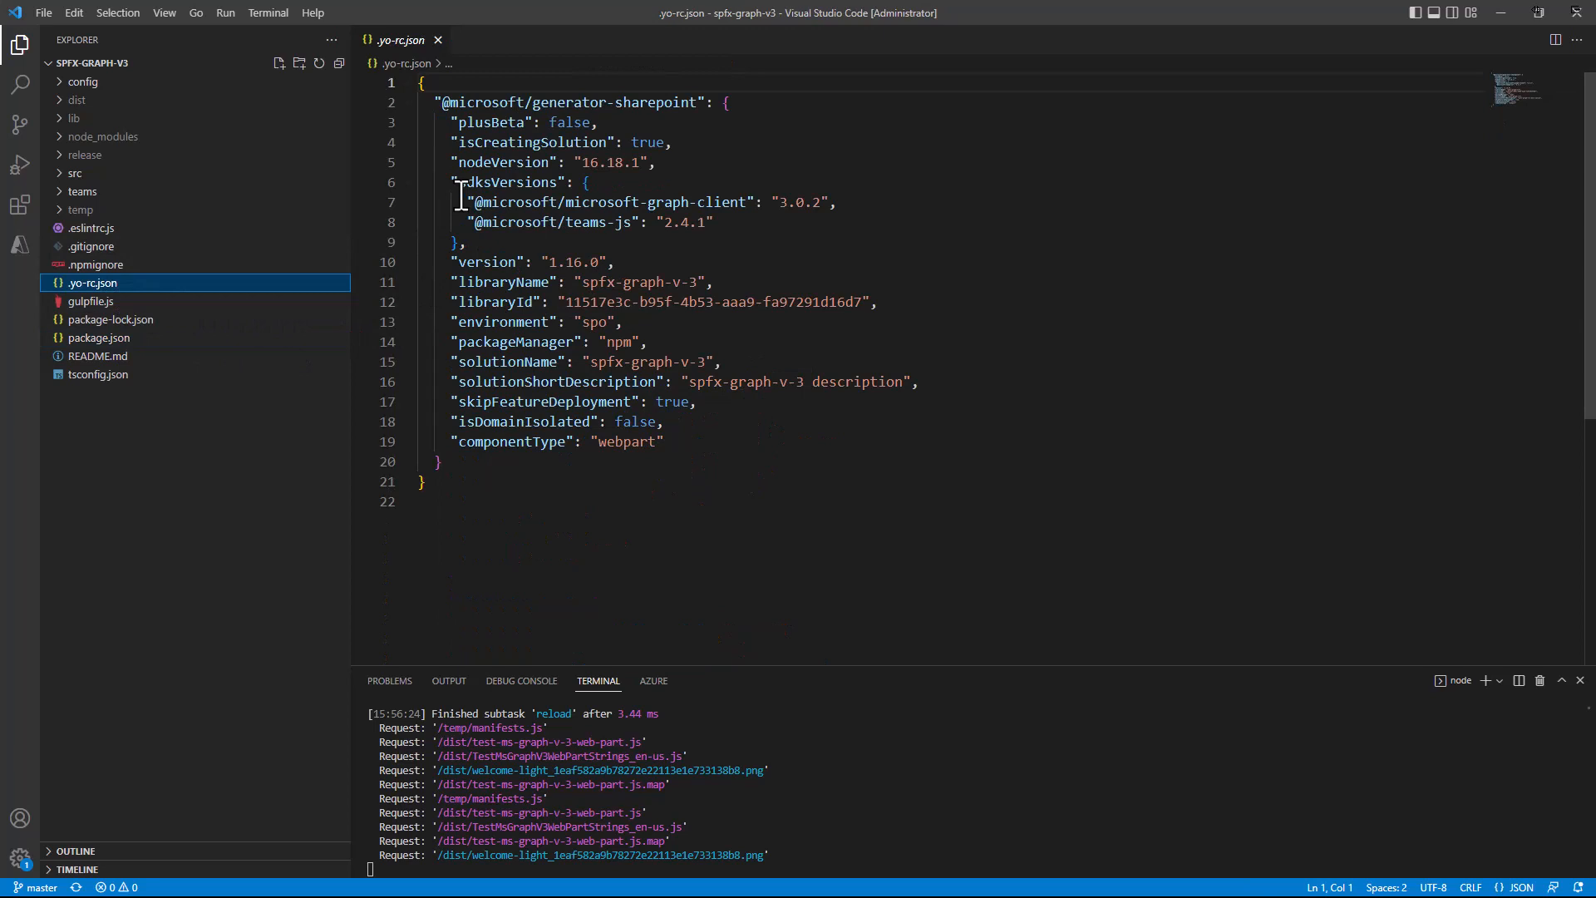
pyautogui.doubleClick(506, 182)
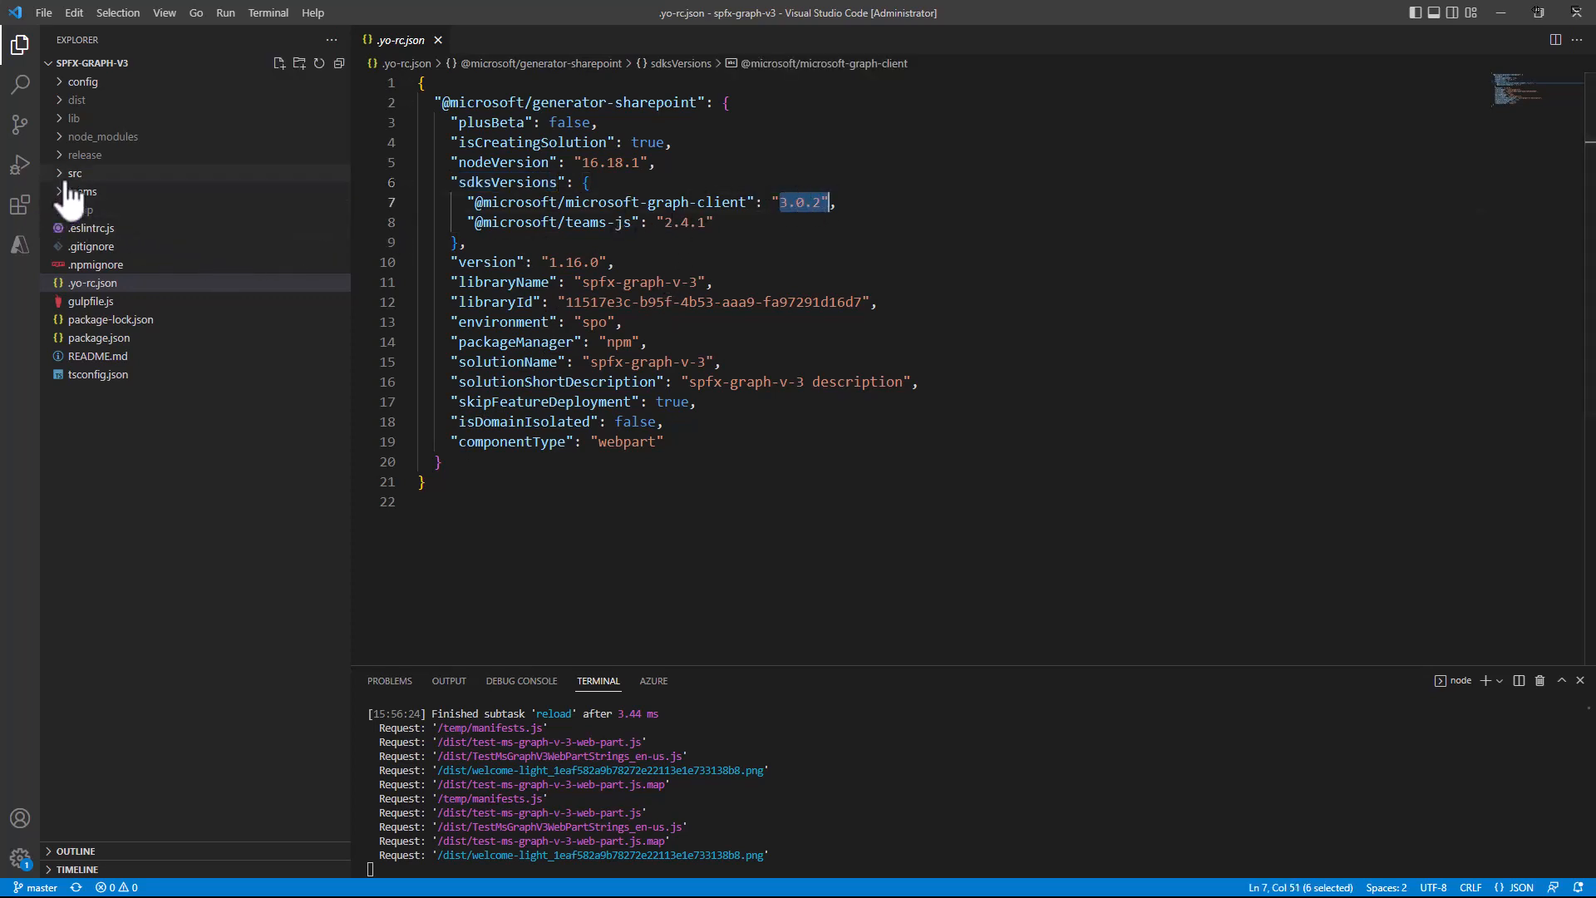
pyautogui.click(74, 172)
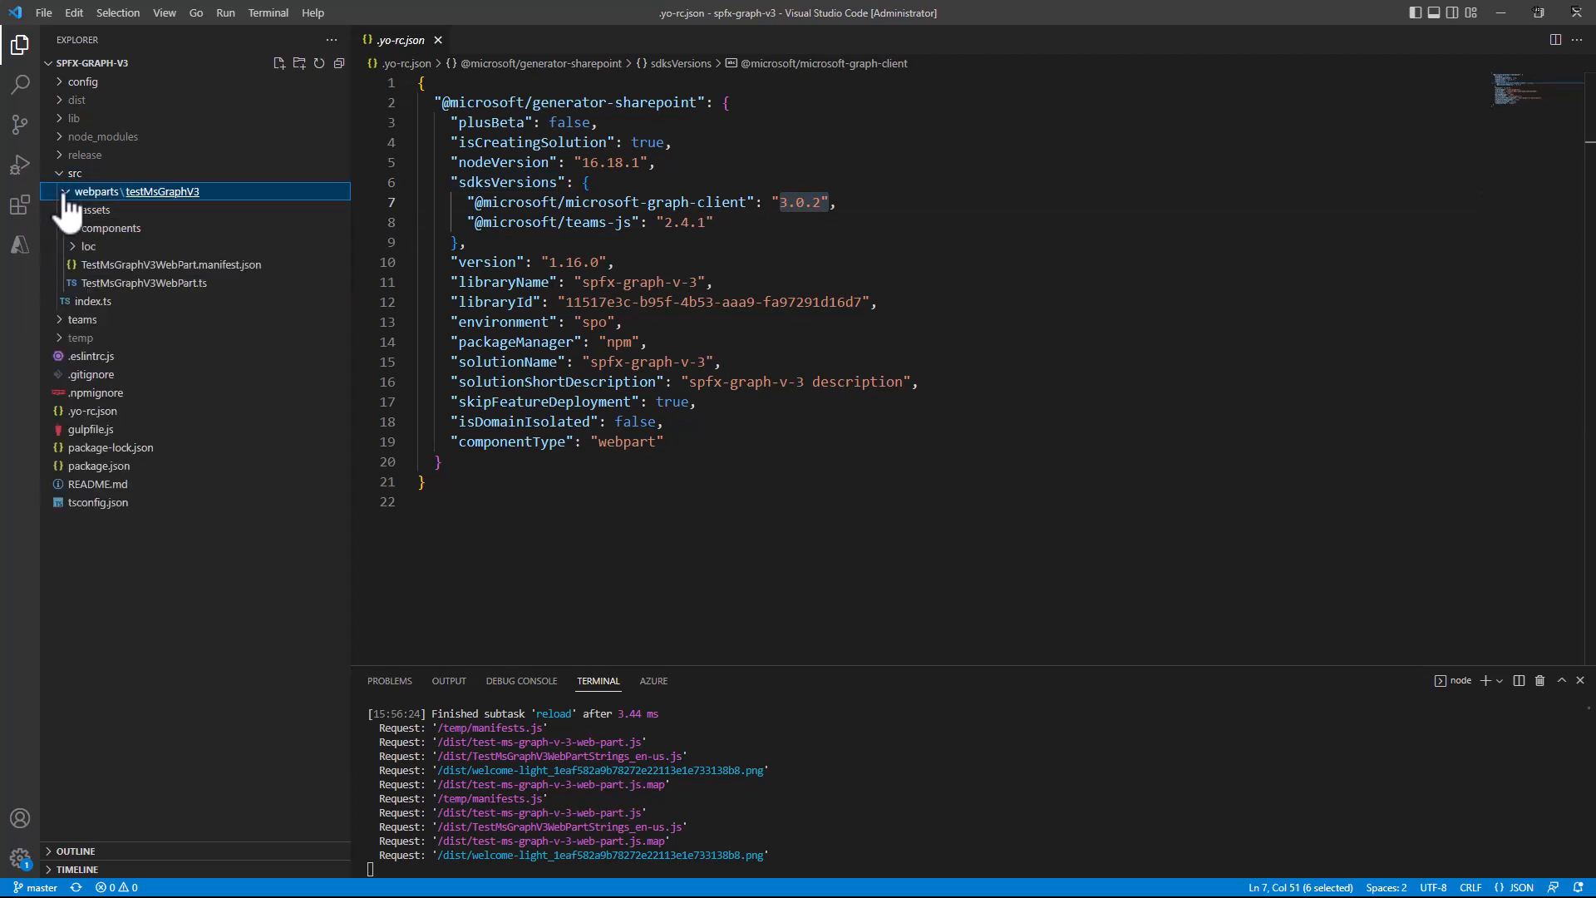
pyautogui.click(145, 281)
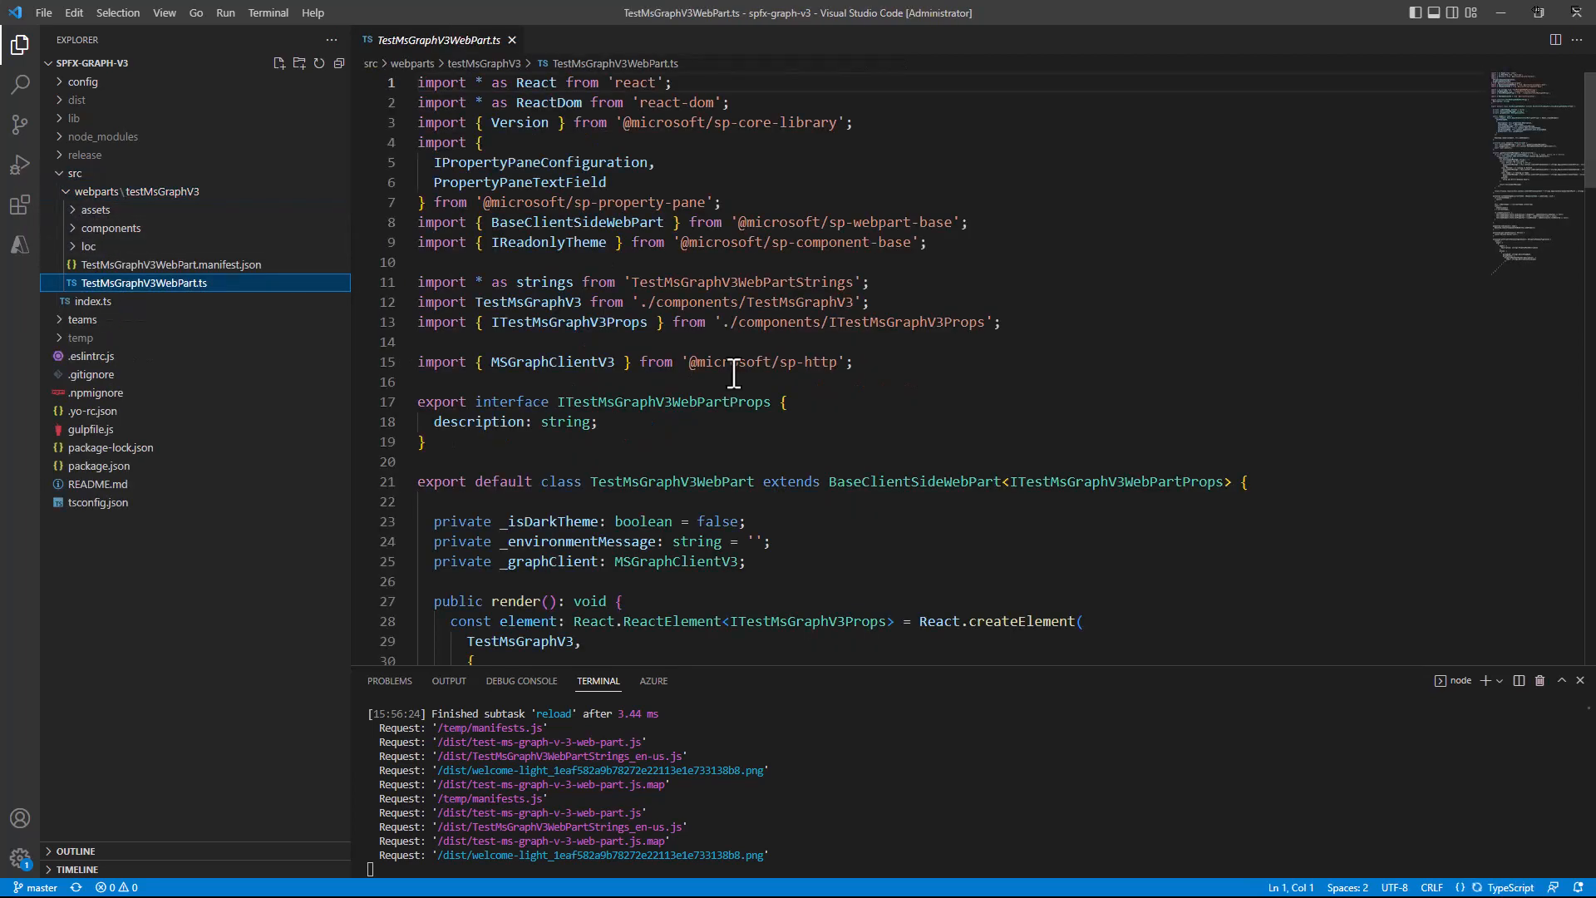
pyautogui.scroll(-3)
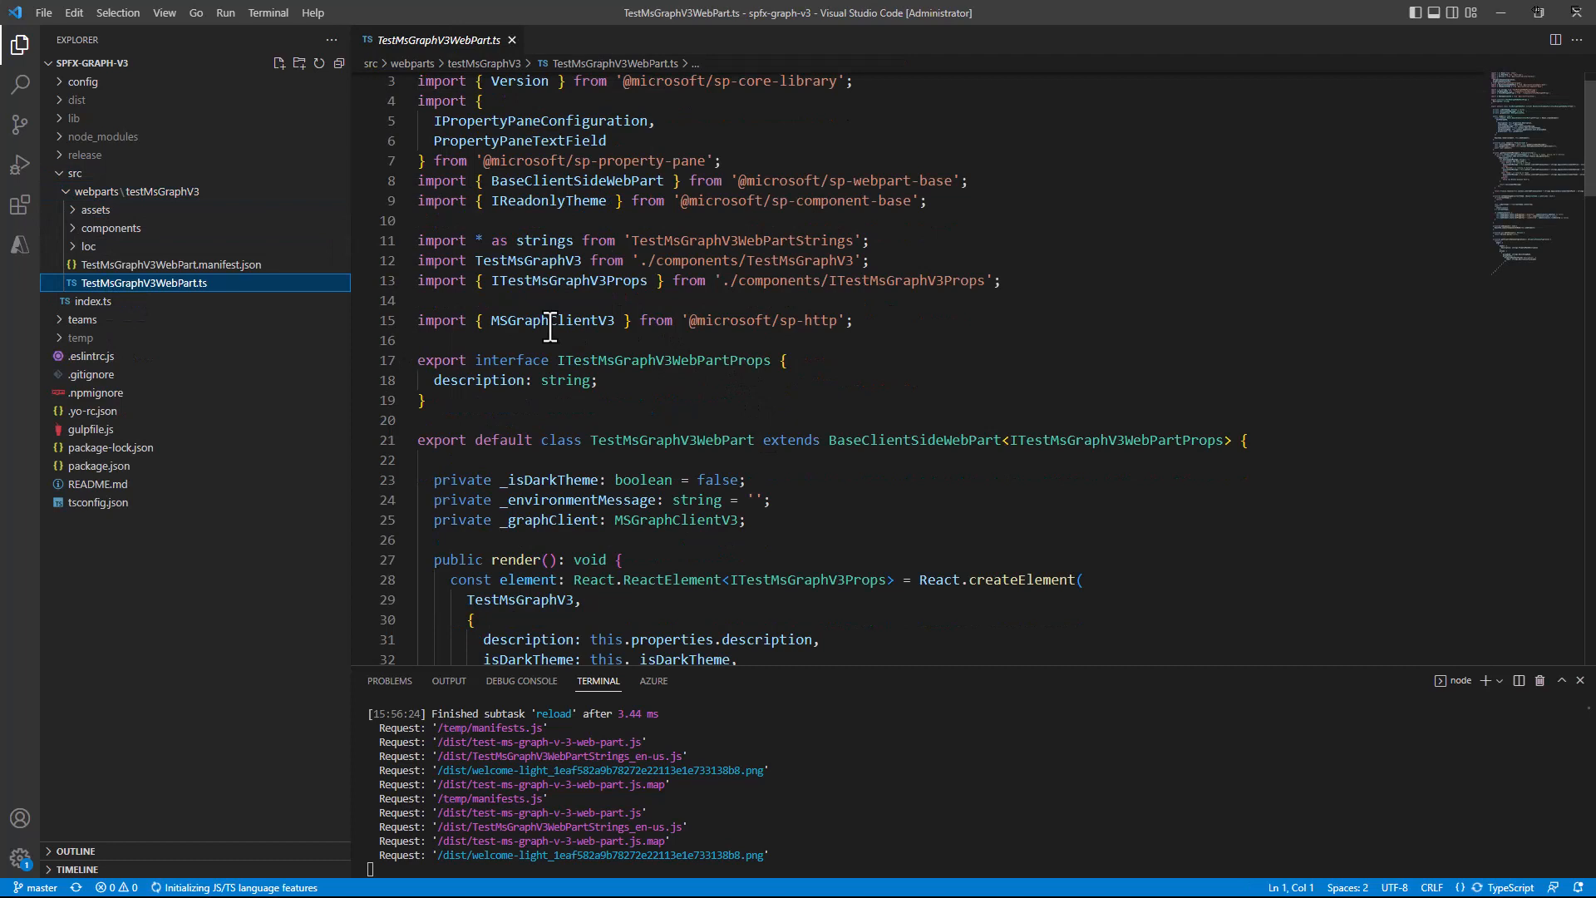
pyautogui.doubleClick(552, 320)
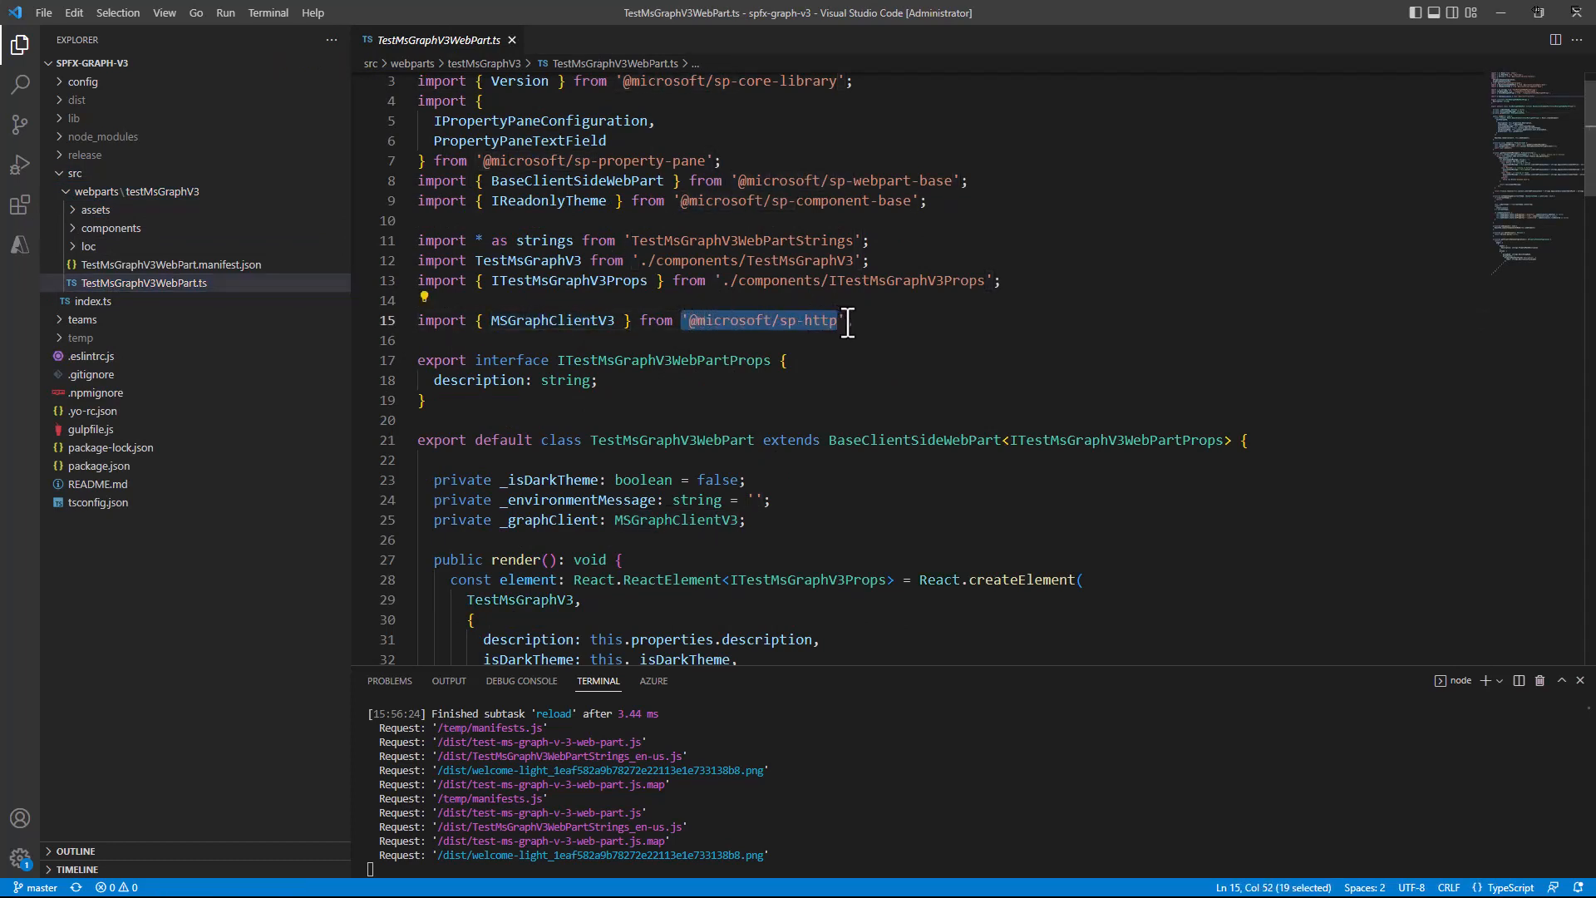
pyautogui.scroll(-3)
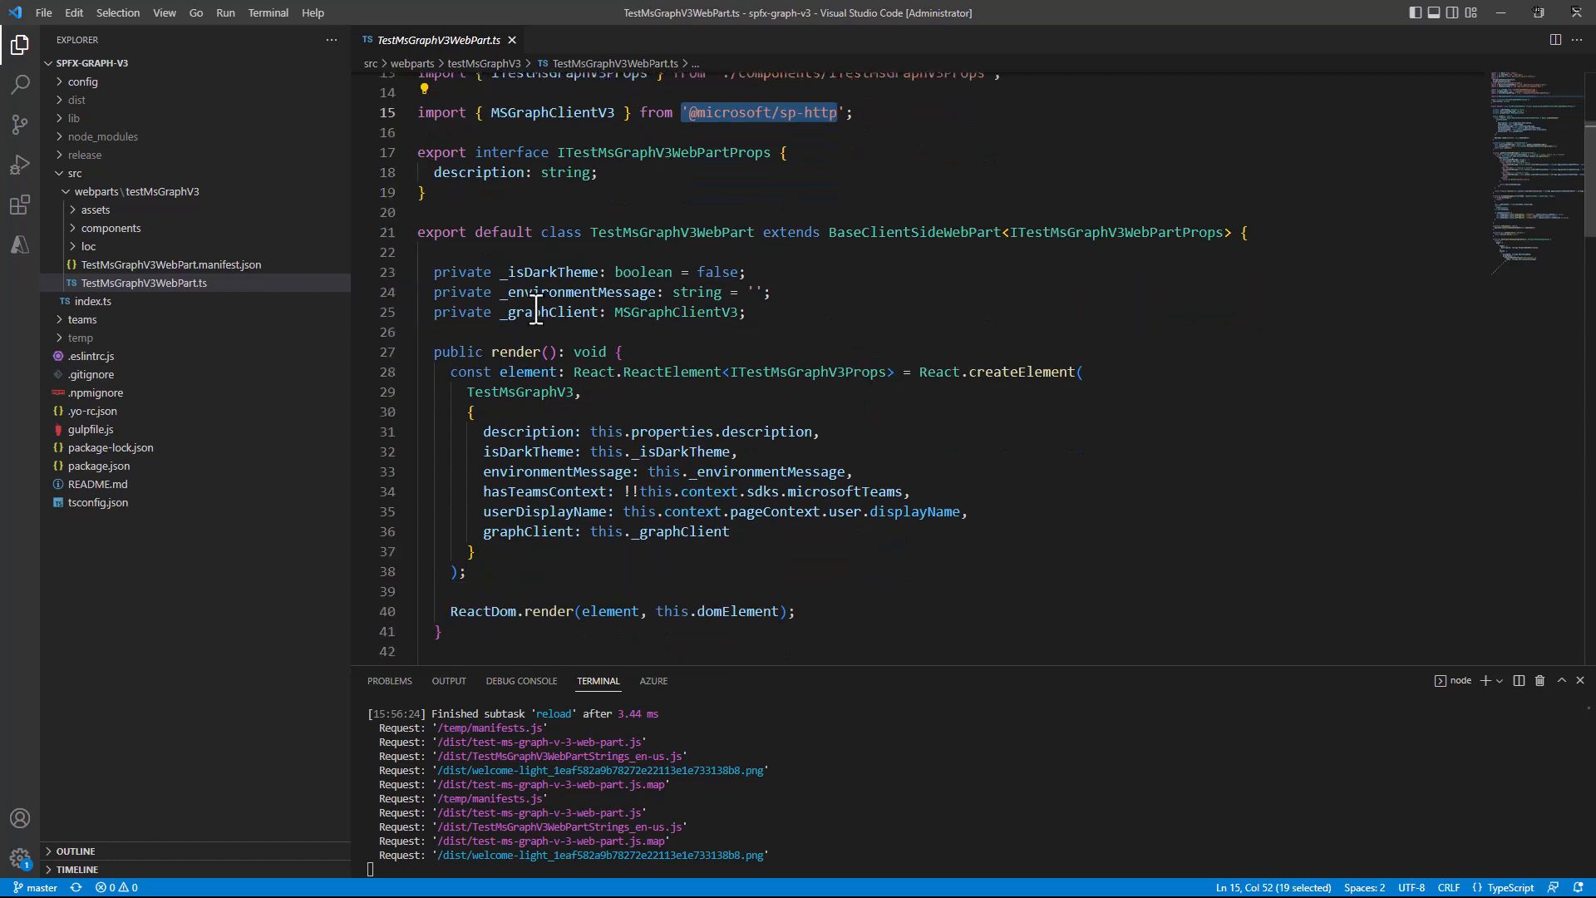
pyautogui.doubleClick(550, 311)
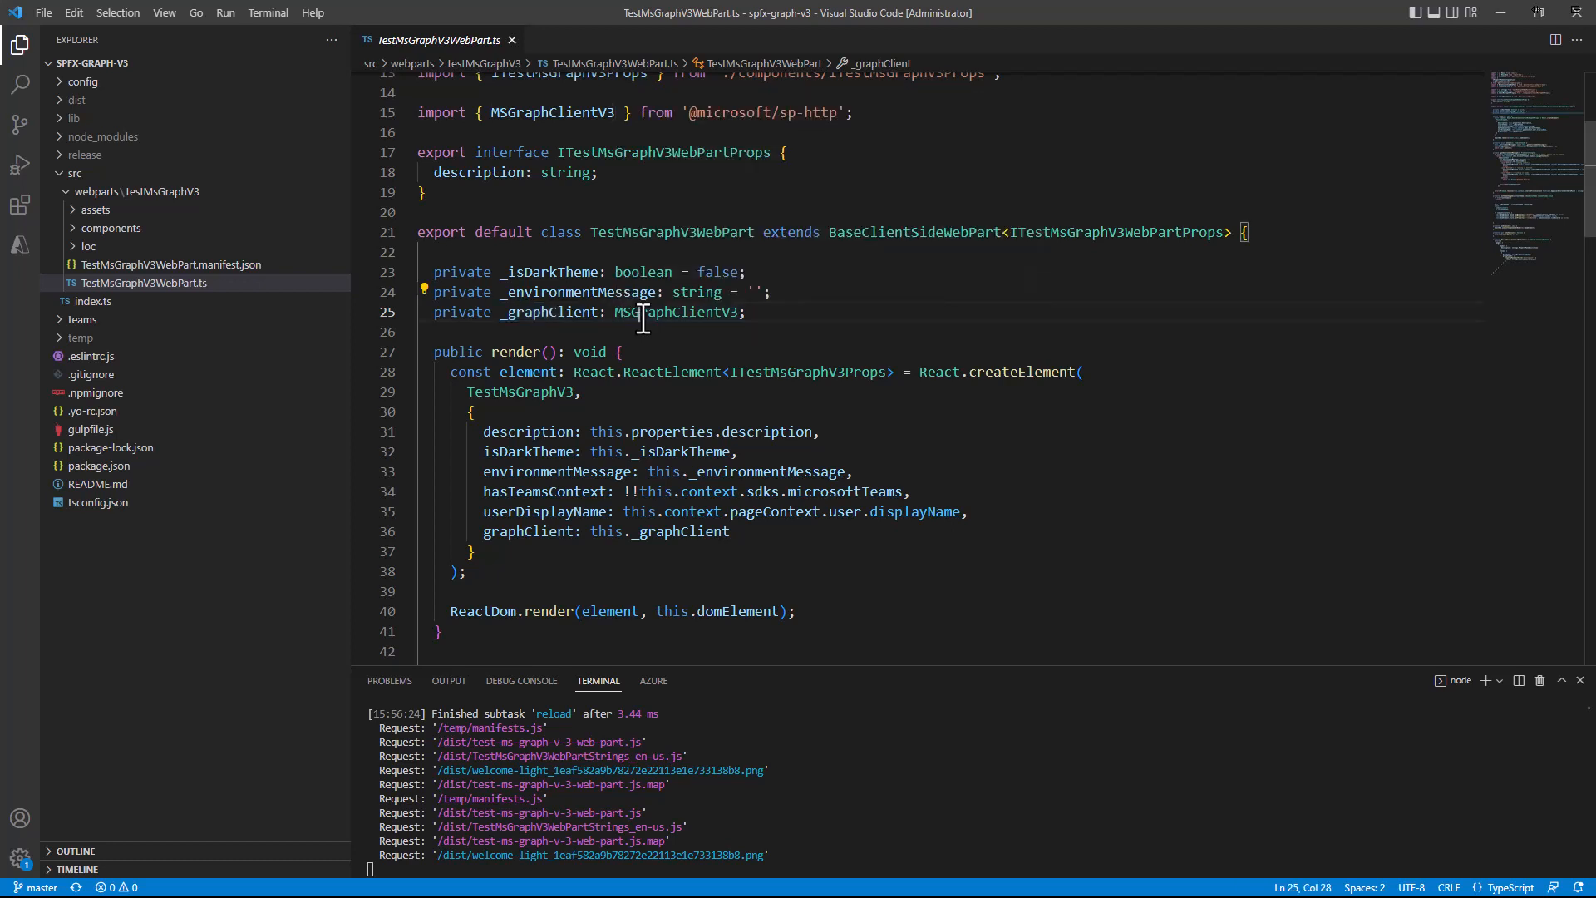
pyautogui.doubleClick(674, 311)
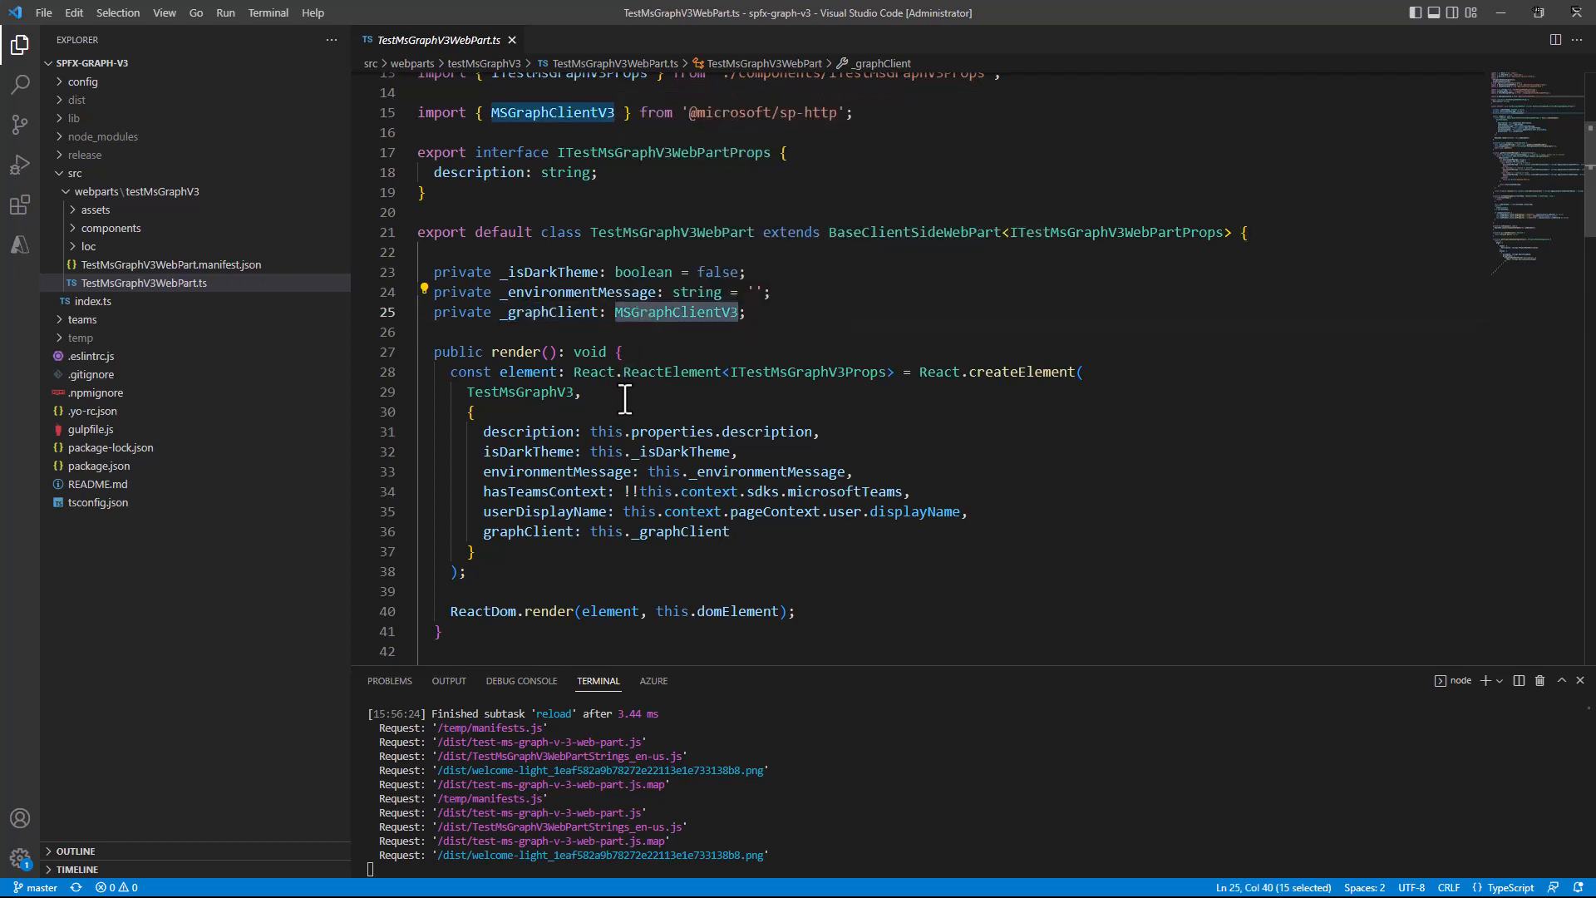
pyautogui.scroll(-3)
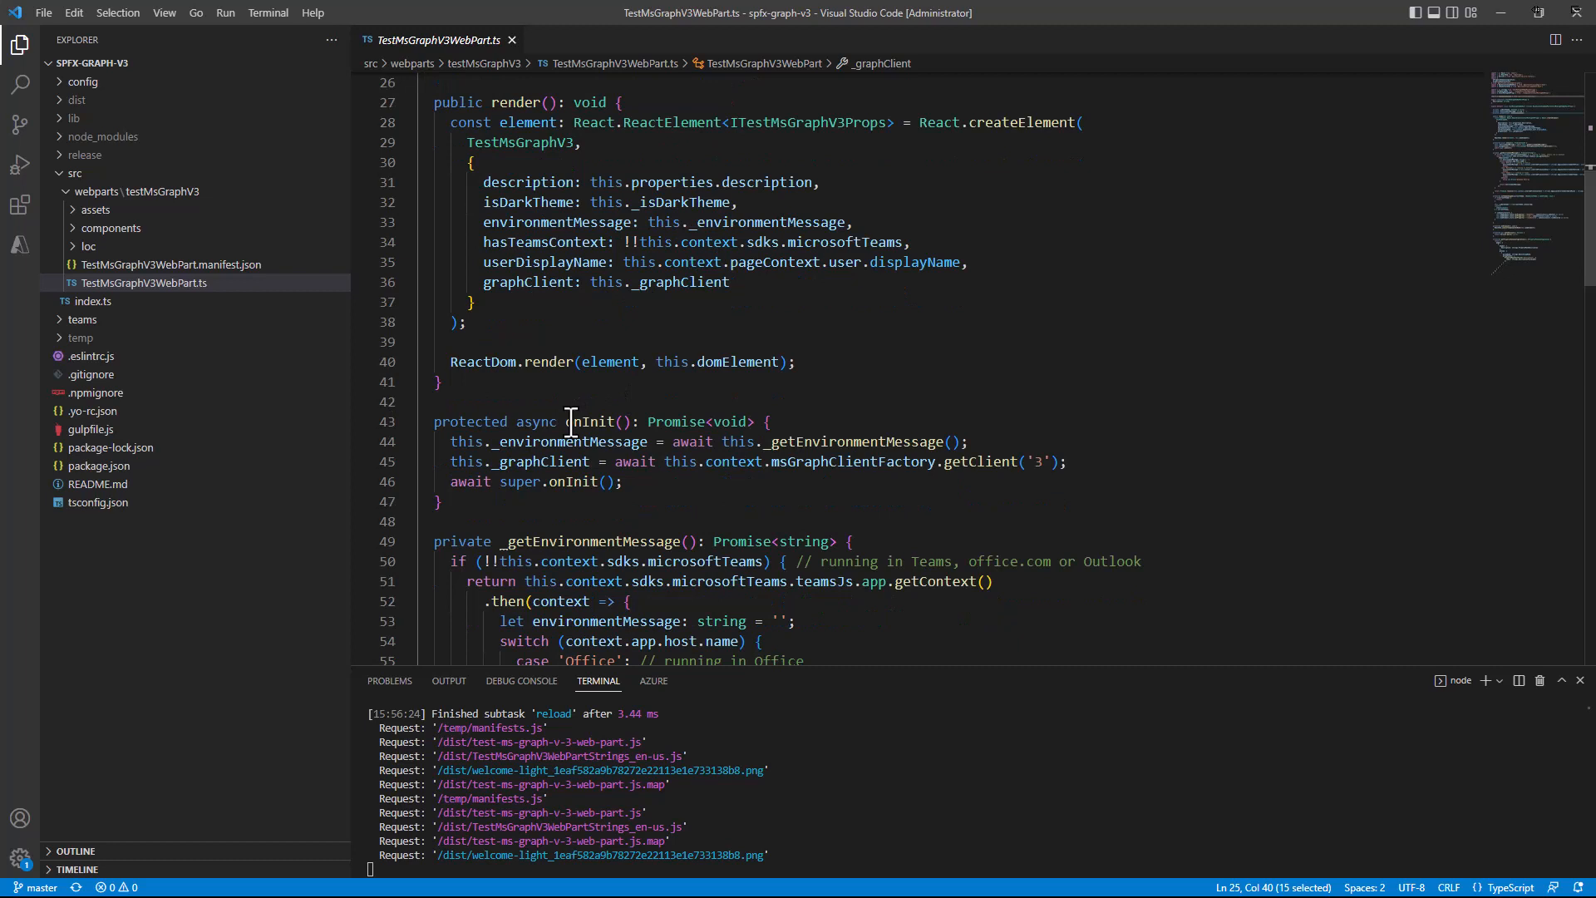
pyautogui.moveTo(703, 479)
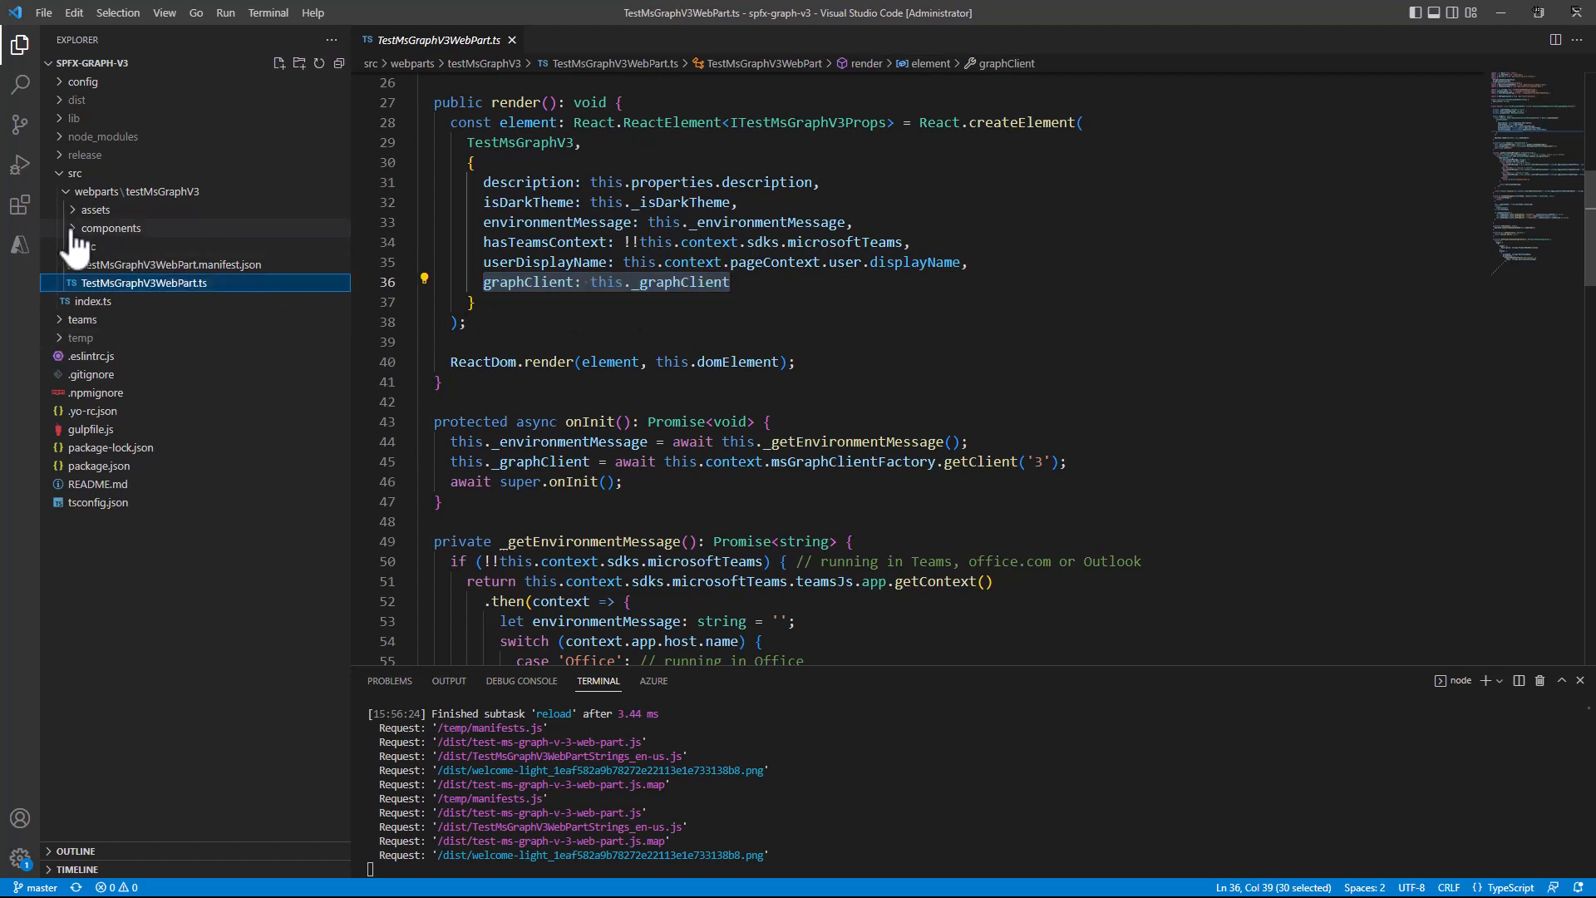
# Expand components, open ITestMsGraphV3Props.ts and ITestMsGraphV3State.ts, and highlight the uploading property.
pyautogui.click(111, 227)
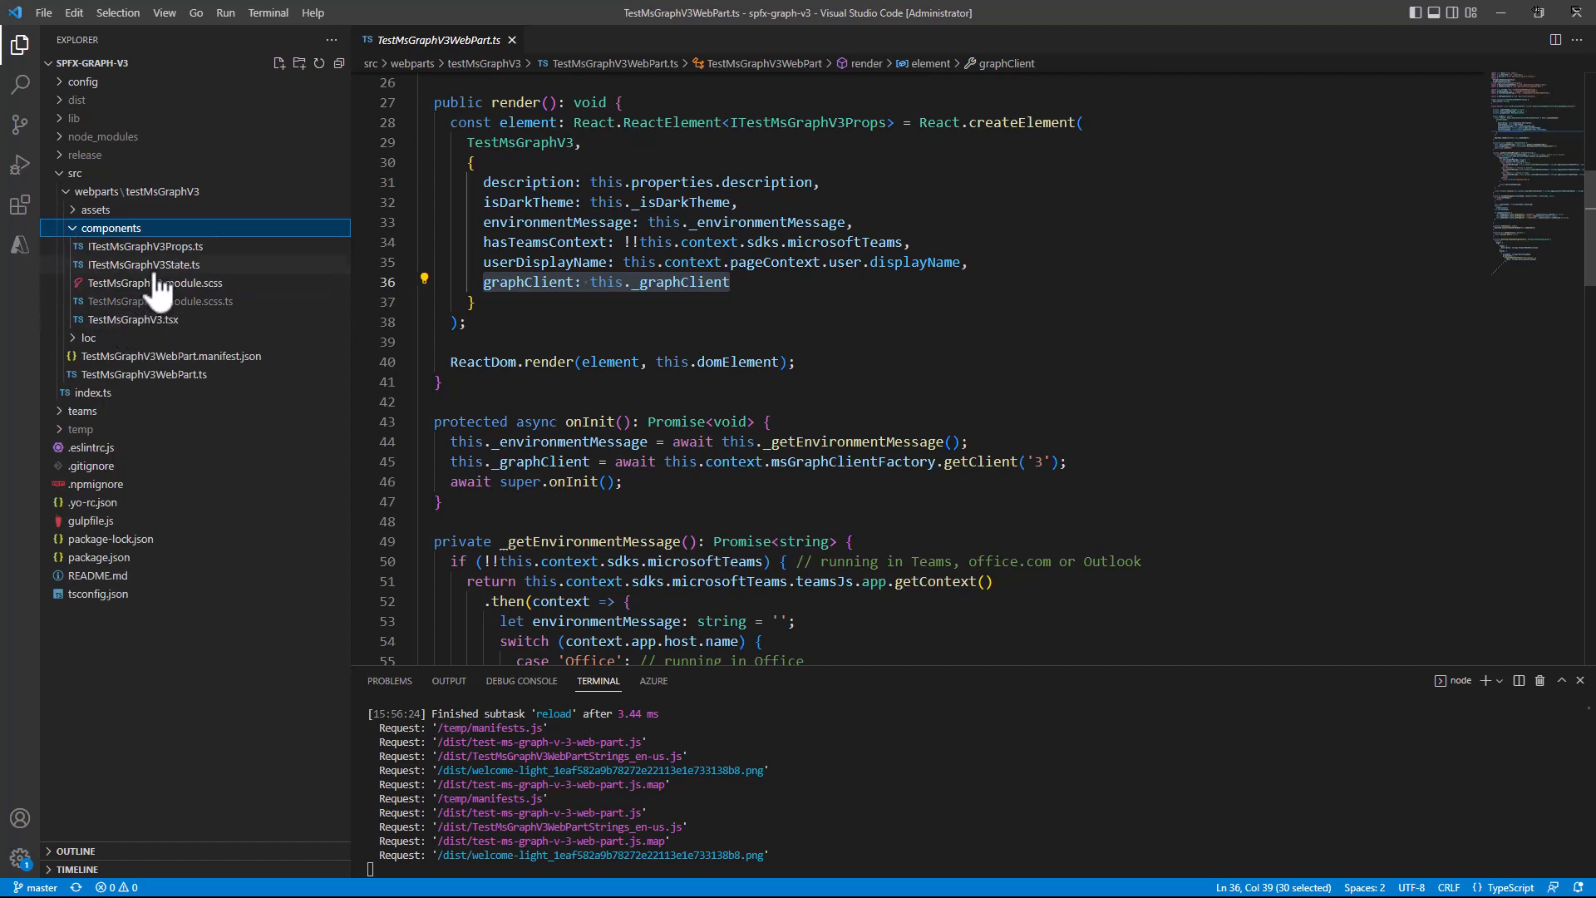
pyautogui.click(145, 246)
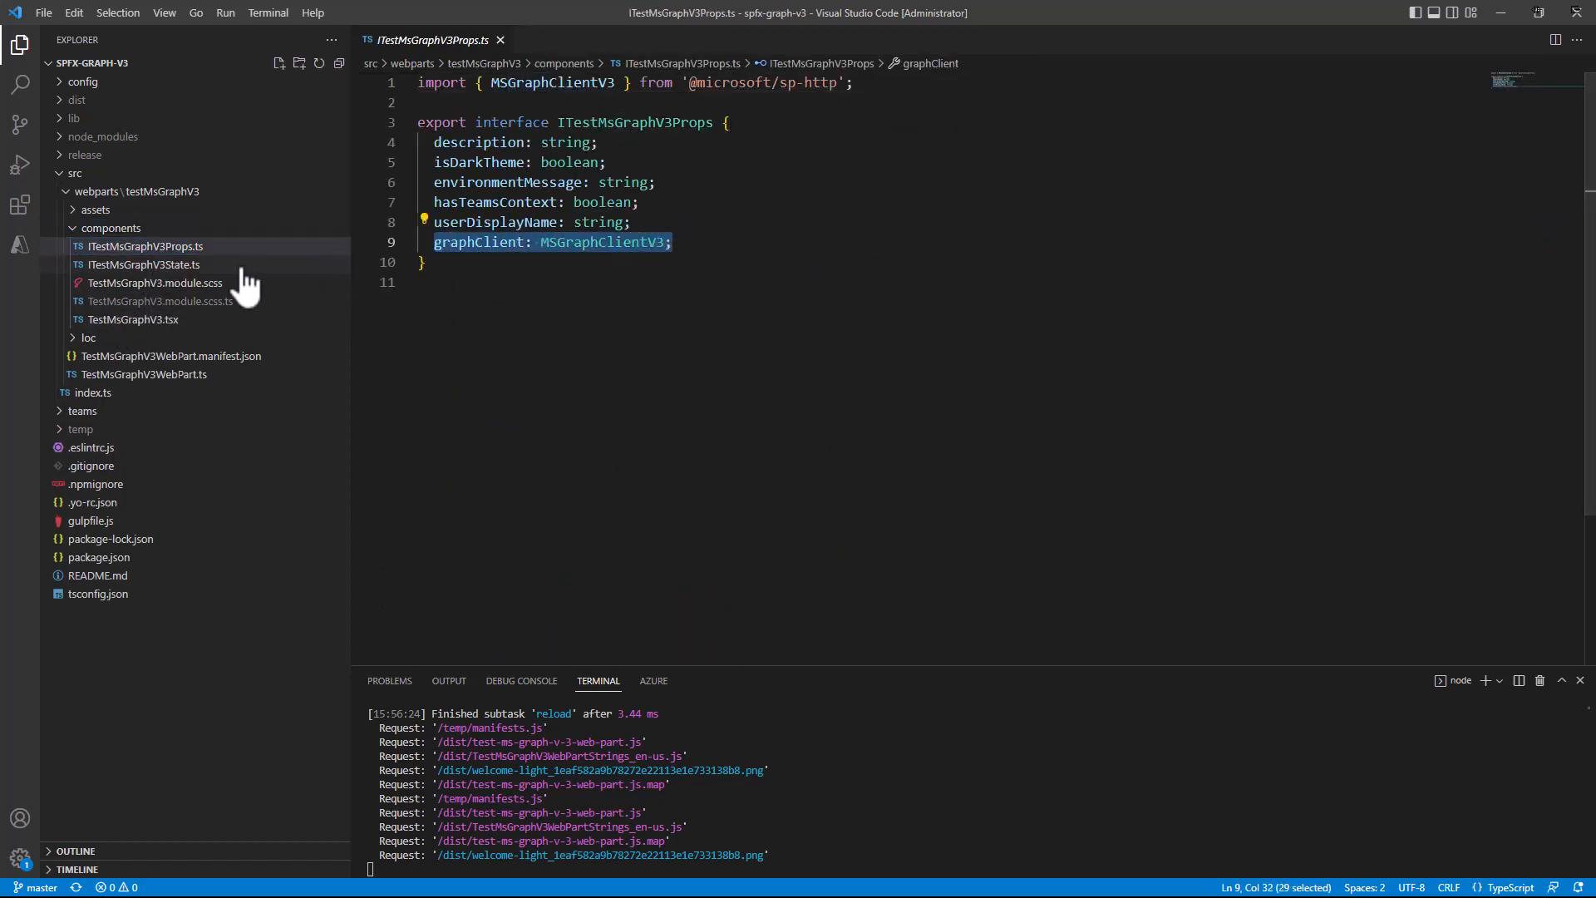
pyautogui.click(144, 264)
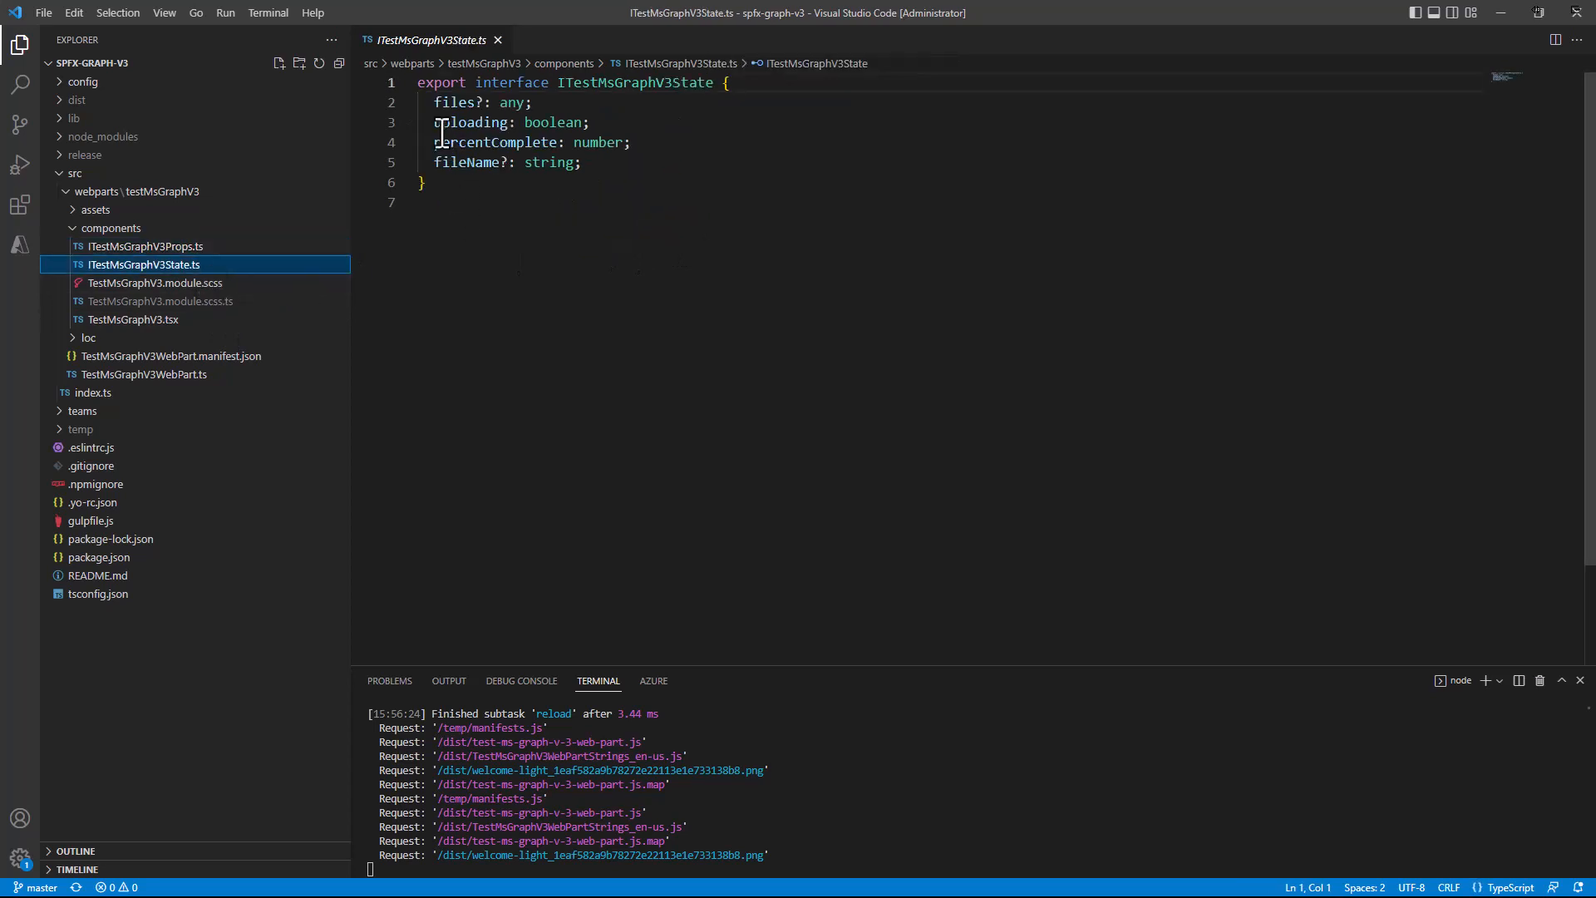
pyautogui.tripleClick(484, 102)
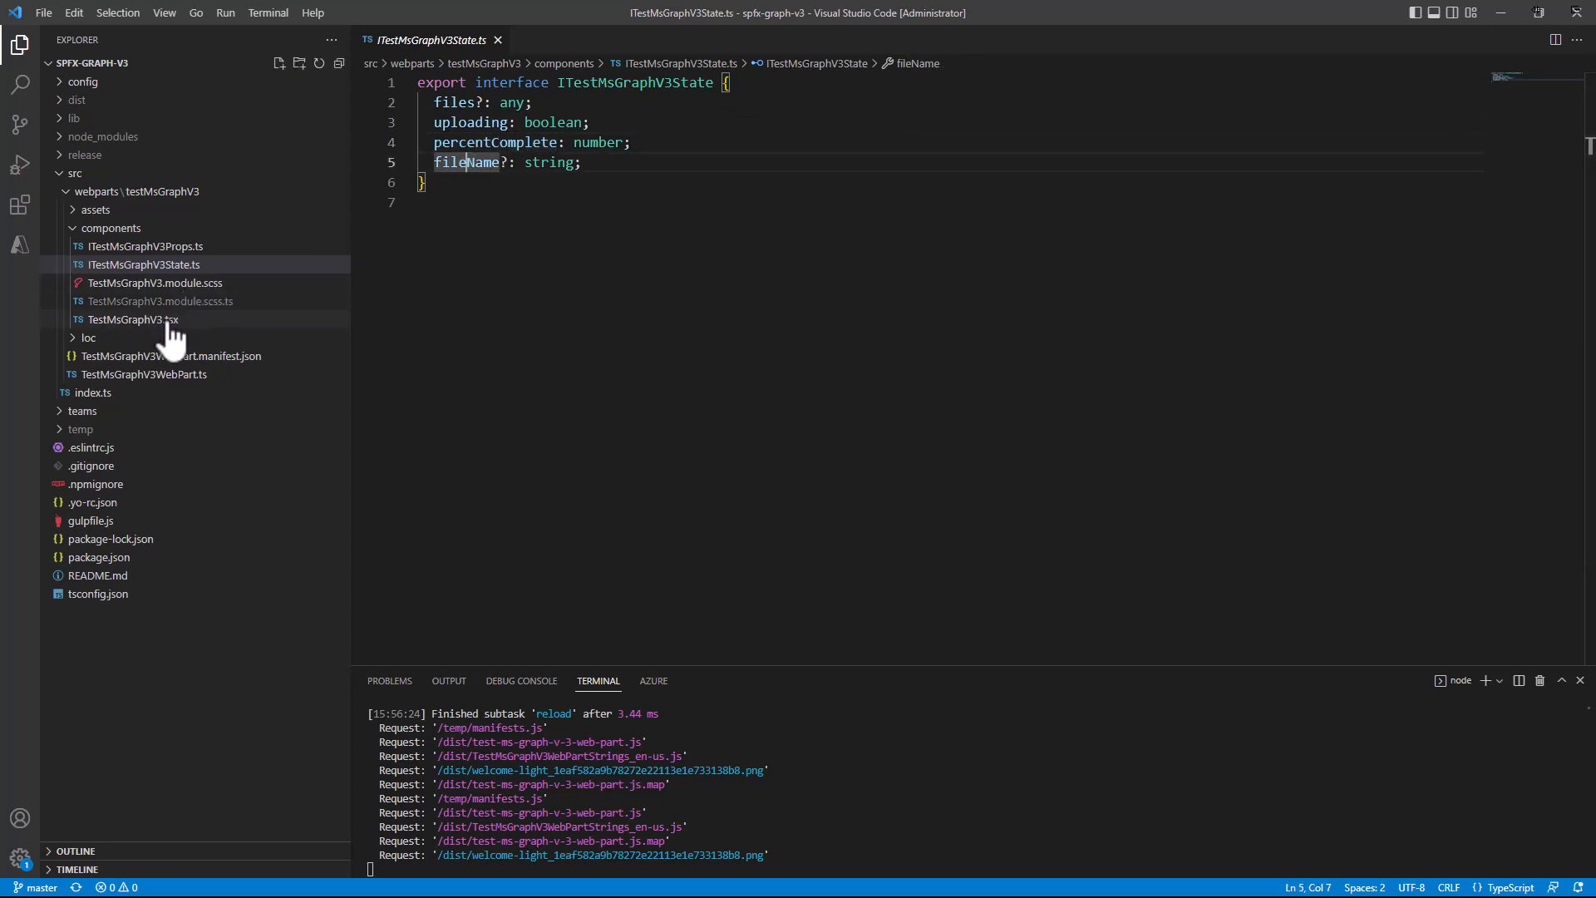
# In TestMsGraphV3.tsx, point out the upload handler, file input, event.target files, and percentComplete.
pyautogui.click(133, 319)
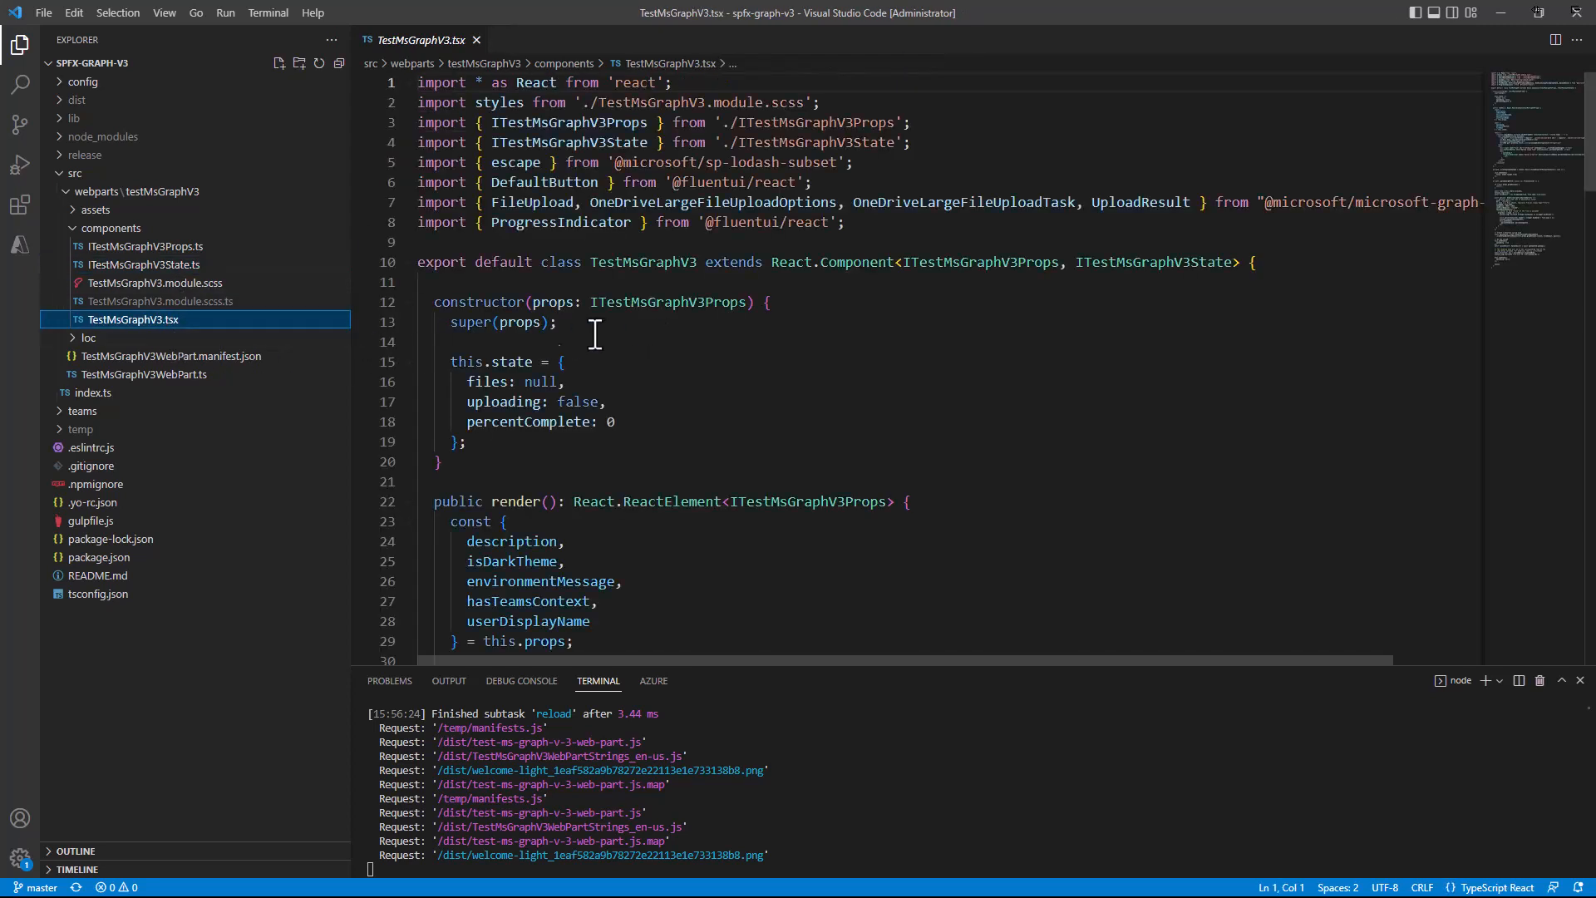
pyautogui.moveTo(736, 373)
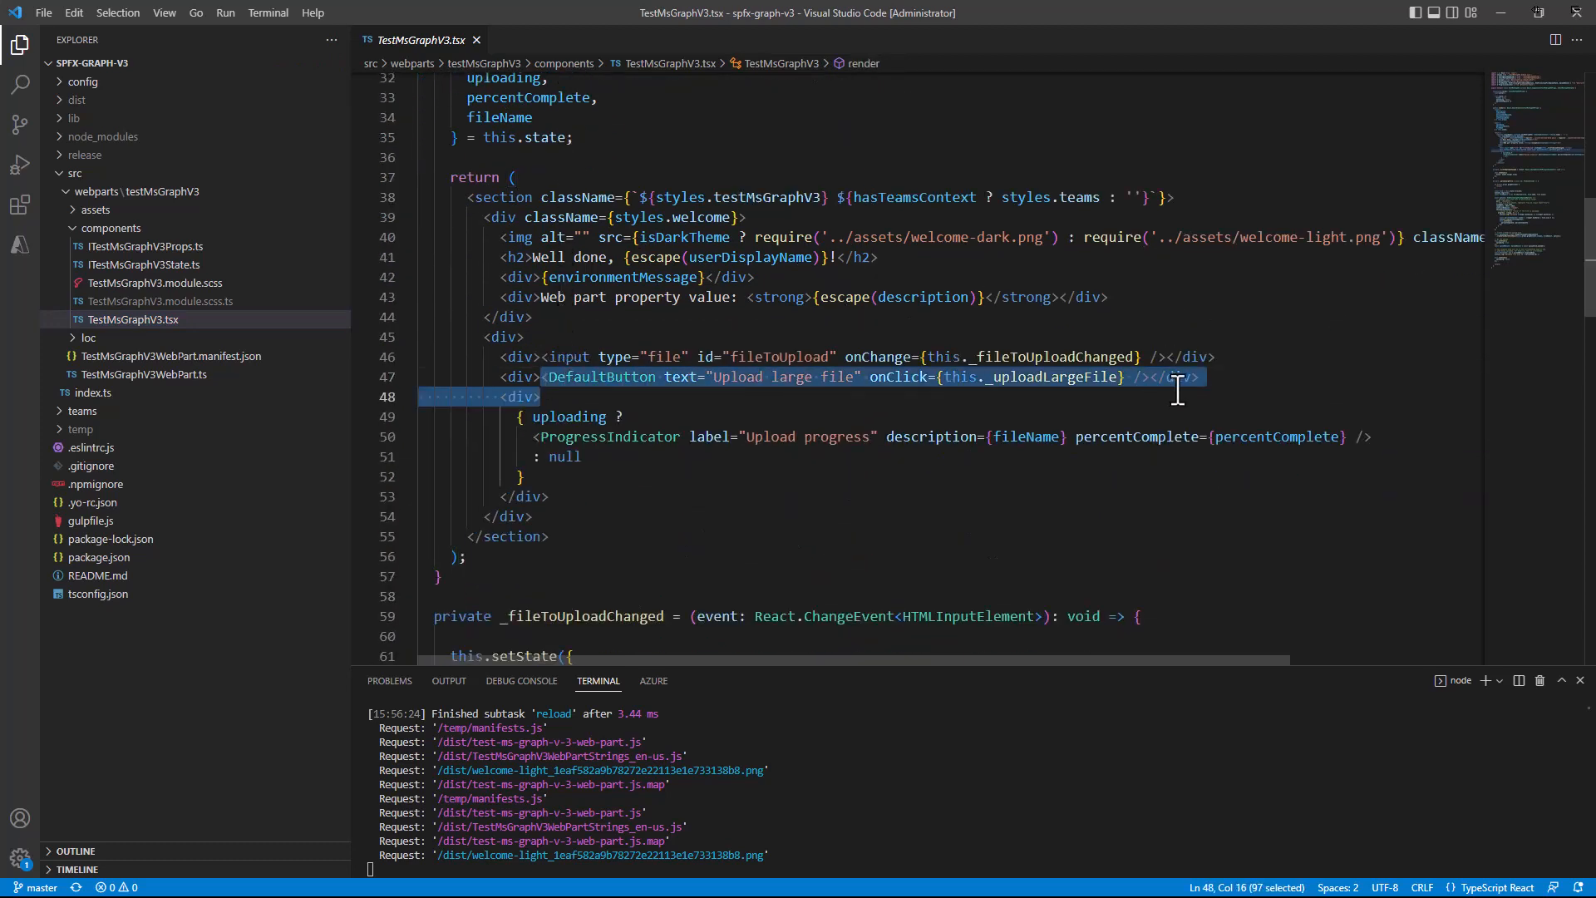
pyautogui.click(1024, 376)
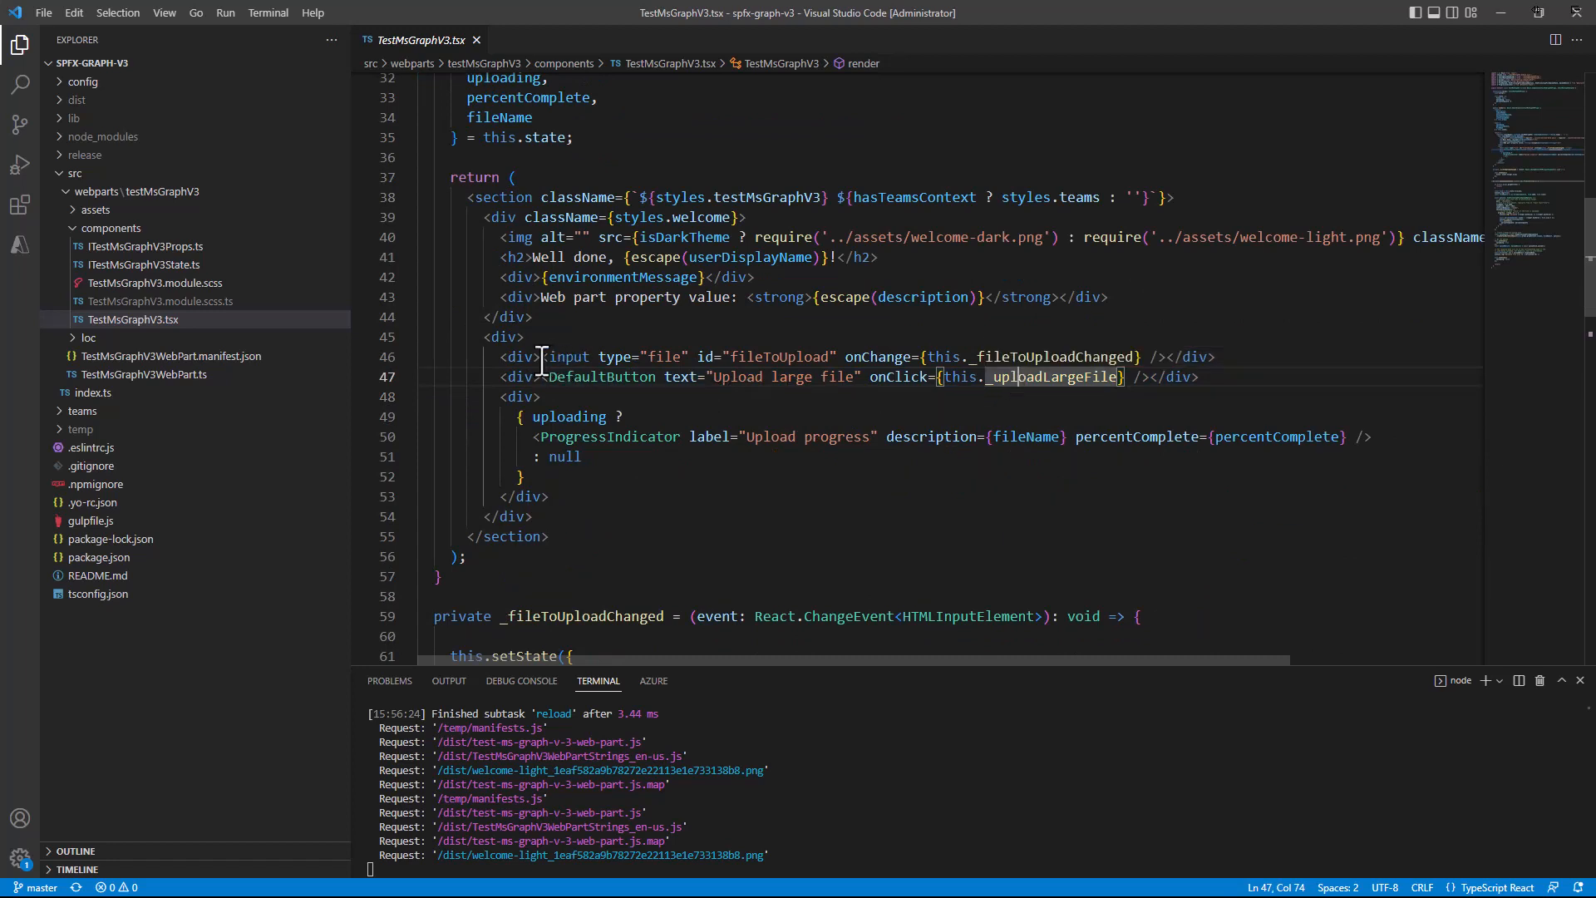
pyautogui.moveTo(541, 357); pyautogui.dragTo(721, 357)
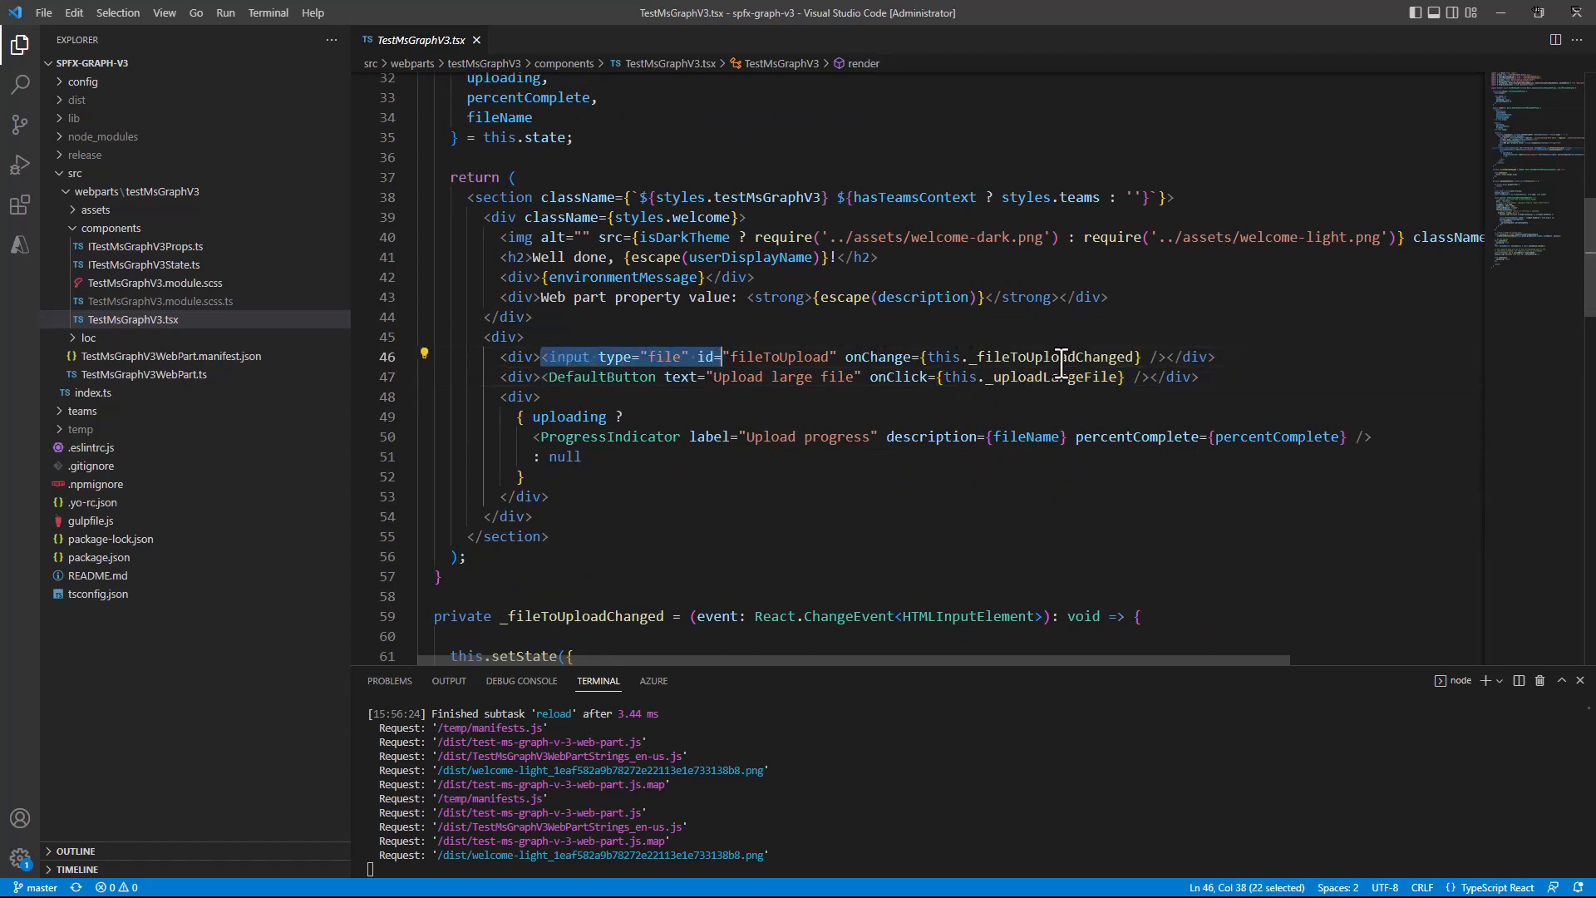
pyautogui.scroll(-3)
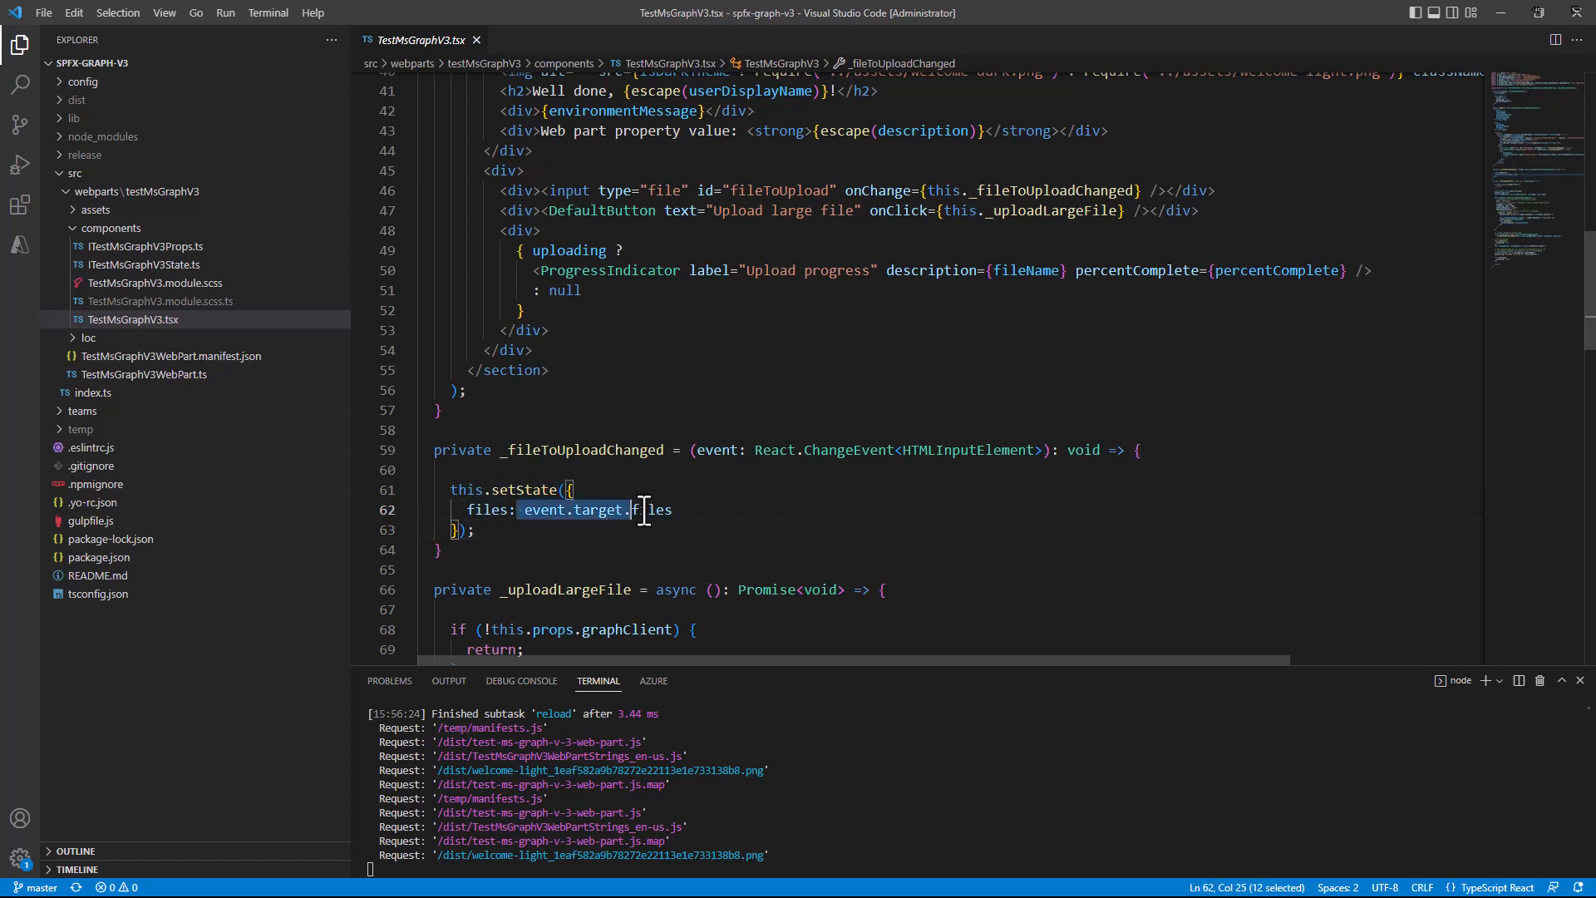
pyautogui.doubleClick(654, 509)
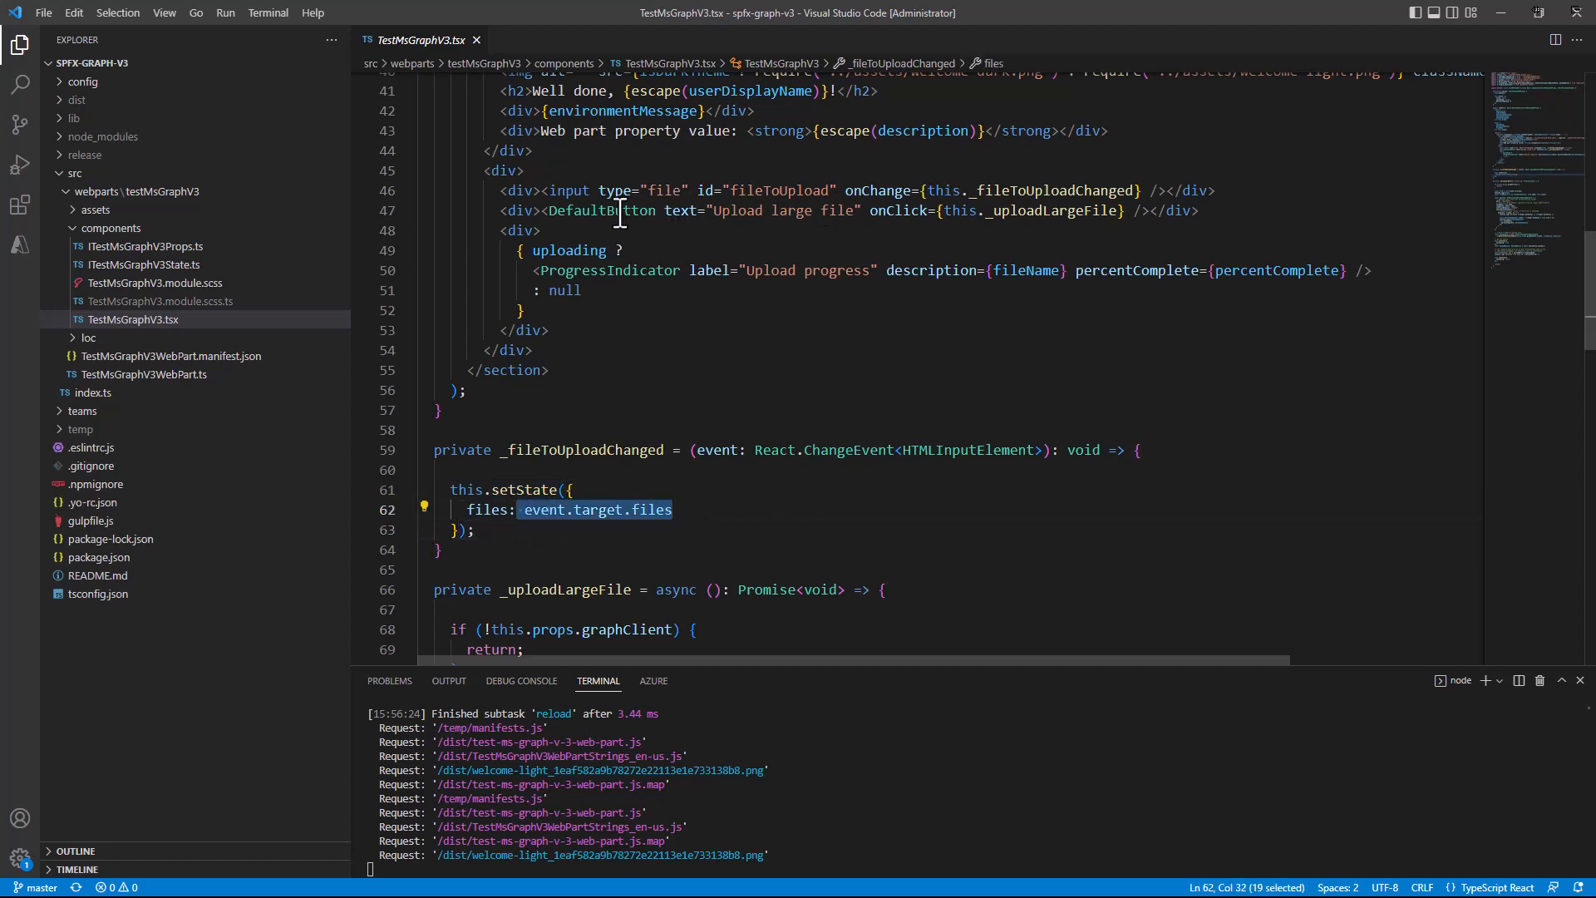
pyautogui.doubleClick(599, 209)
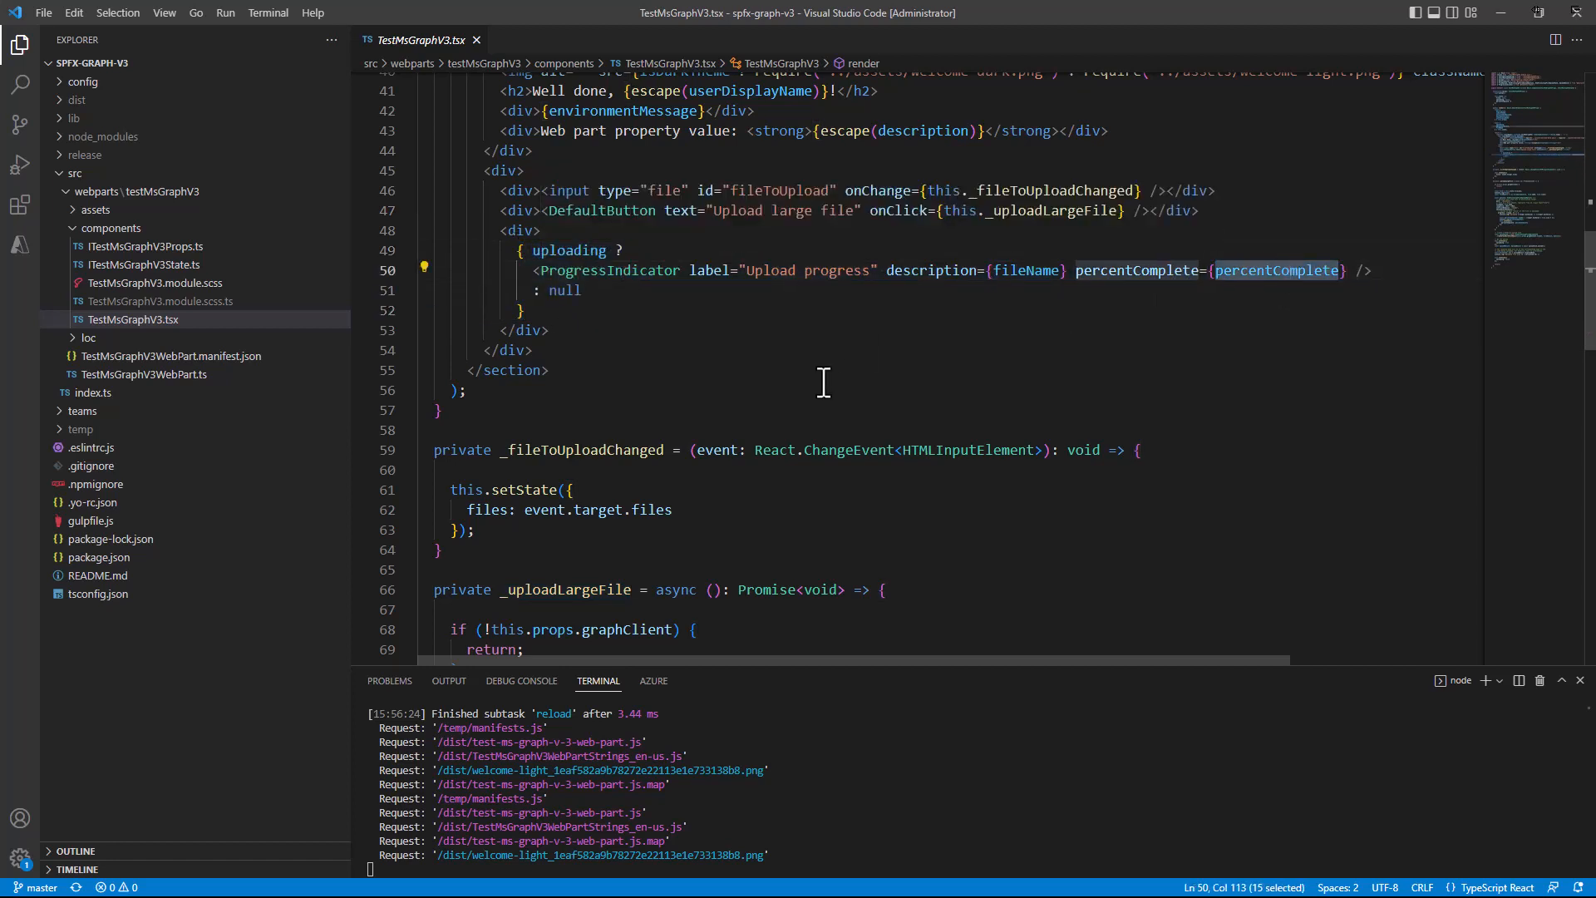
pyautogui.scroll(-3)
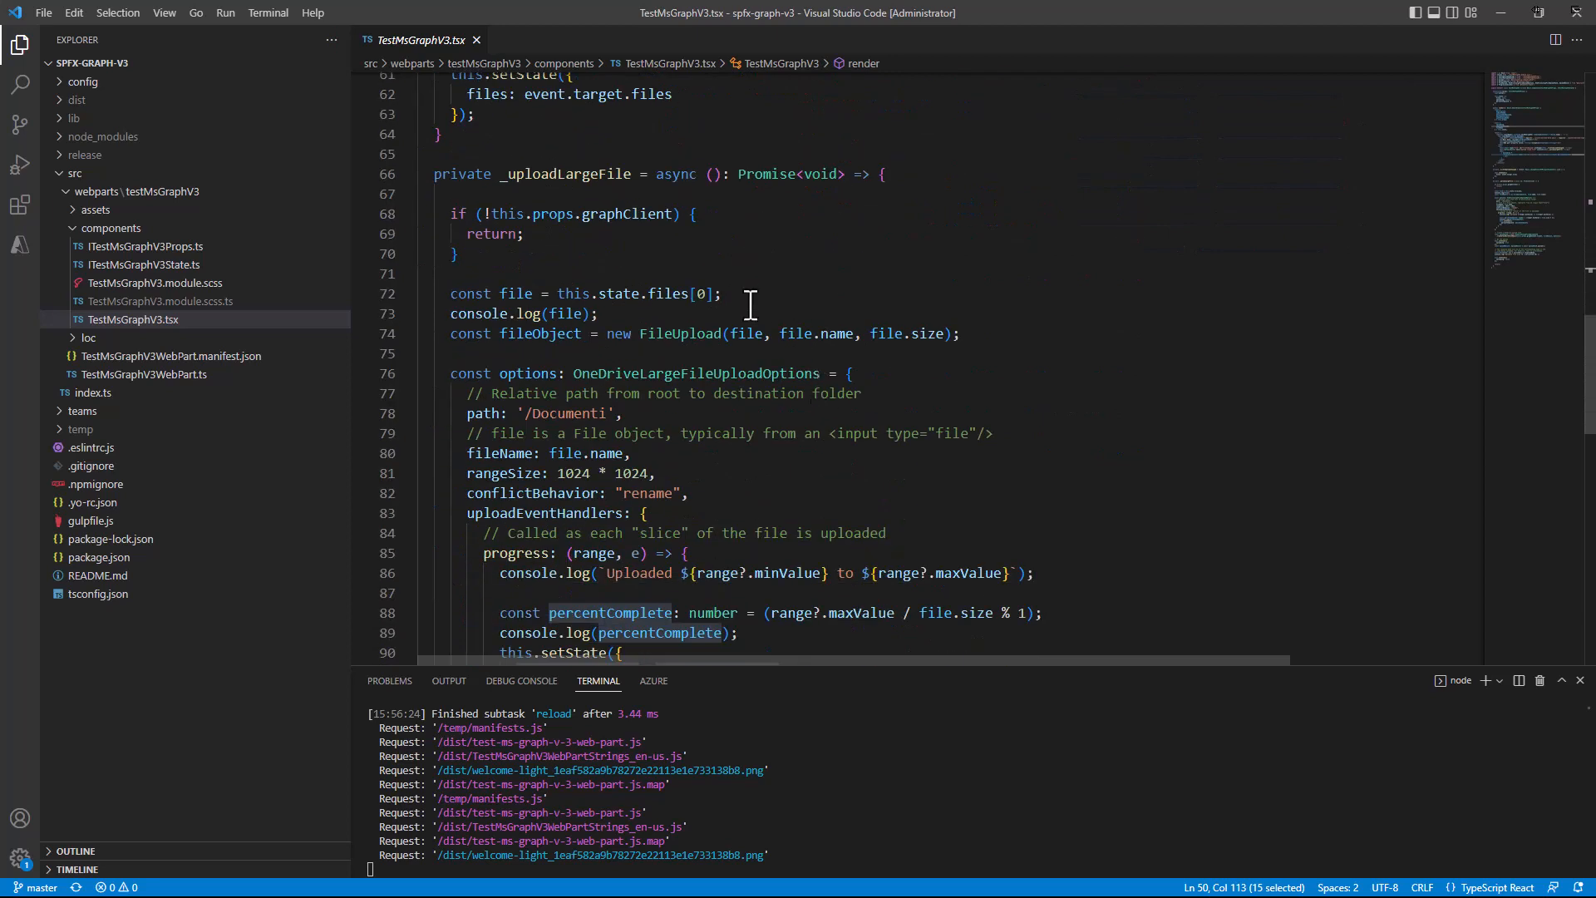
pyautogui.moveTo(541, 173)
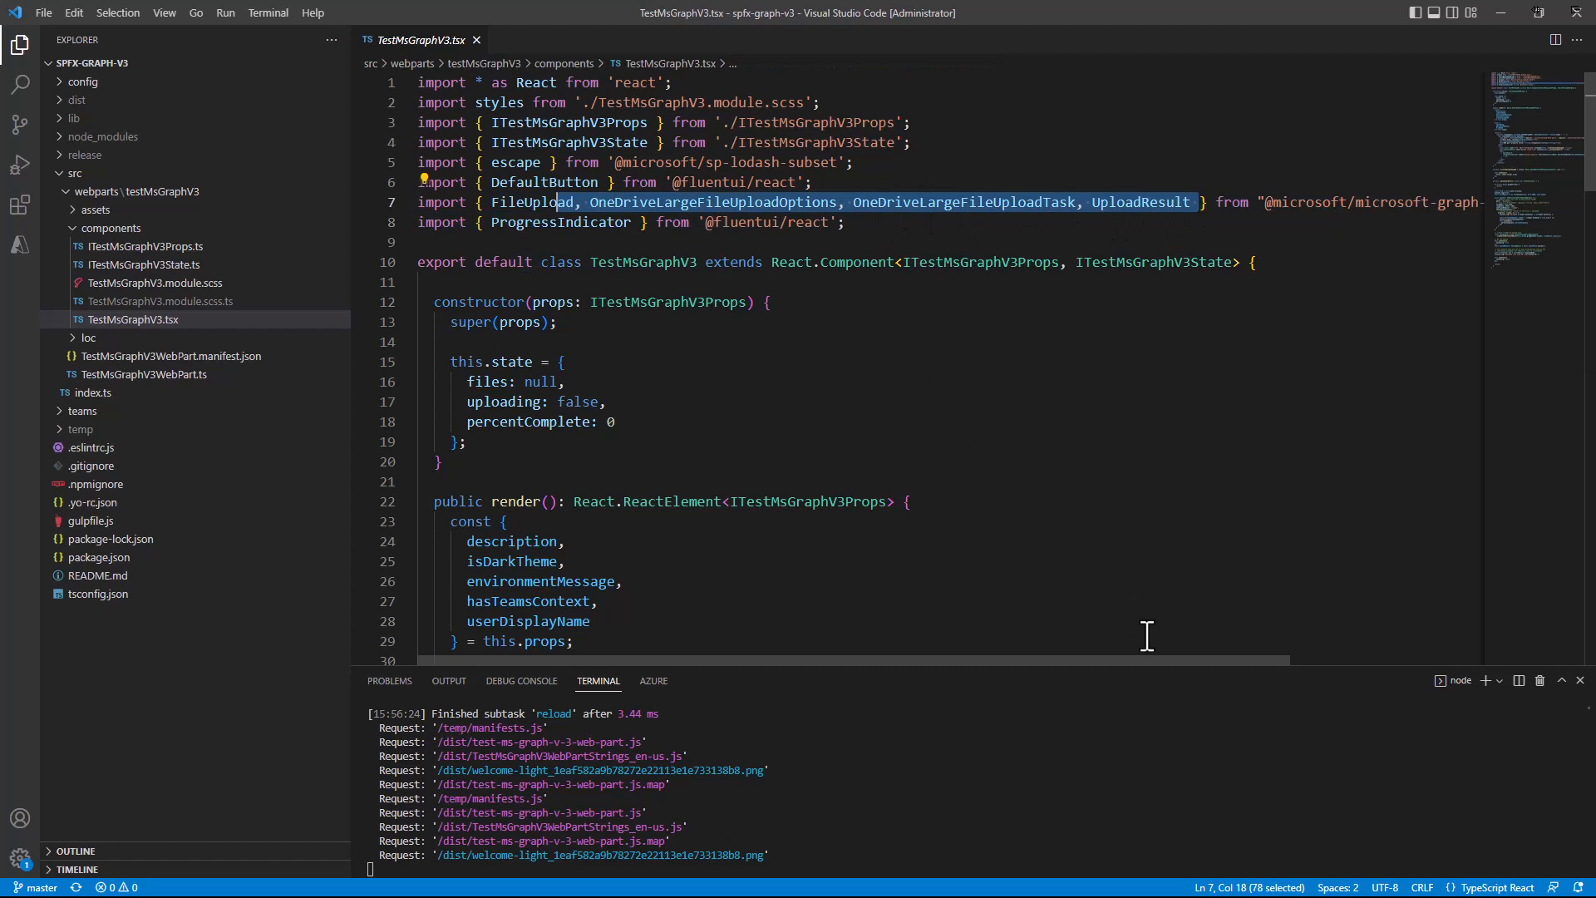
pyautogui.hscroll(3)
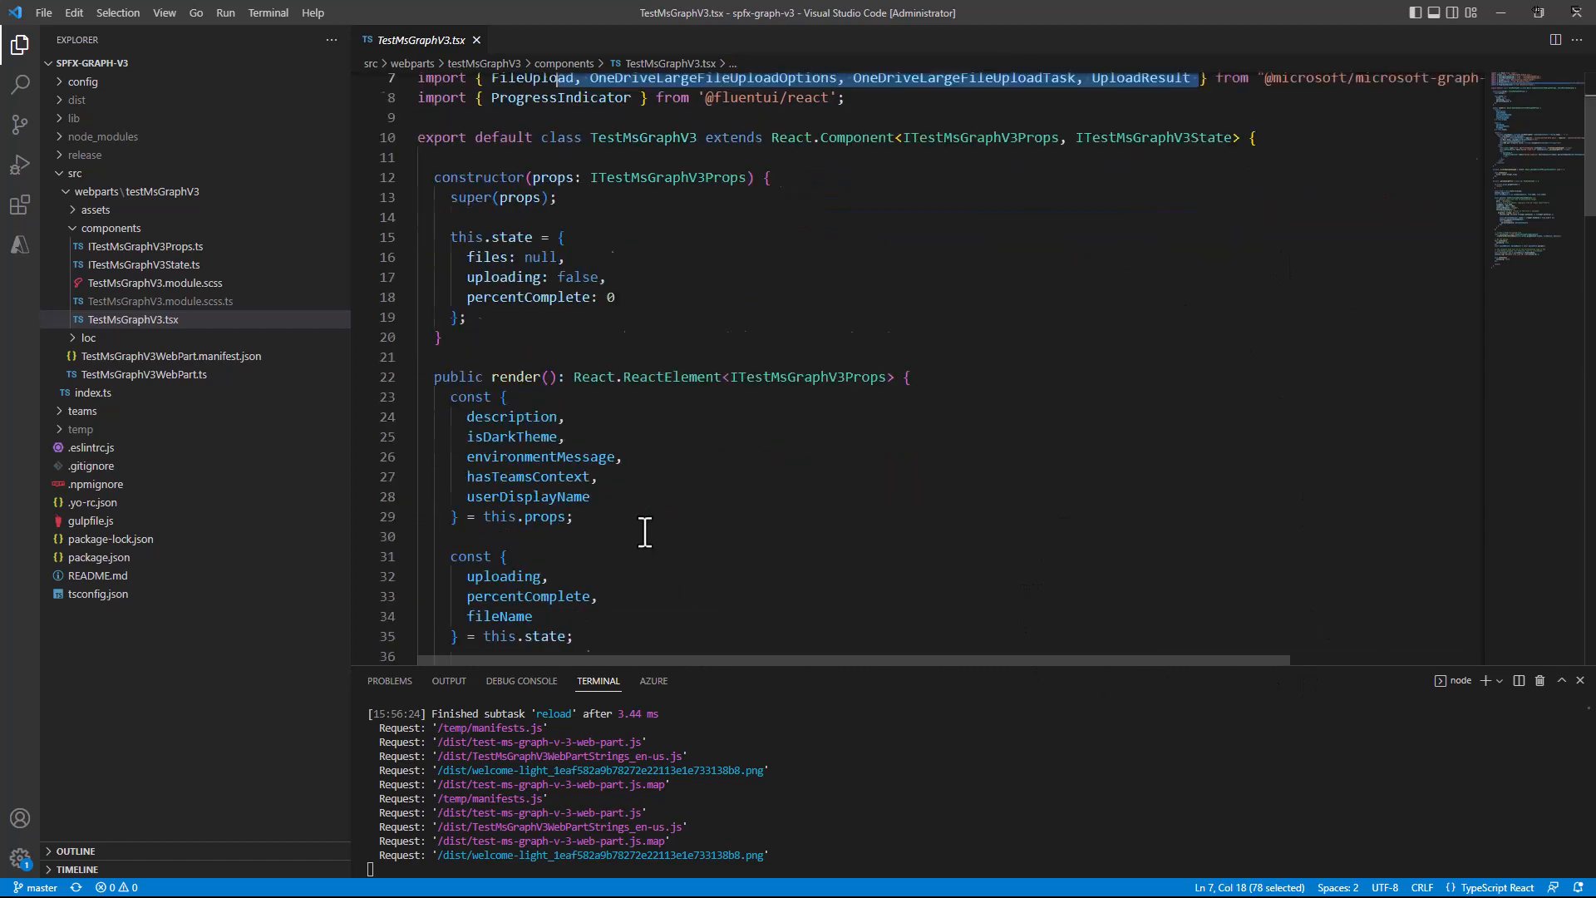
pyautogui.scroll(-3)
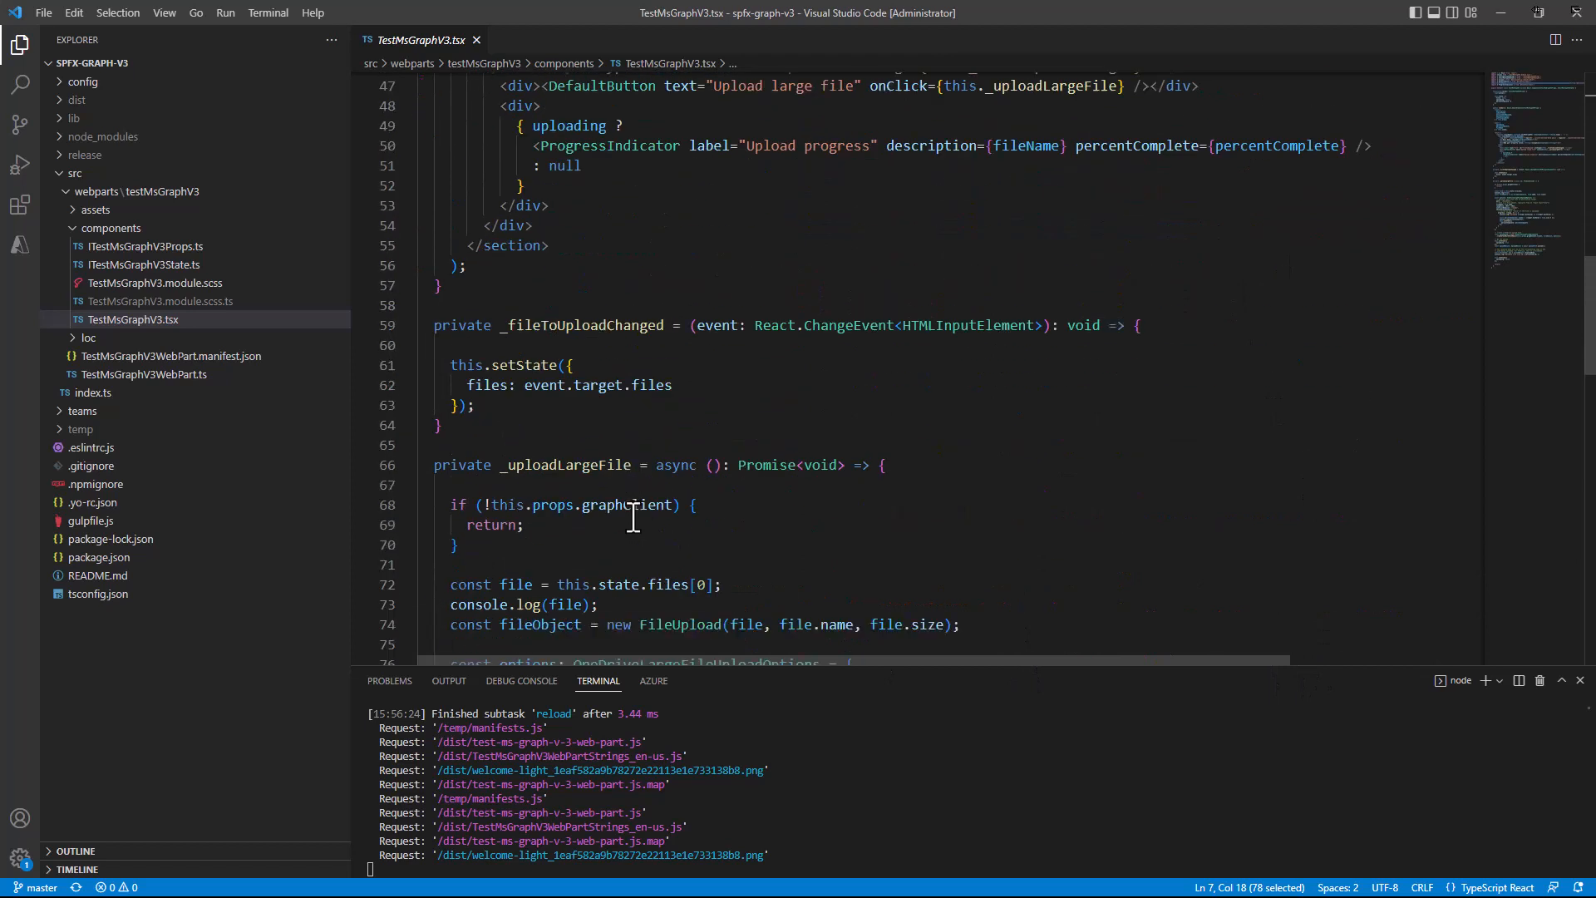
pyautogui.scroll(-3)
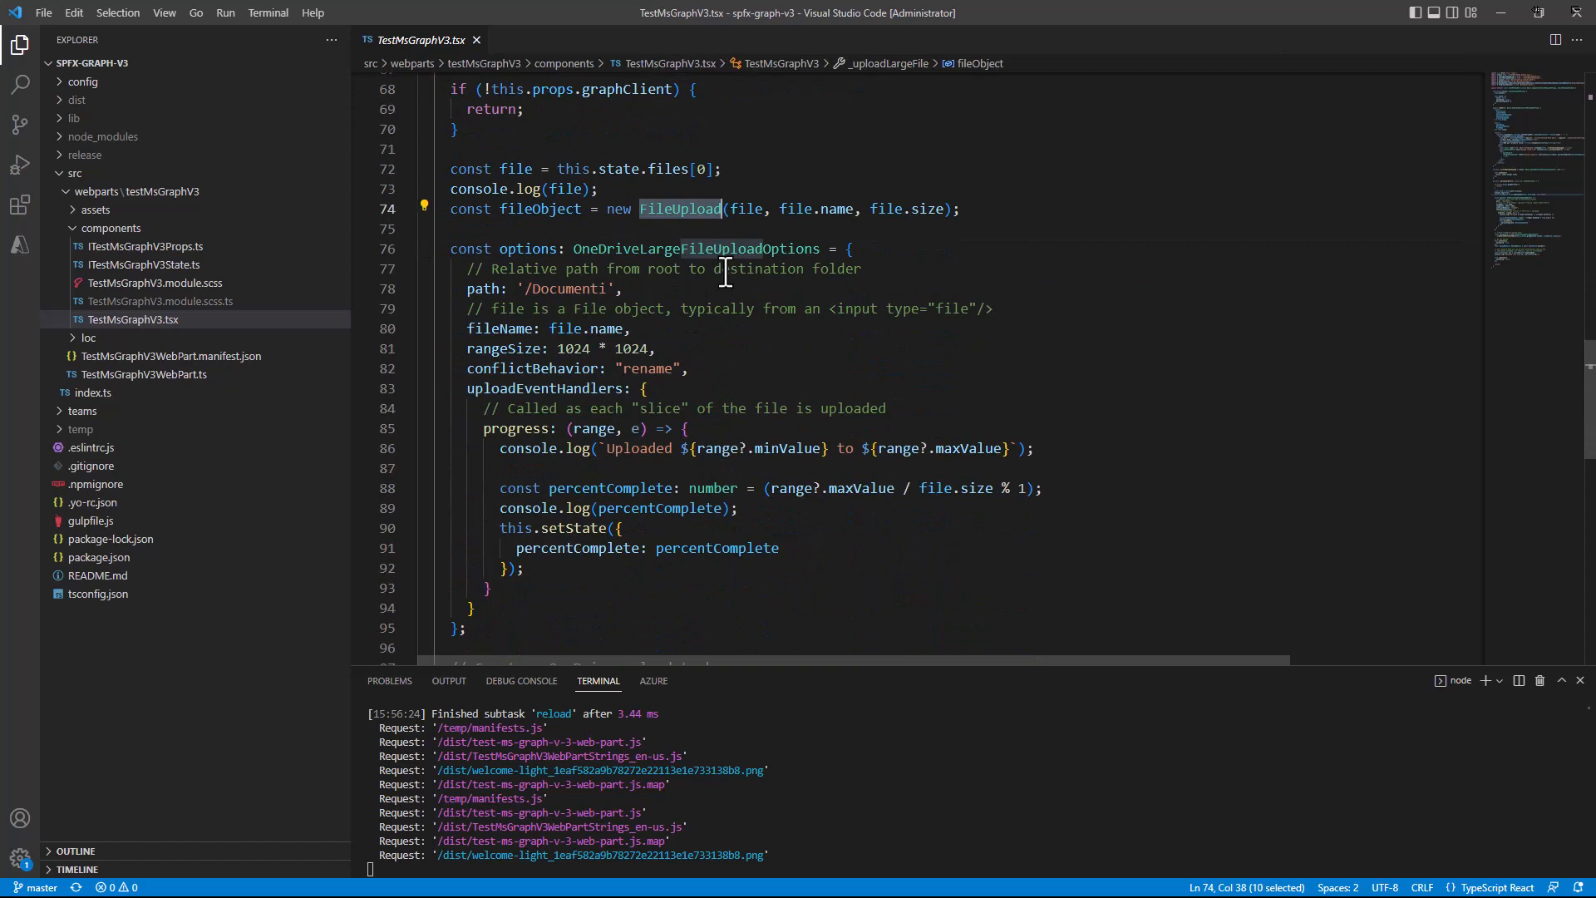
pyautogui.doubleClick(694, 248)
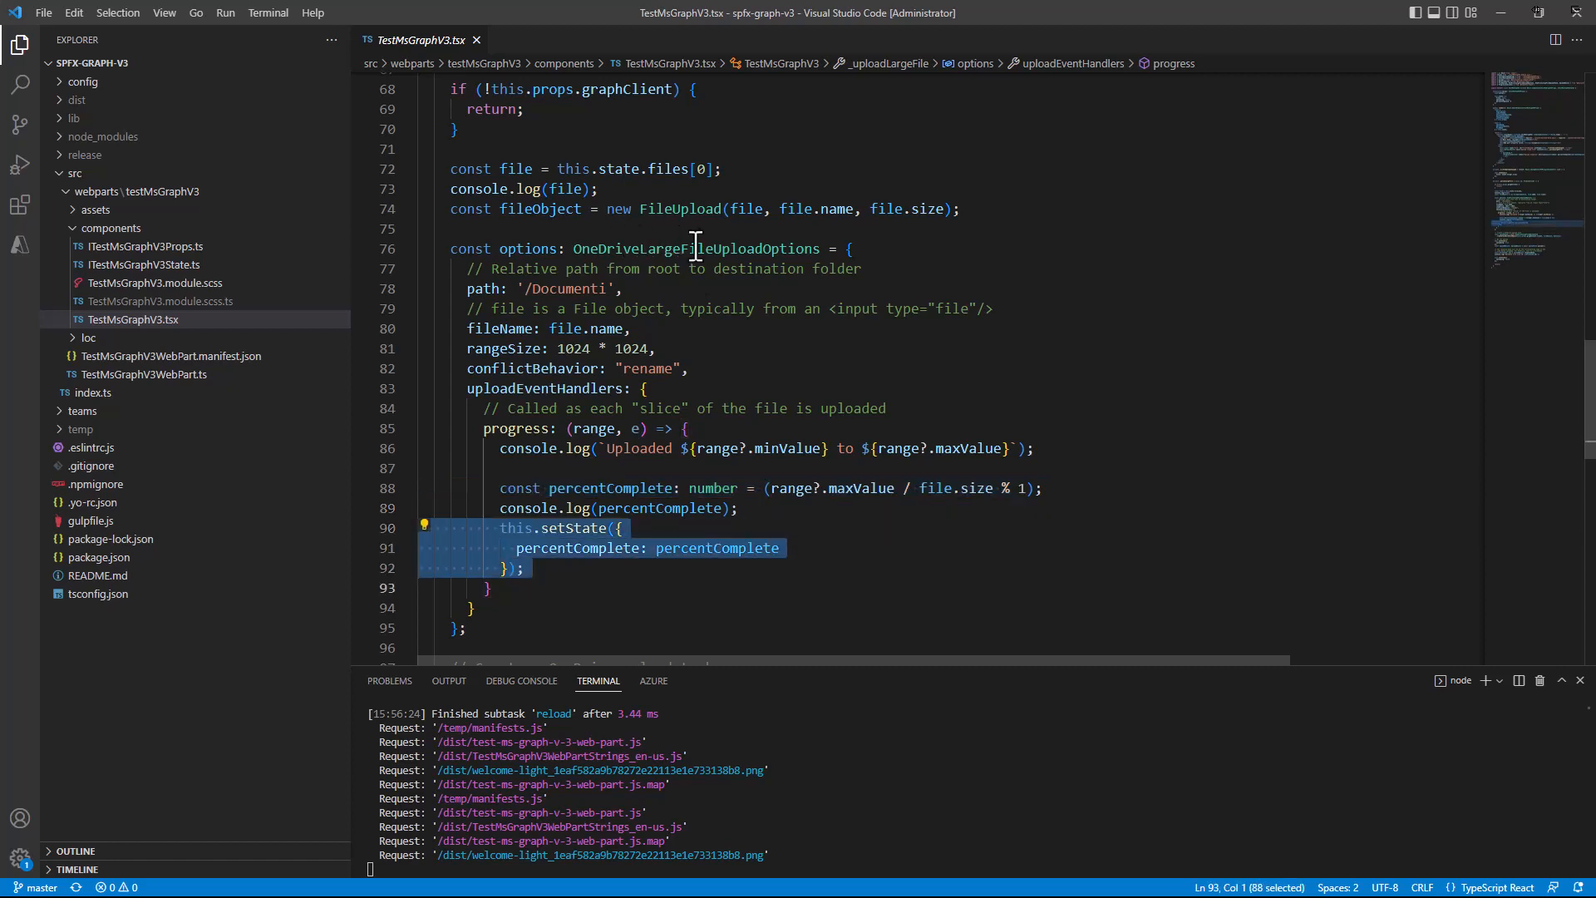
pyautogui.scroll(-3)
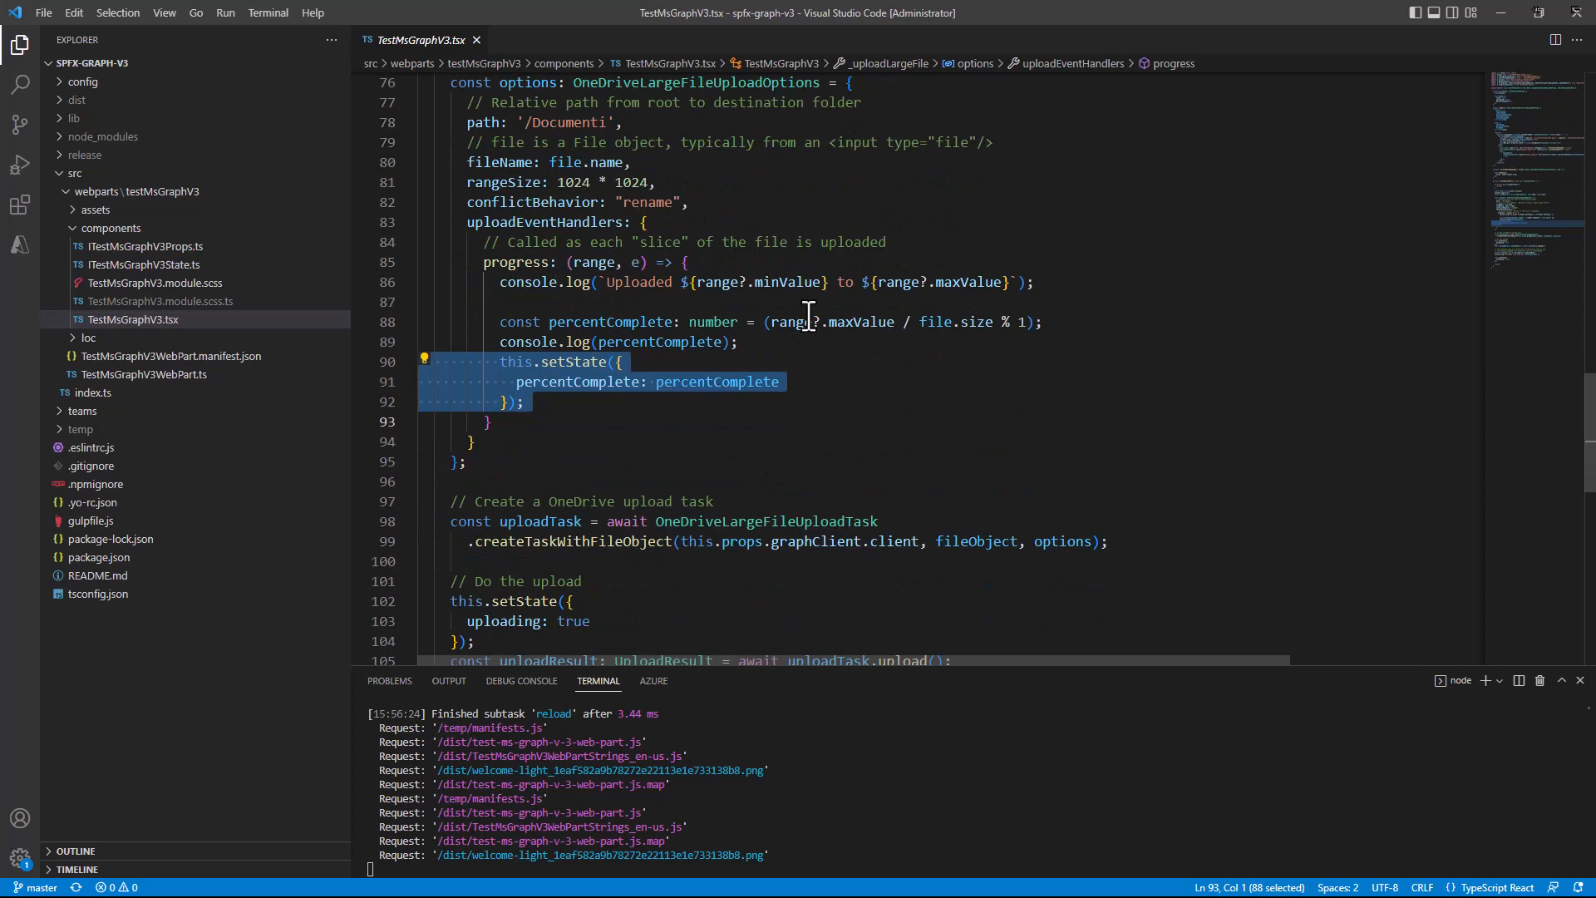
pyautogui.scroll(-3)
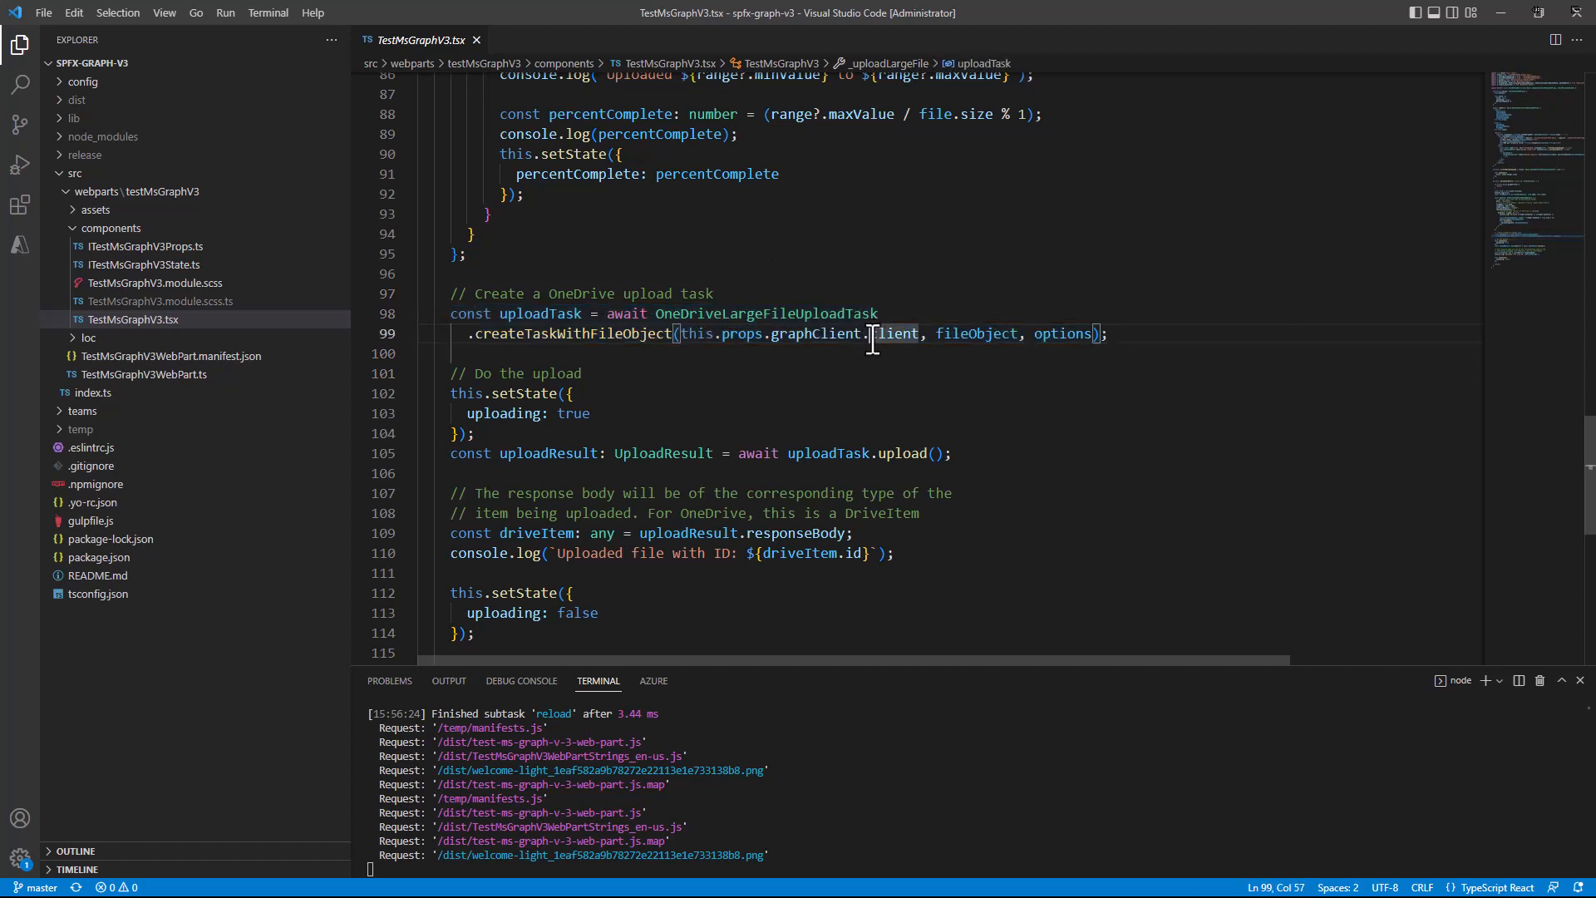
pyautogui.doubleClick(812, 332)
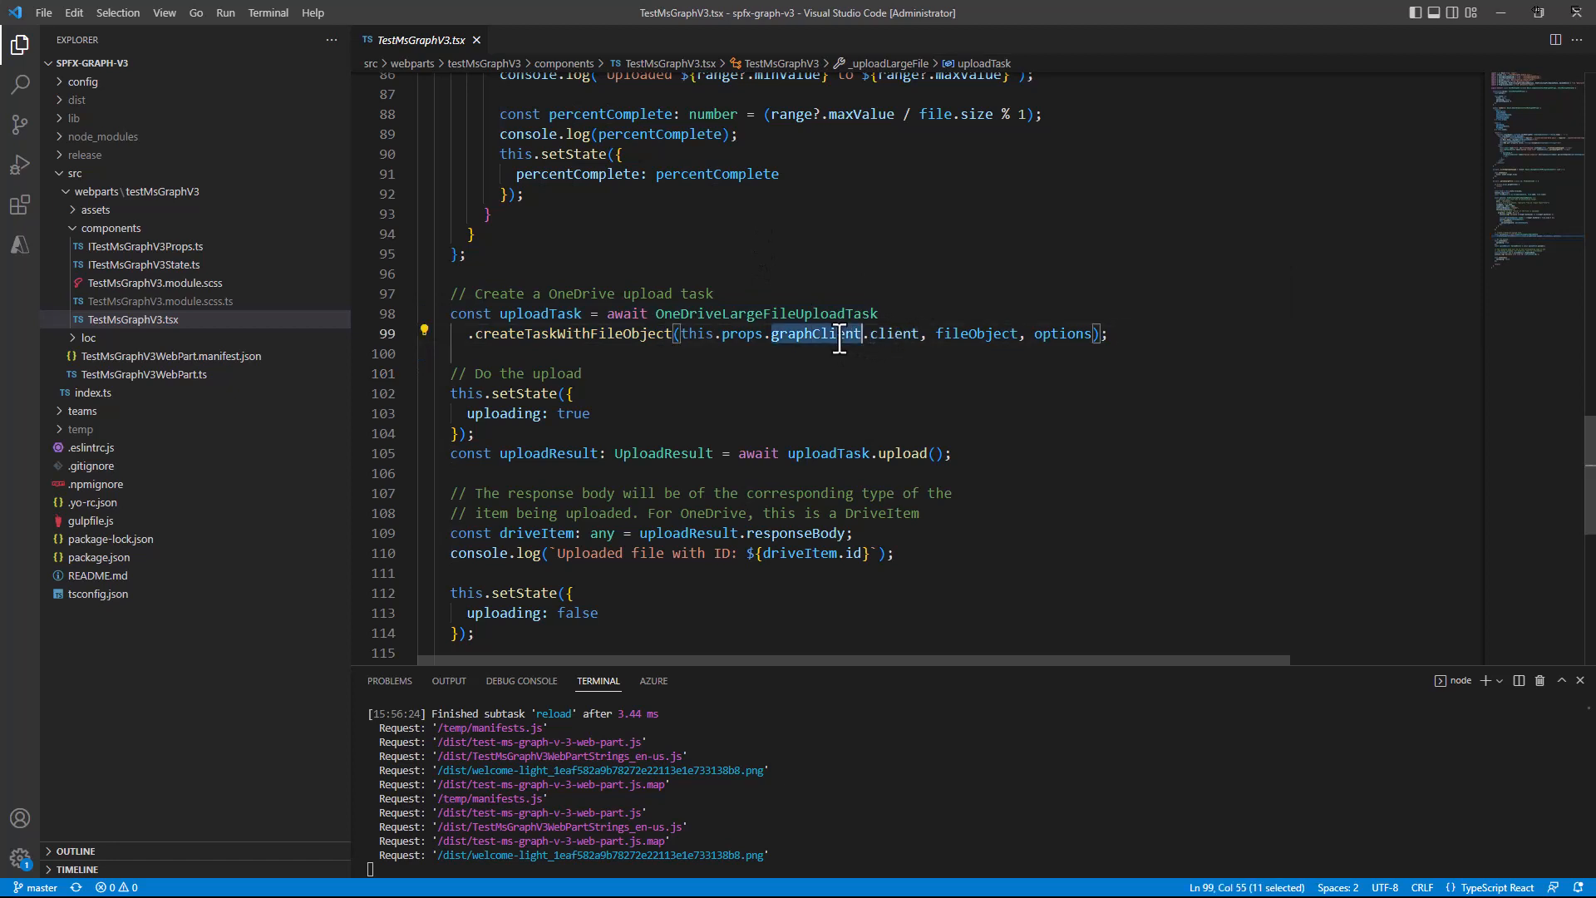
pyautogui.click(916, 287)
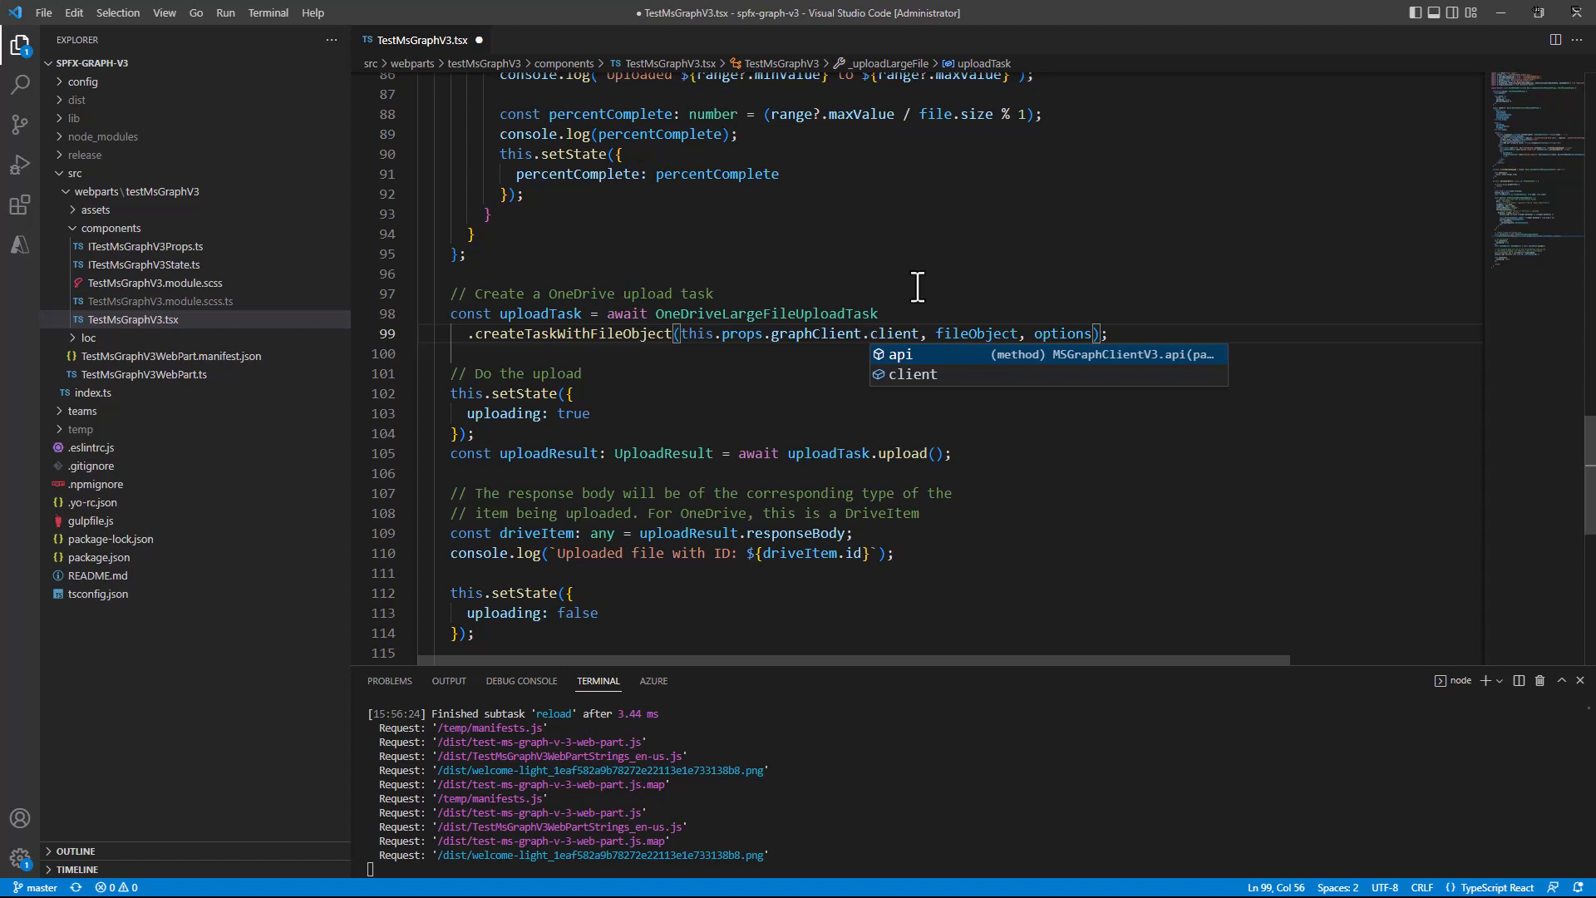
pyautogui.press('Down')
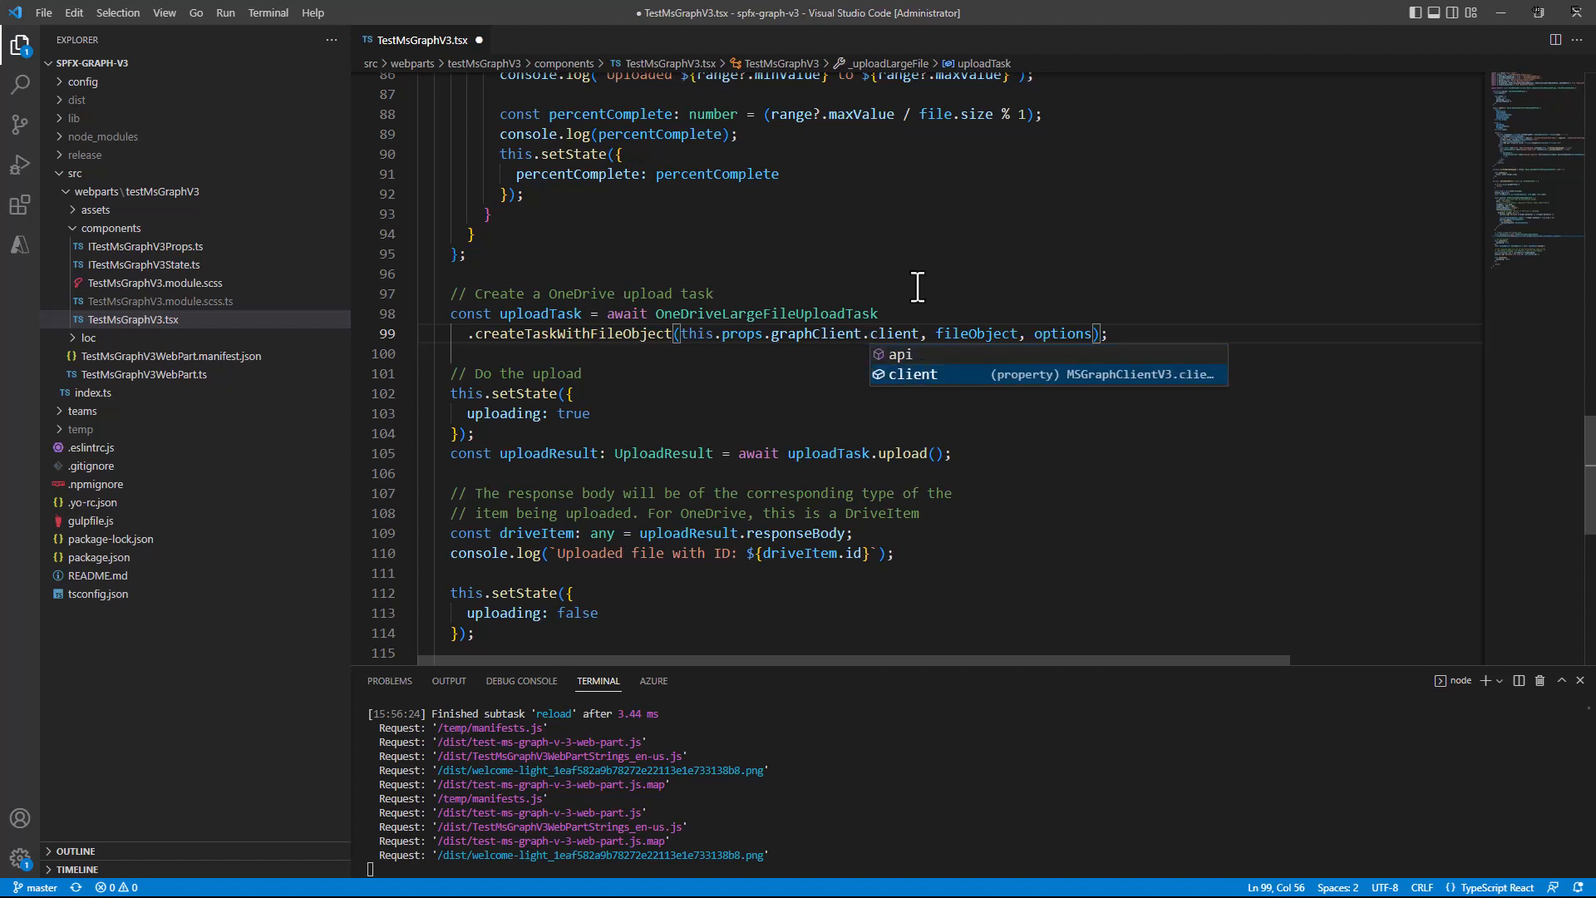
pyautogui.press('Escape')
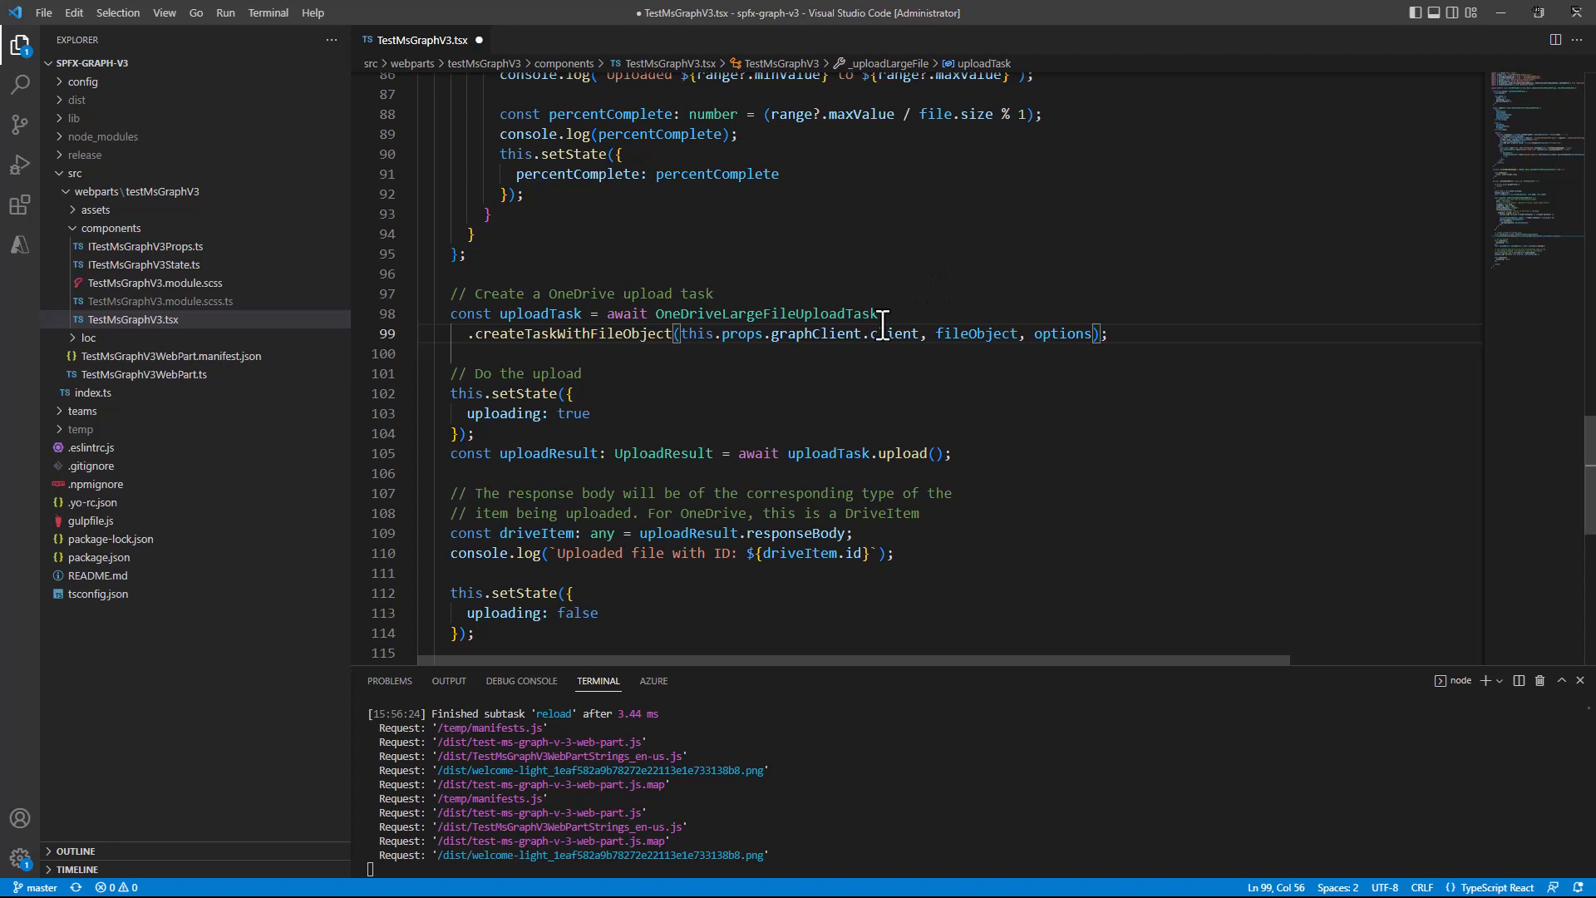
pyautogui.doubleClick(1062, 333)
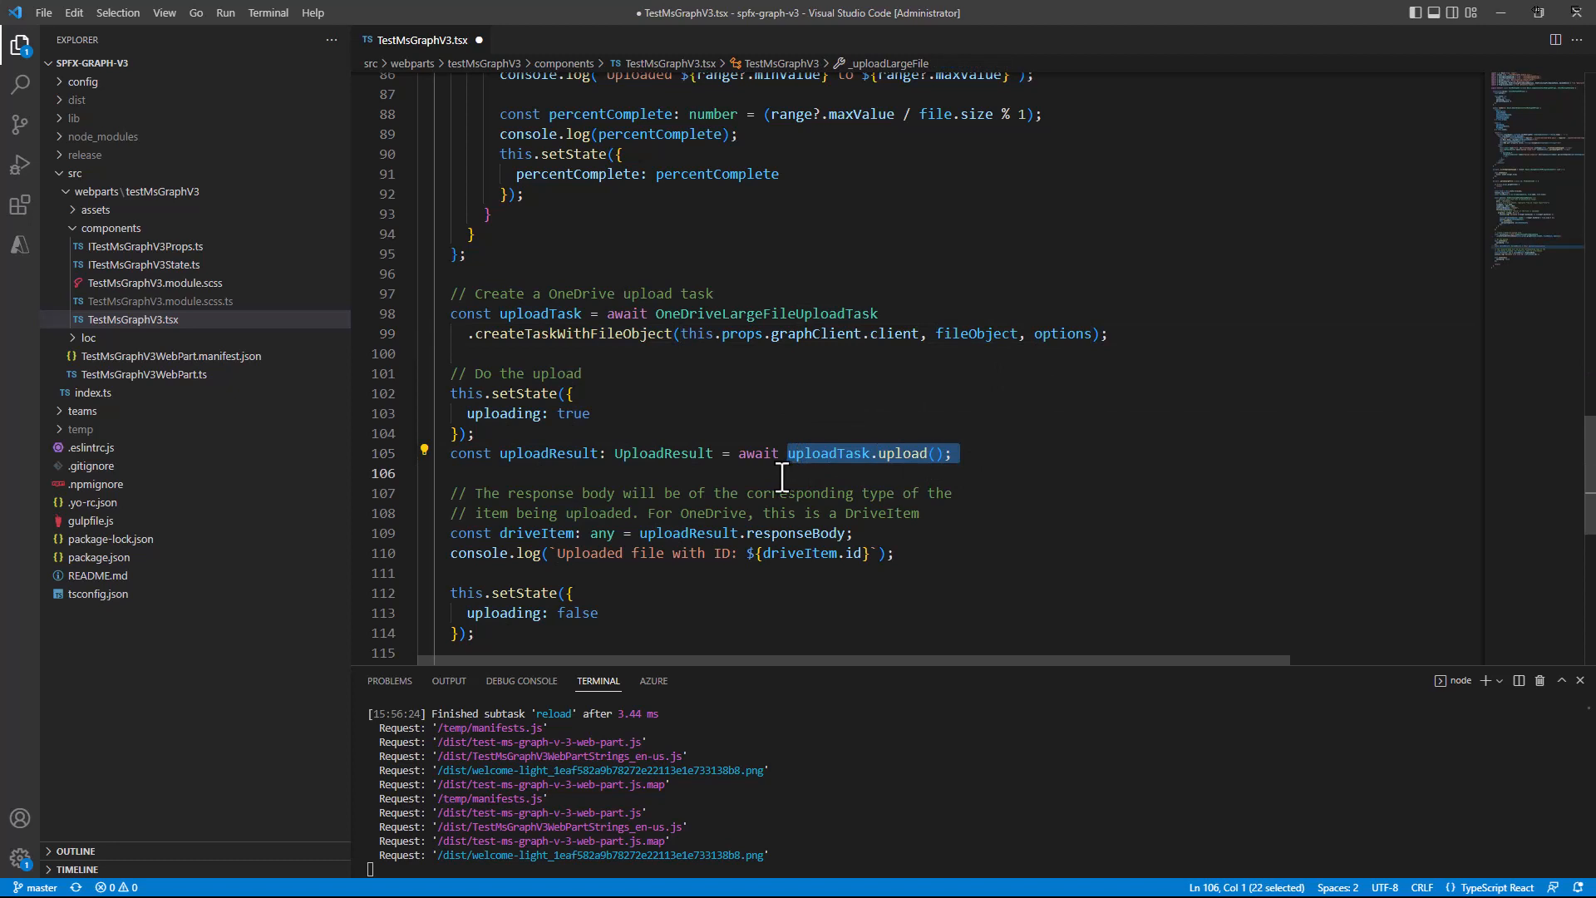
pyautogui.moveTo(653, 453)
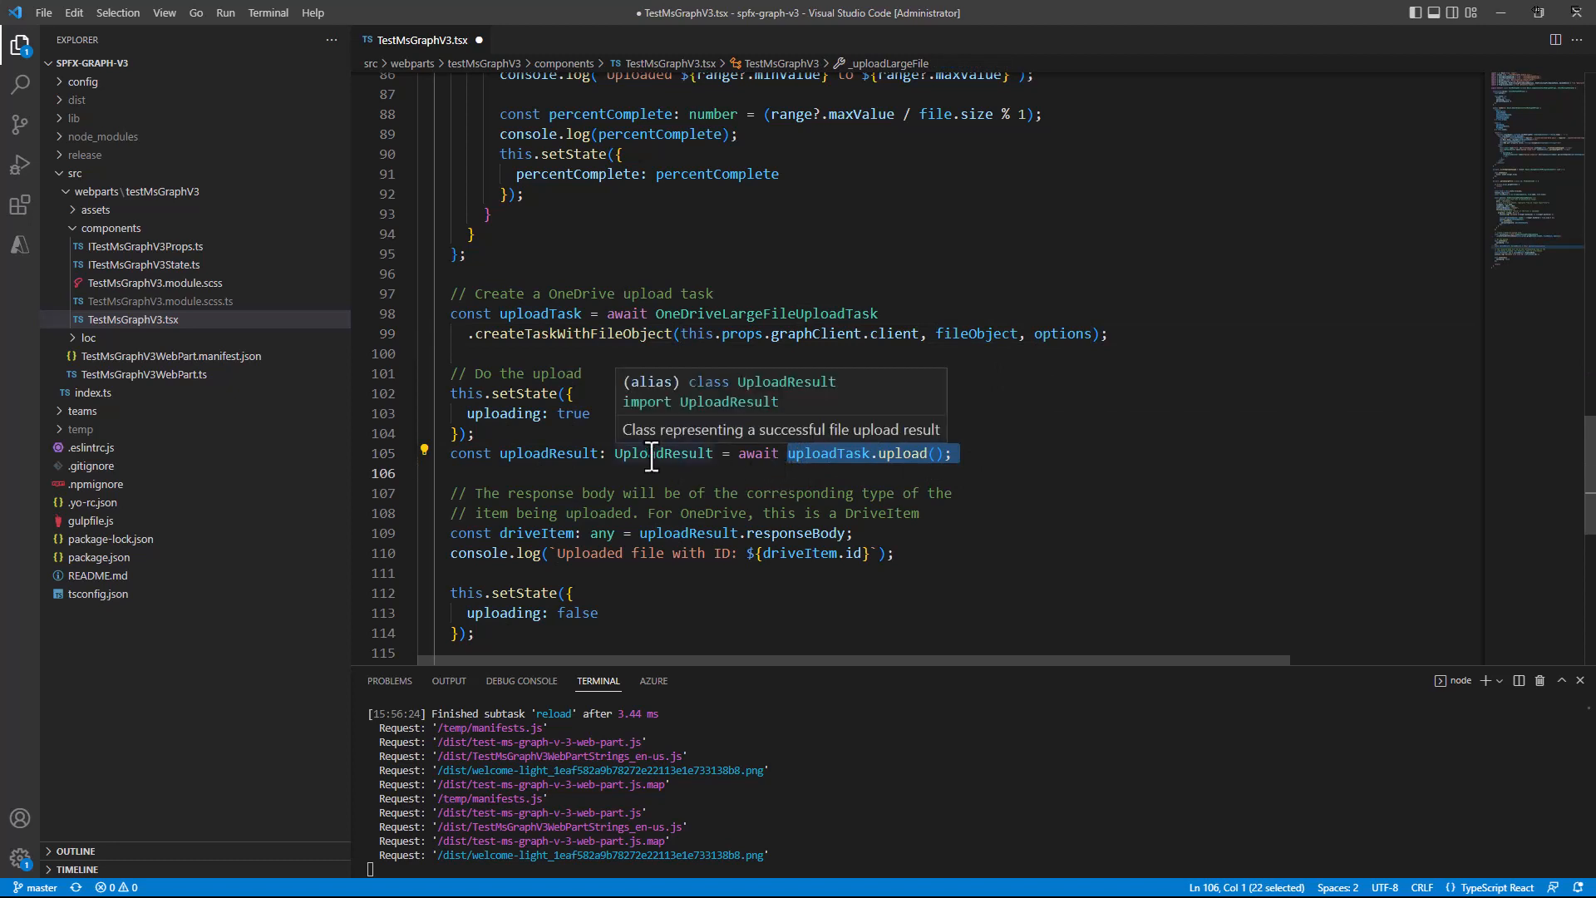
pyautogui.moveTo(611, 453)
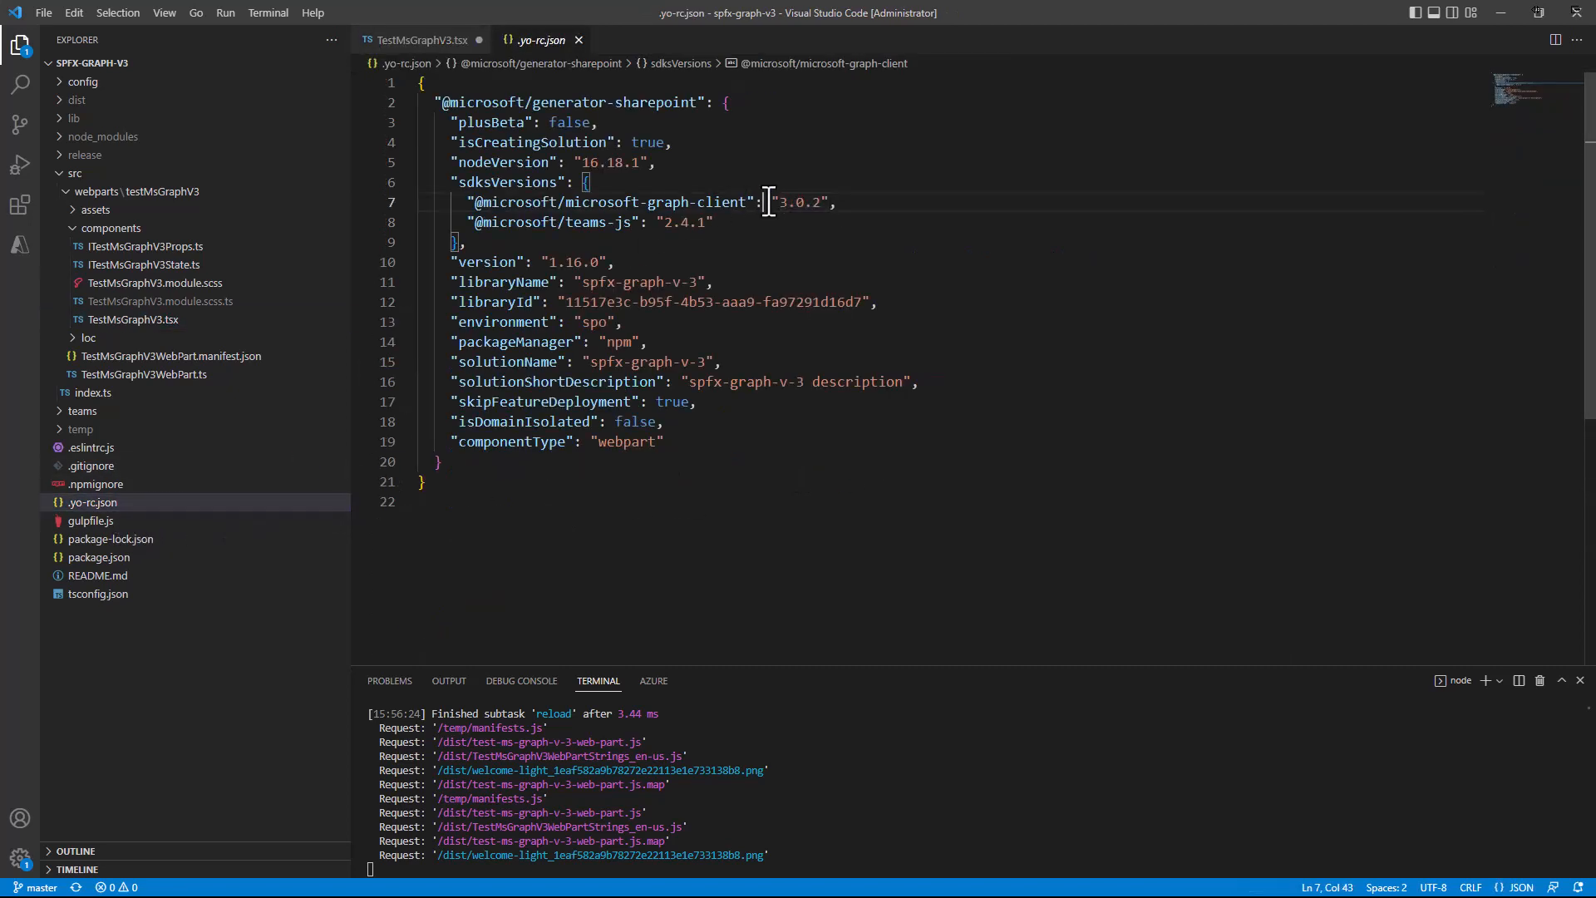
# Select the microsoft-graph-client version value 3.0.2 in .yo-rc.json.
pyautogui.moveTo(765, 201); pyautogui.dragTo(837, 201)
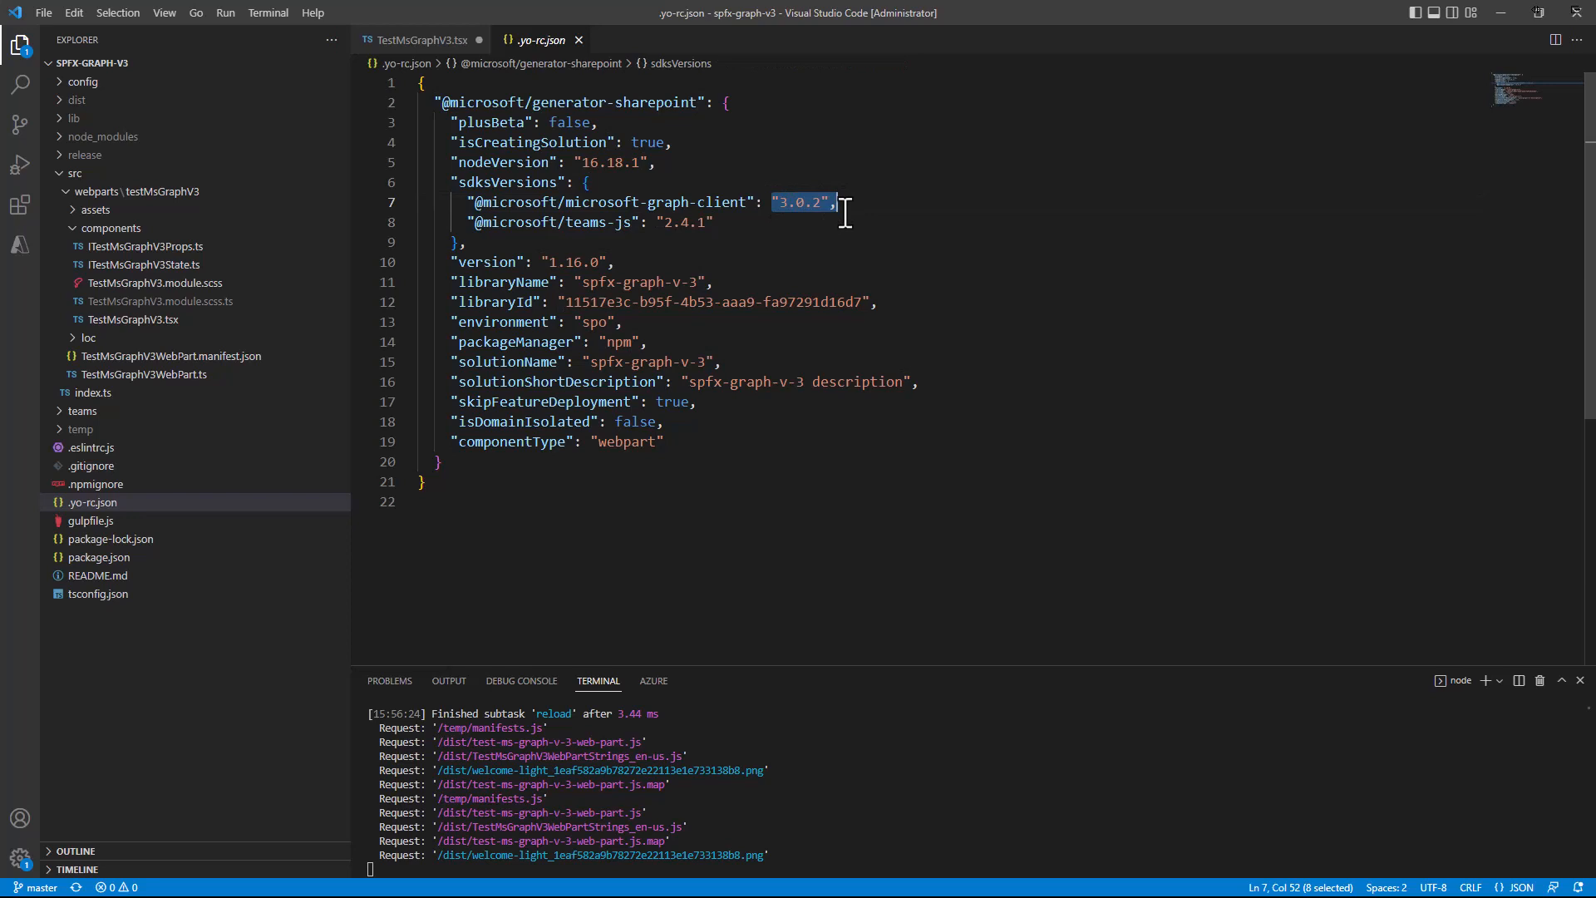